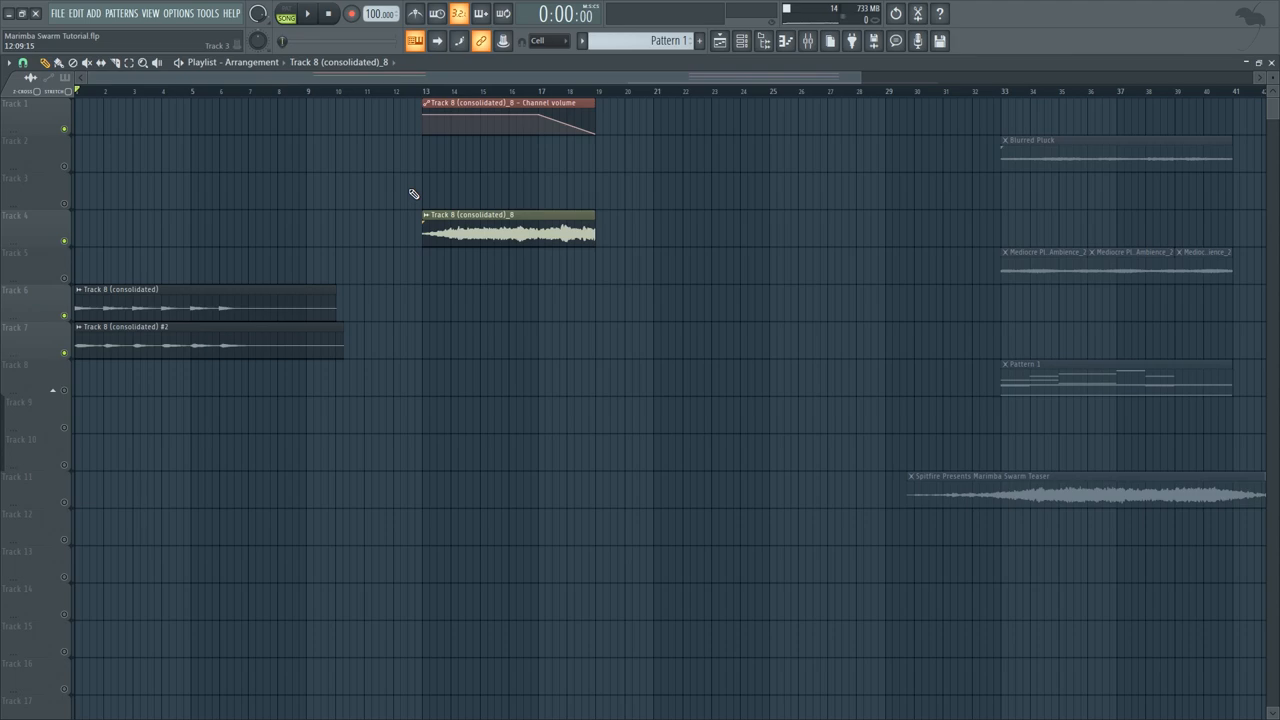
- Audition the arrangement, then open Pluck's Serum with the PL Marimba Gone Crazy preset
{"action": "left_click", "coordinate": [306, 13]}
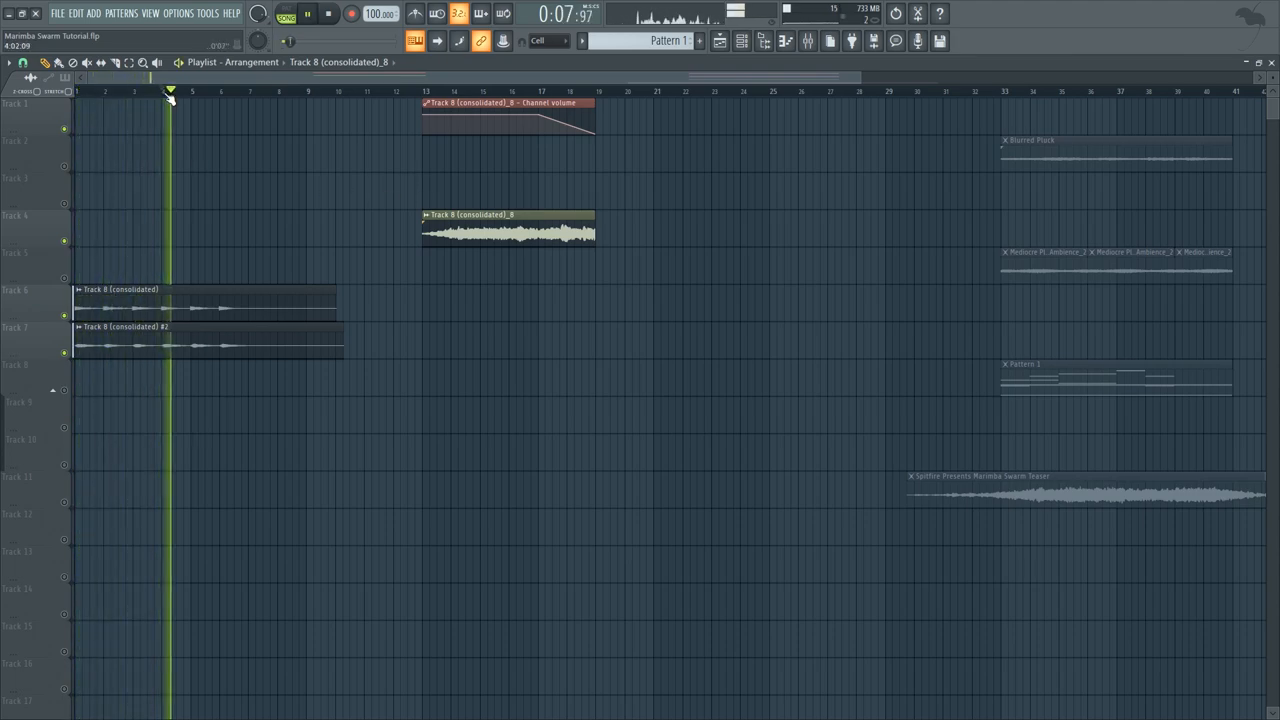
{"action": "left_click", "coordinate": [328, 13]}
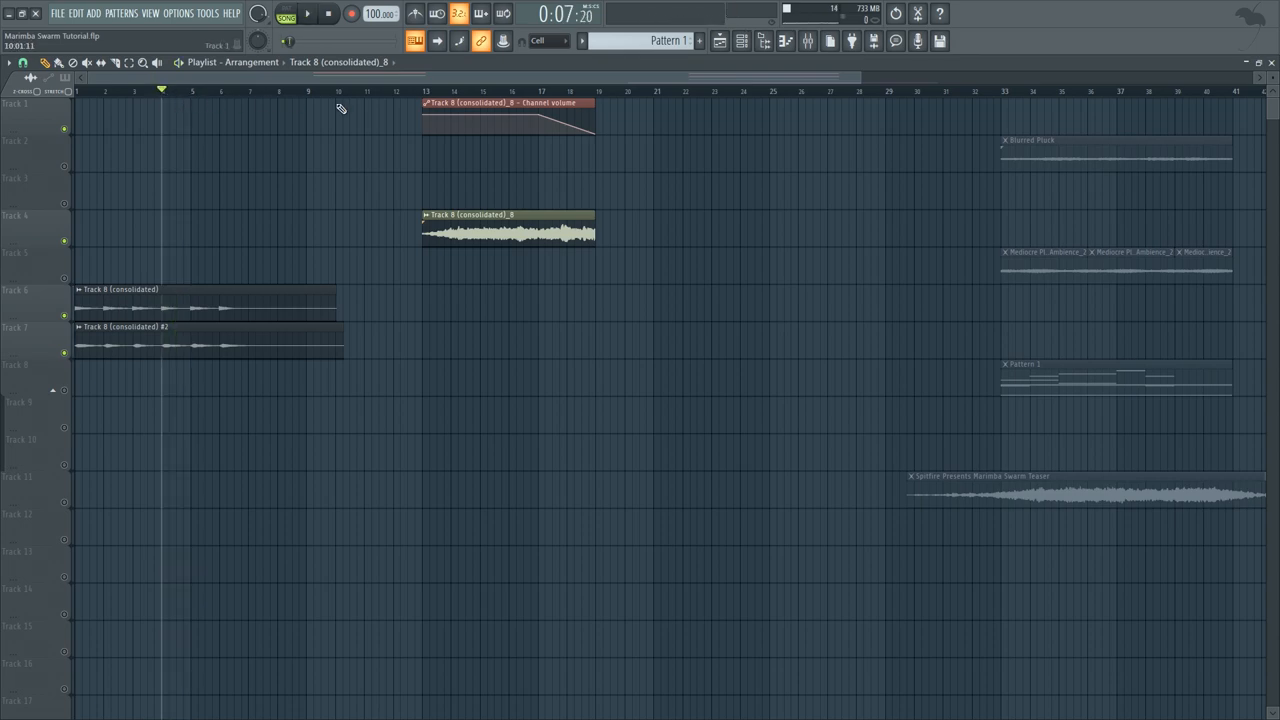
{"action": "left_click", "coordinate": [307, 13]}
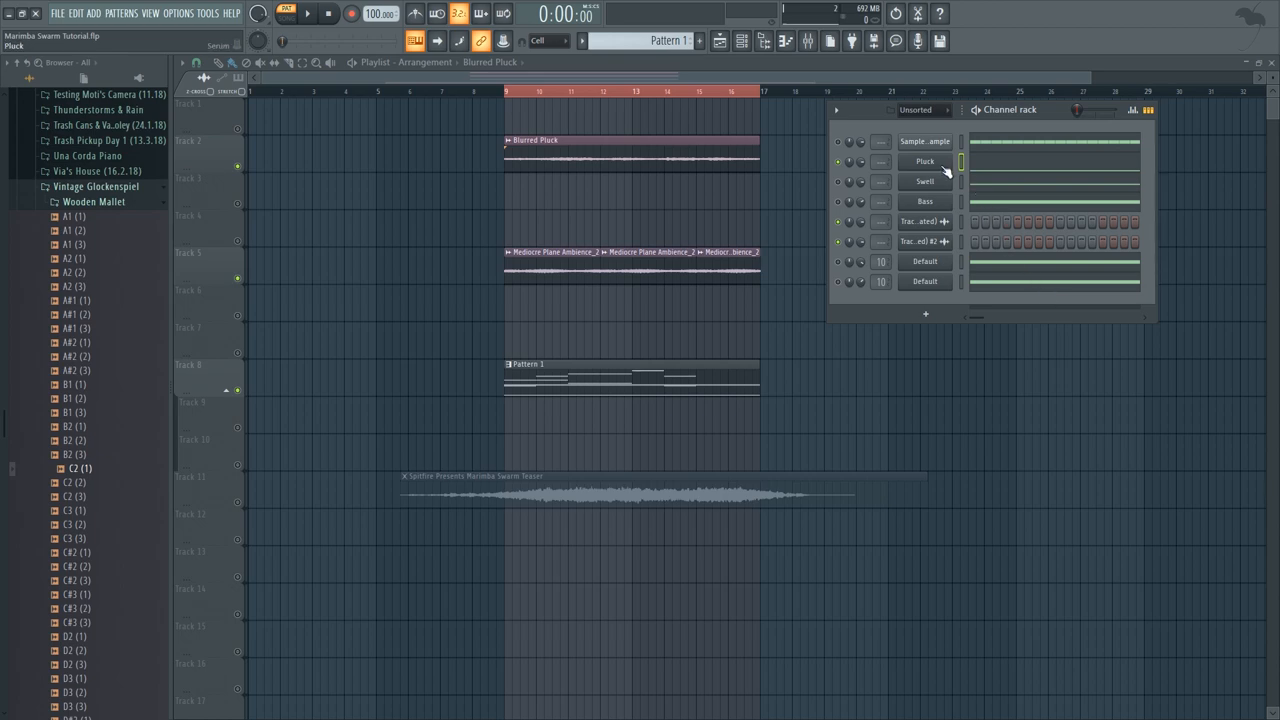
{"action": "mouse_move", "coordinate": [925, 181]}
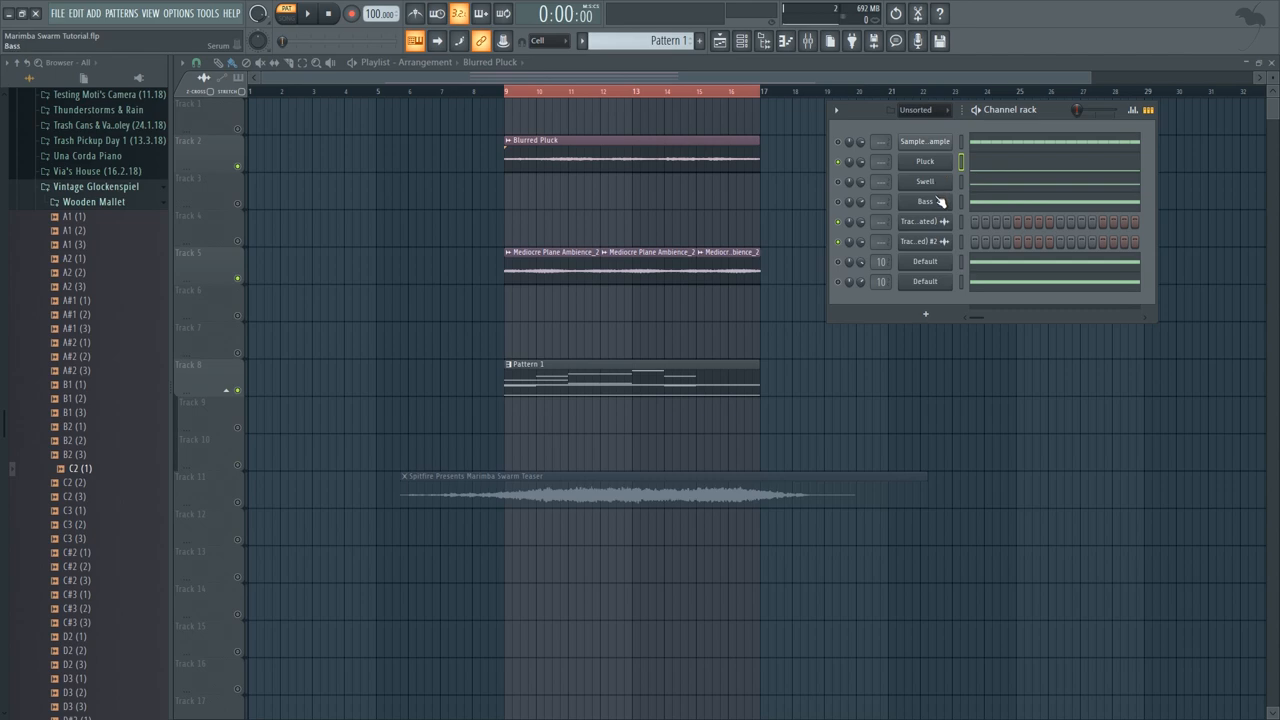
{"action": "left_click", "coordinate": [925, 161]}
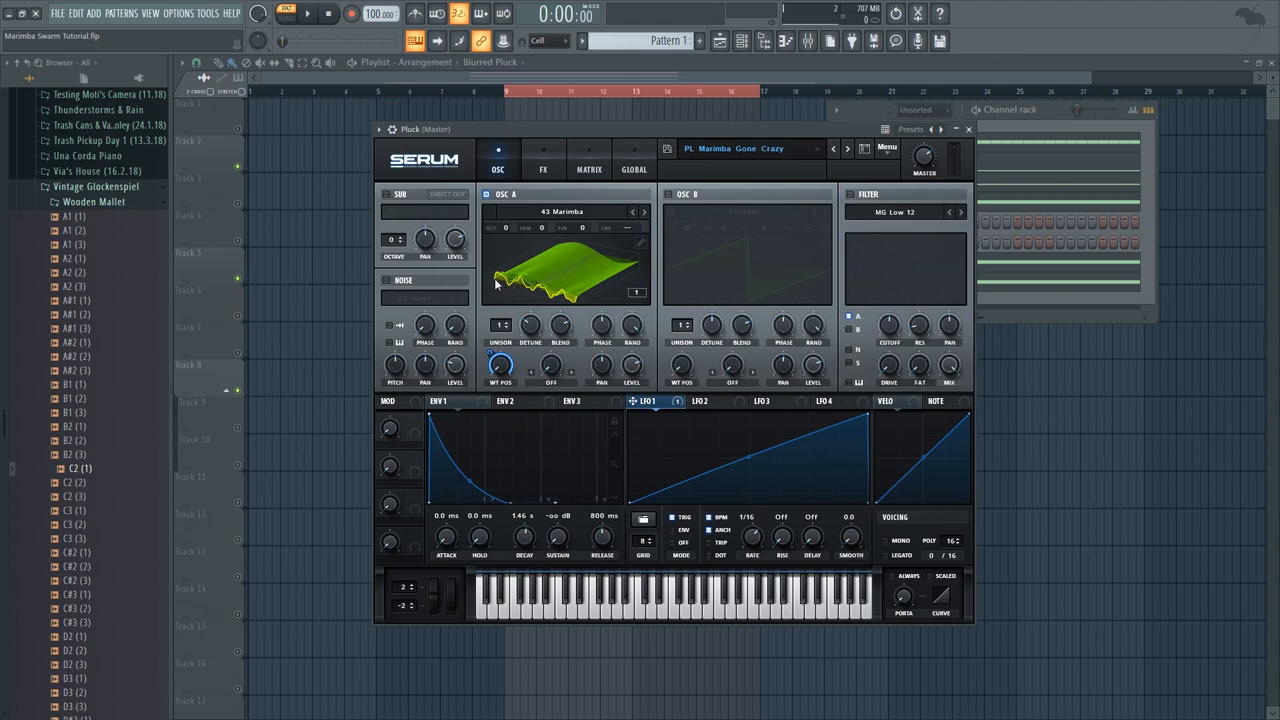
{"action": "mouse_move", "coordinate": [535, 285]}
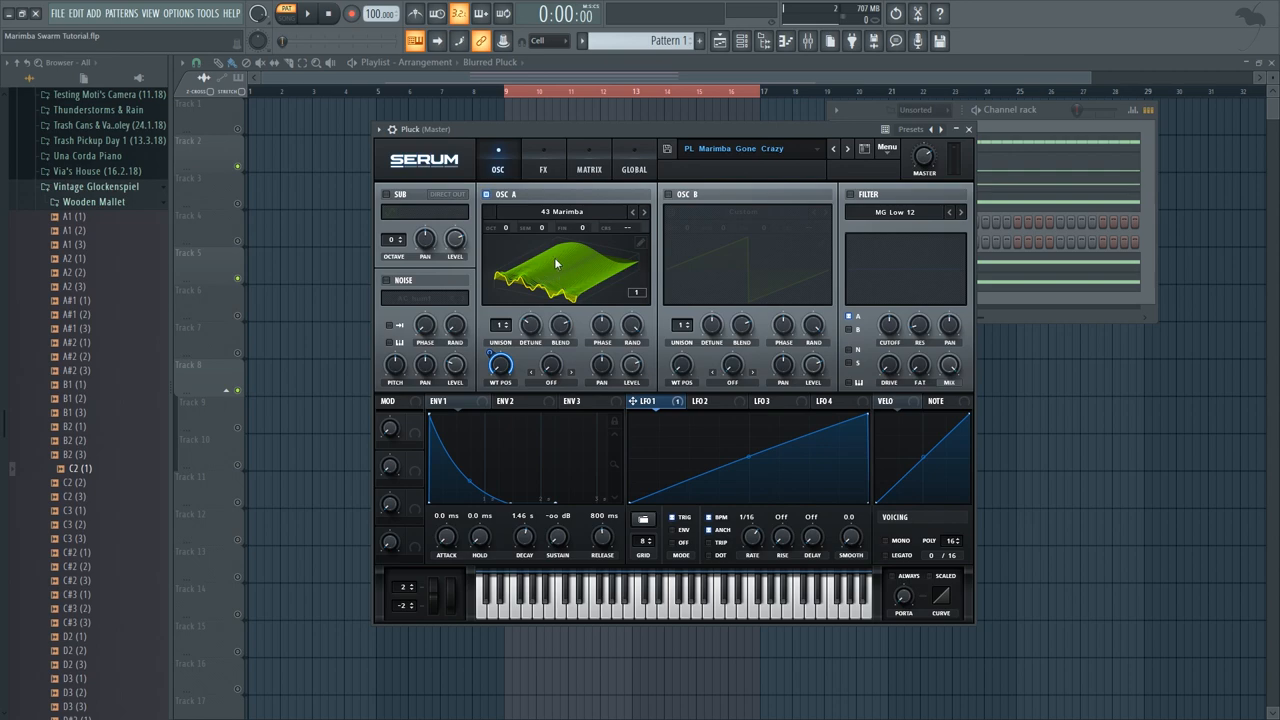
{"action": "mouse_move", "coordinate": [598, 269]}
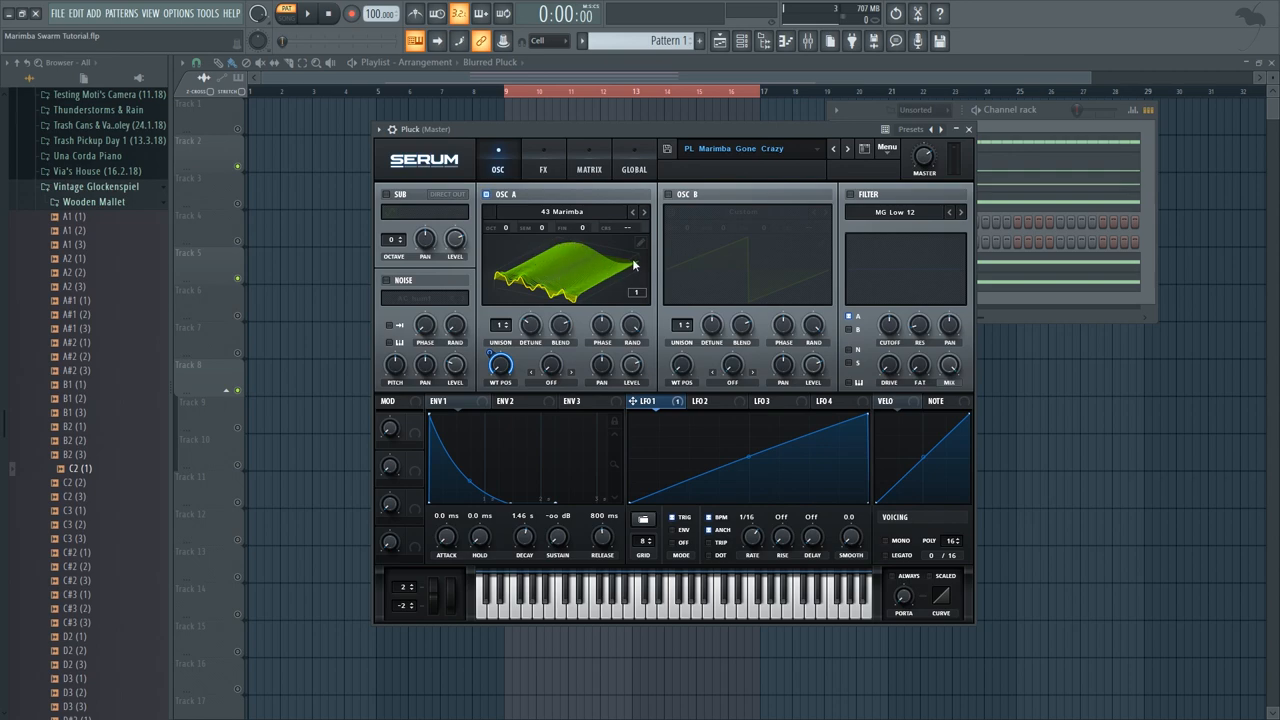
{"action": "mouse_move", "coordinate": [603, 256]}
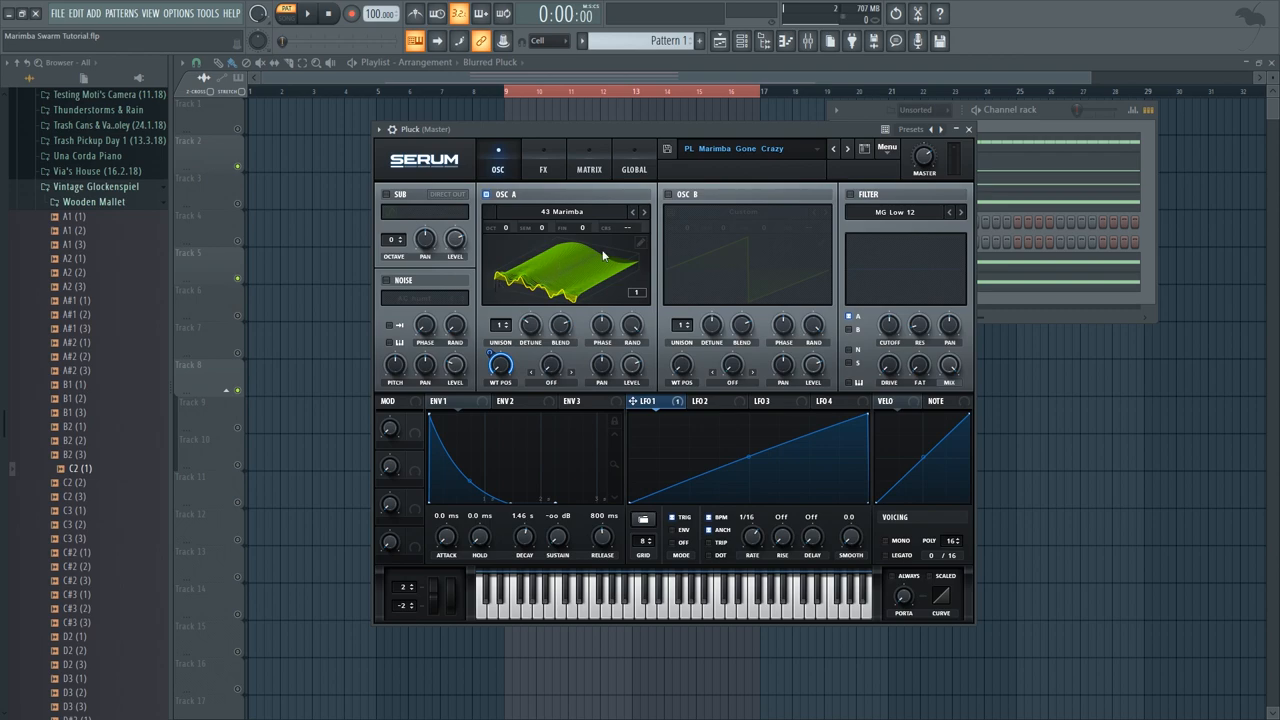
{"action": "mouse_move", "coordinate": [493, 285]}
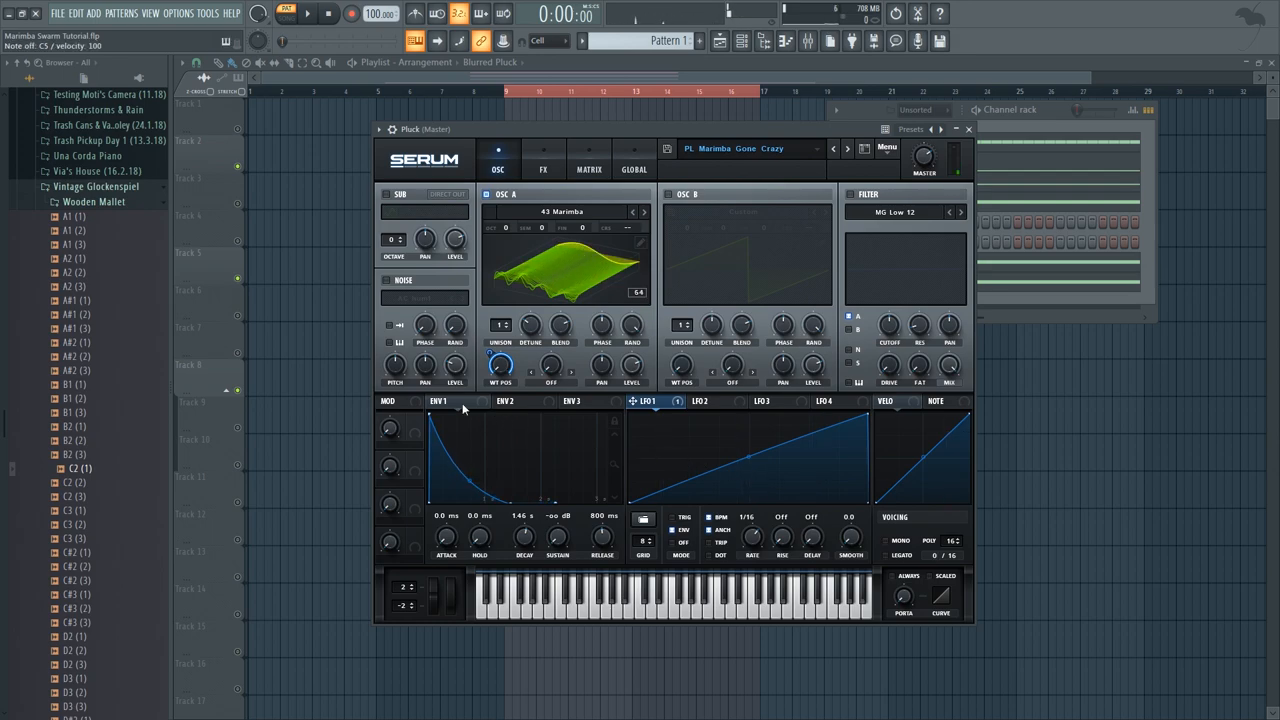
{"action": "mouse_move", "coordinate": [528, 540]}
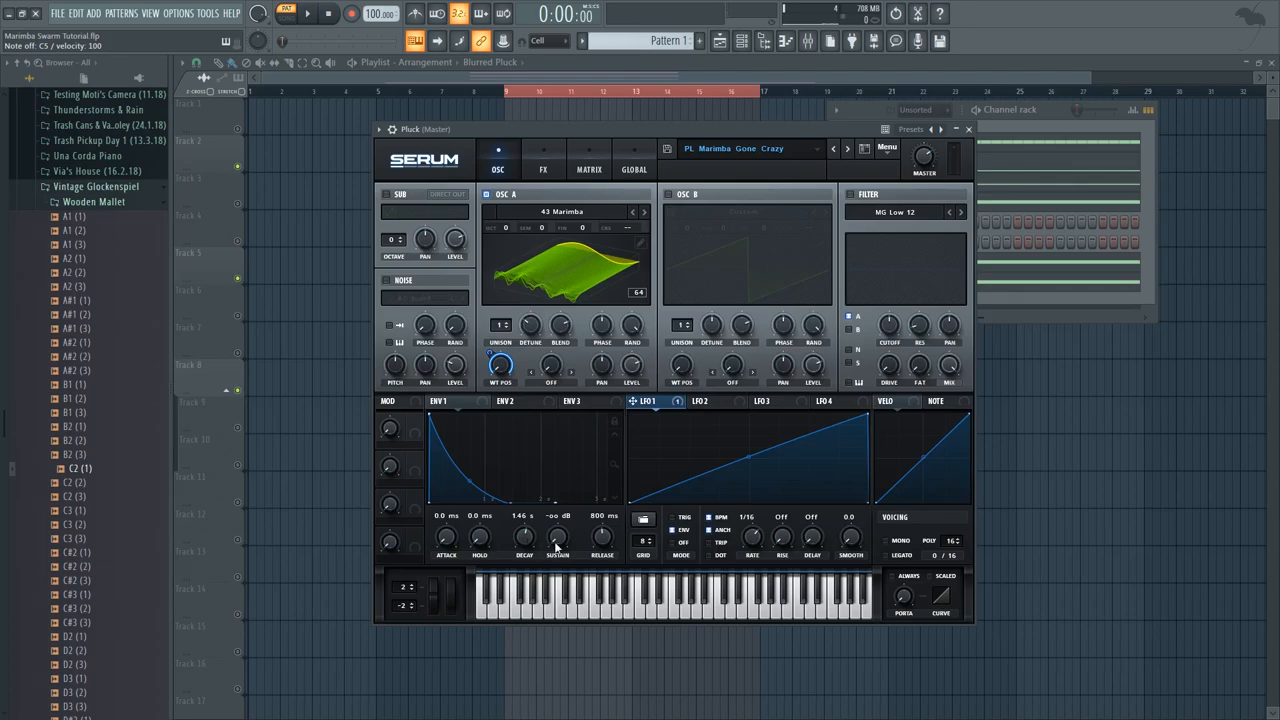
{"action": "mouse_move", "coordinate": [612, 307]}
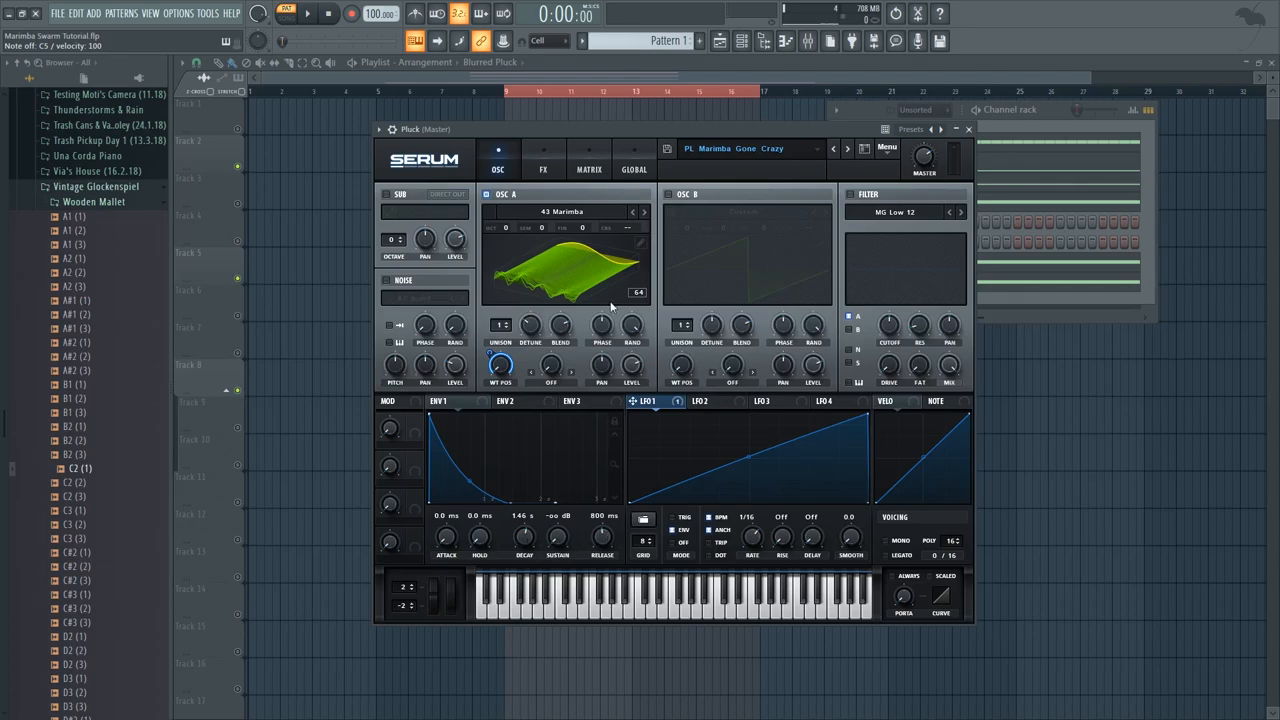
- Review the Pluck's Serum Delay and Reverb effects, then switch LFO 1 to TRIG mode
{"action": "left_click", "coordinate": [543, 168]}
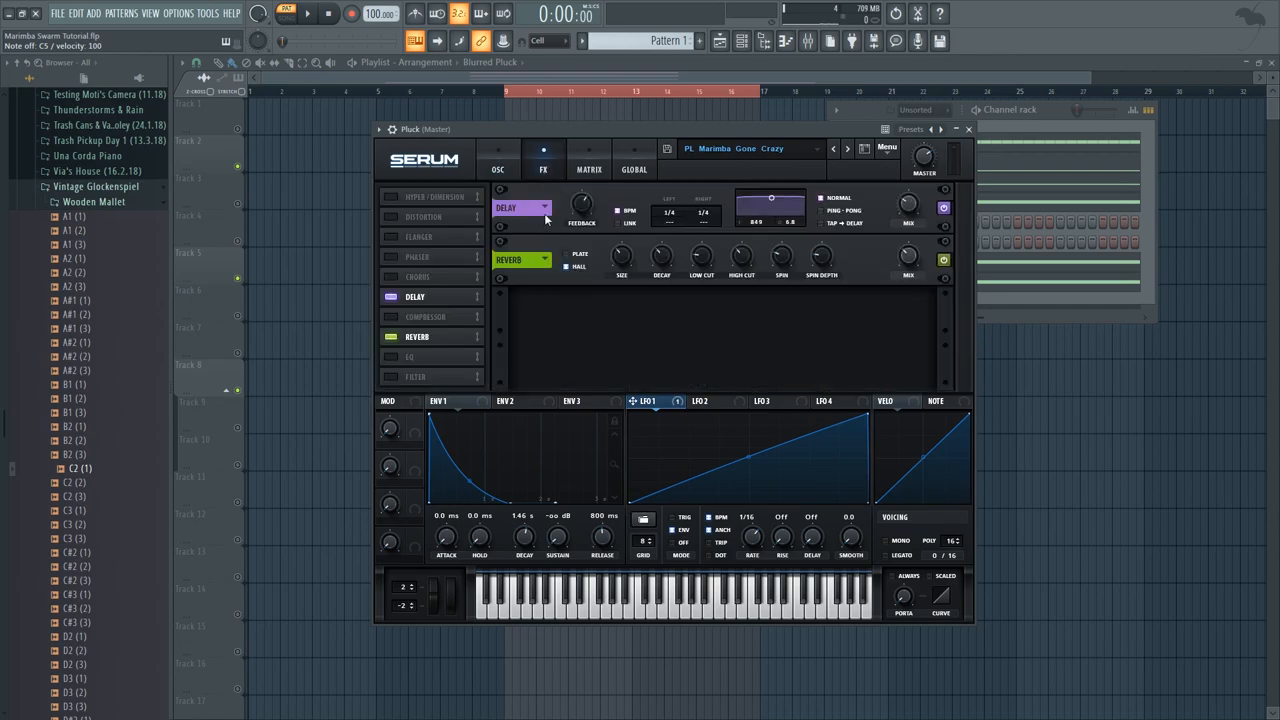
{"action": "left_click", "coordinate": [497, 160]}
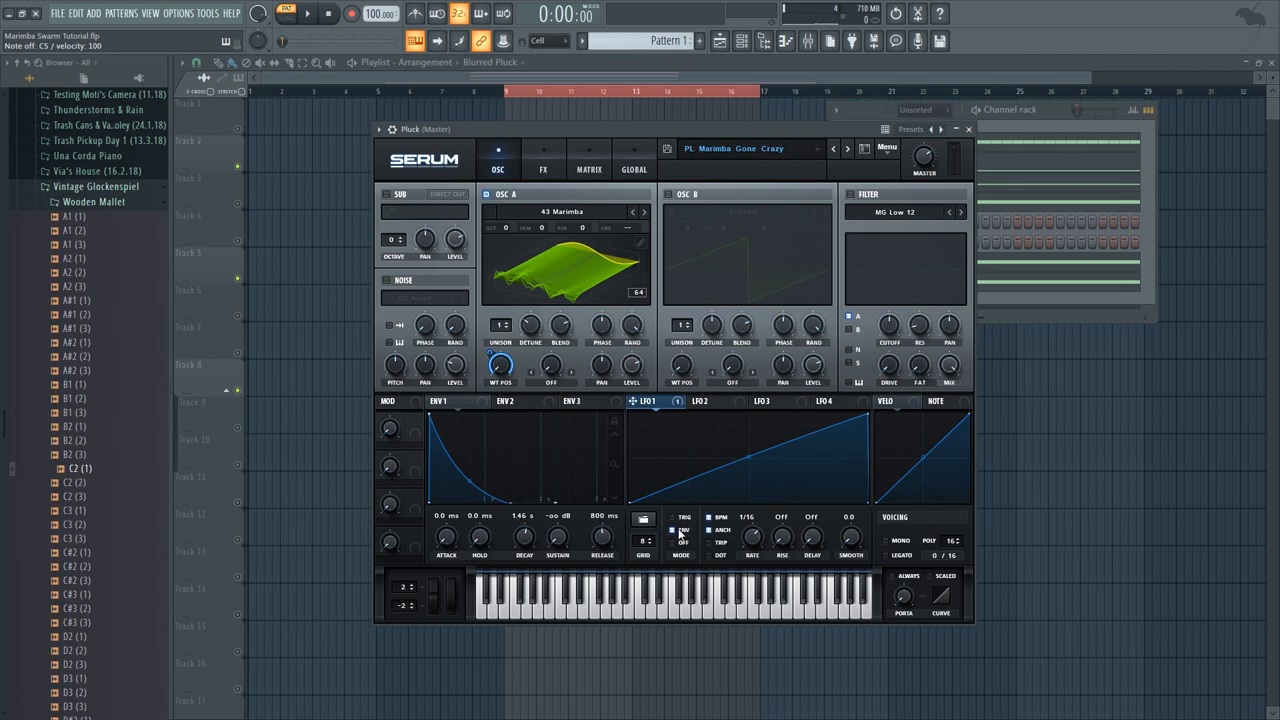
{"action": "left_click", "coordinate": [671, 518]}
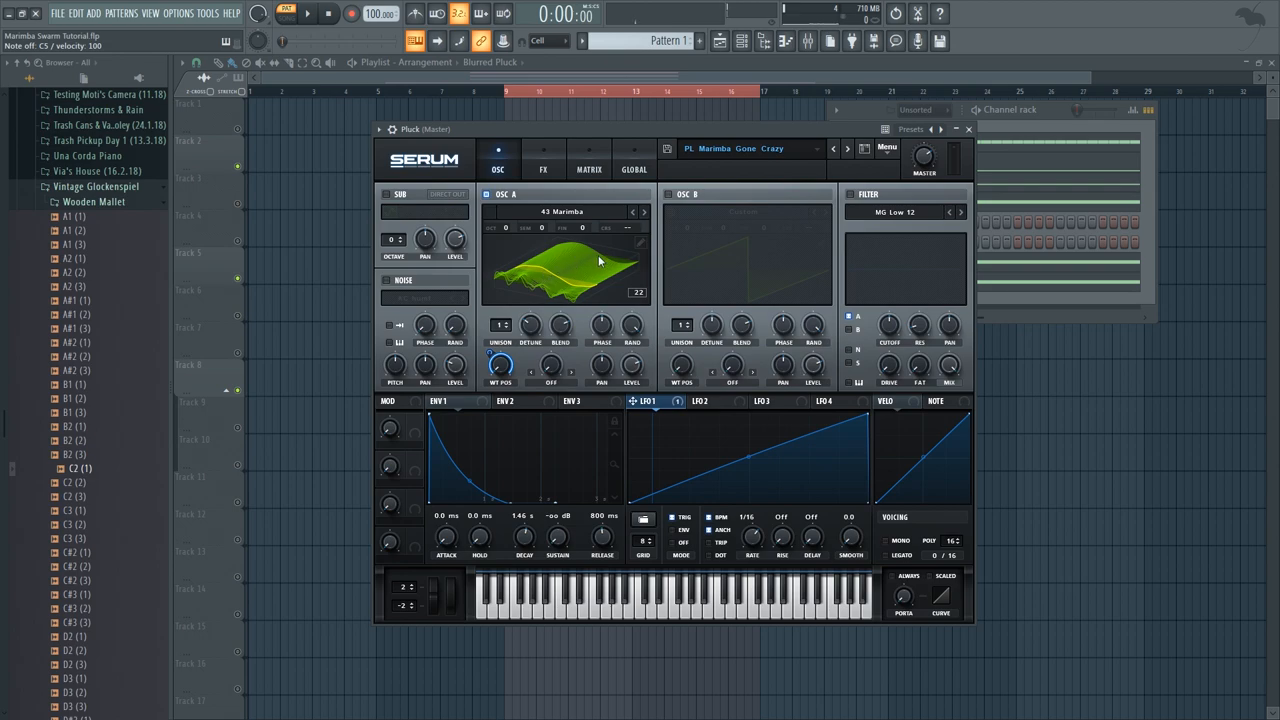
{"action": "mouse_move", "coordinate": [512, 283]}
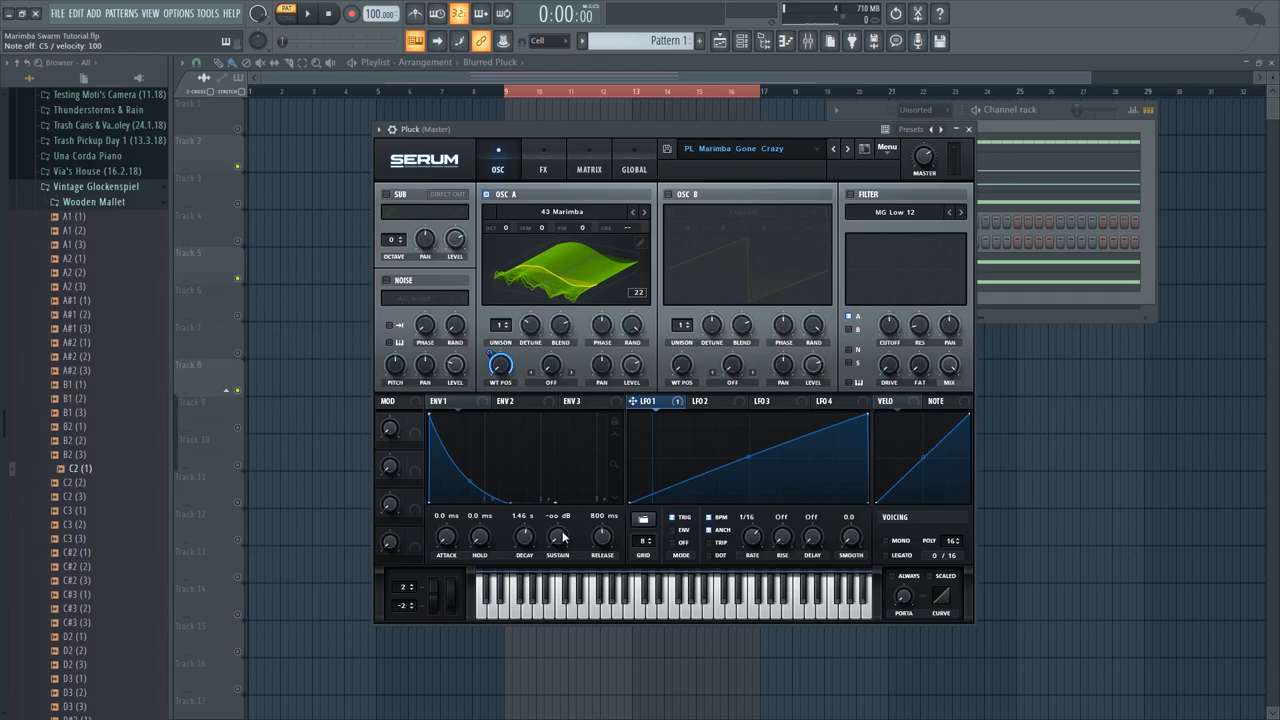
{"action": "mouse_move", "coordinate": [530, 507]}
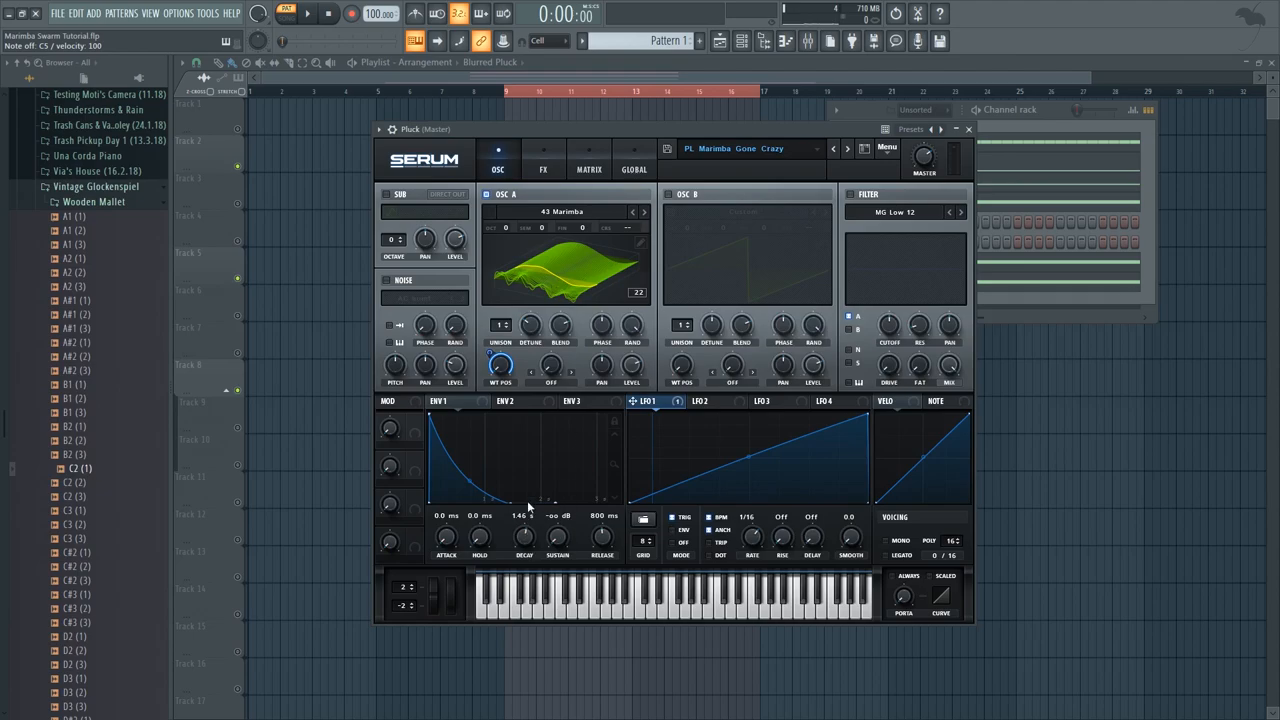
{"action": "mouse_move", "coordinate": [453, 471]}
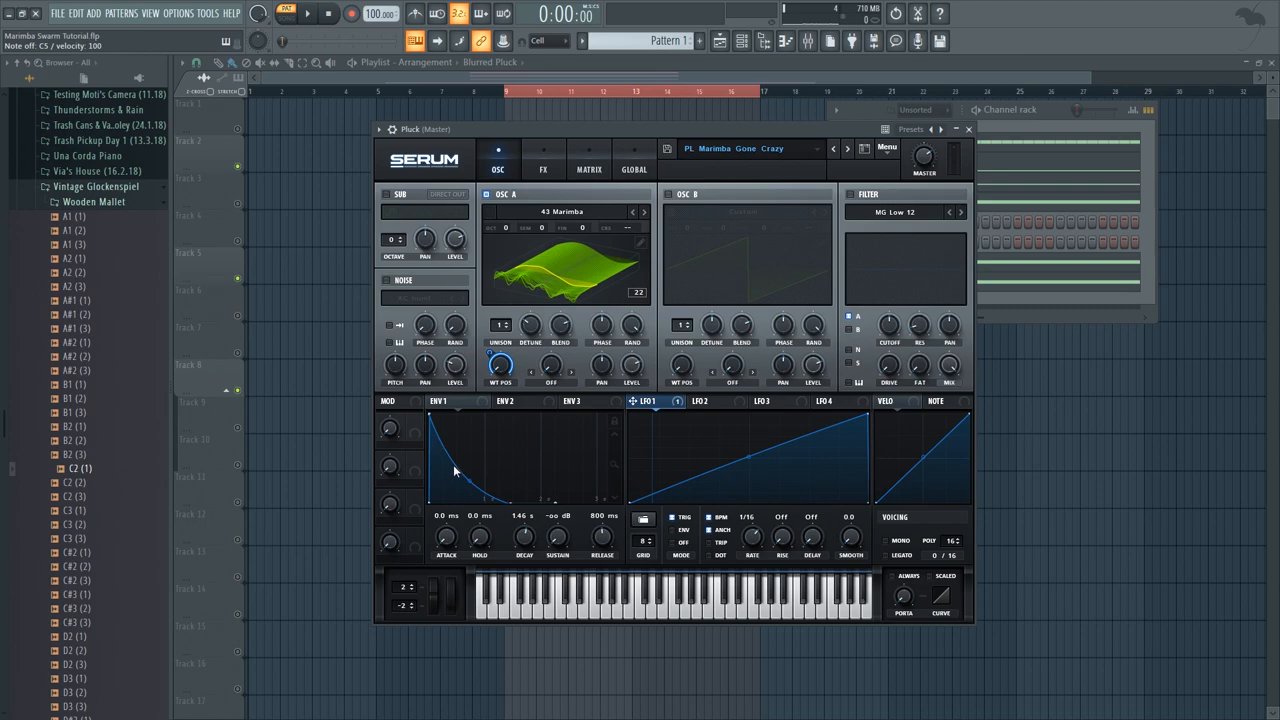
{"action": "mouse_move", "coordinate": [442, 450]}
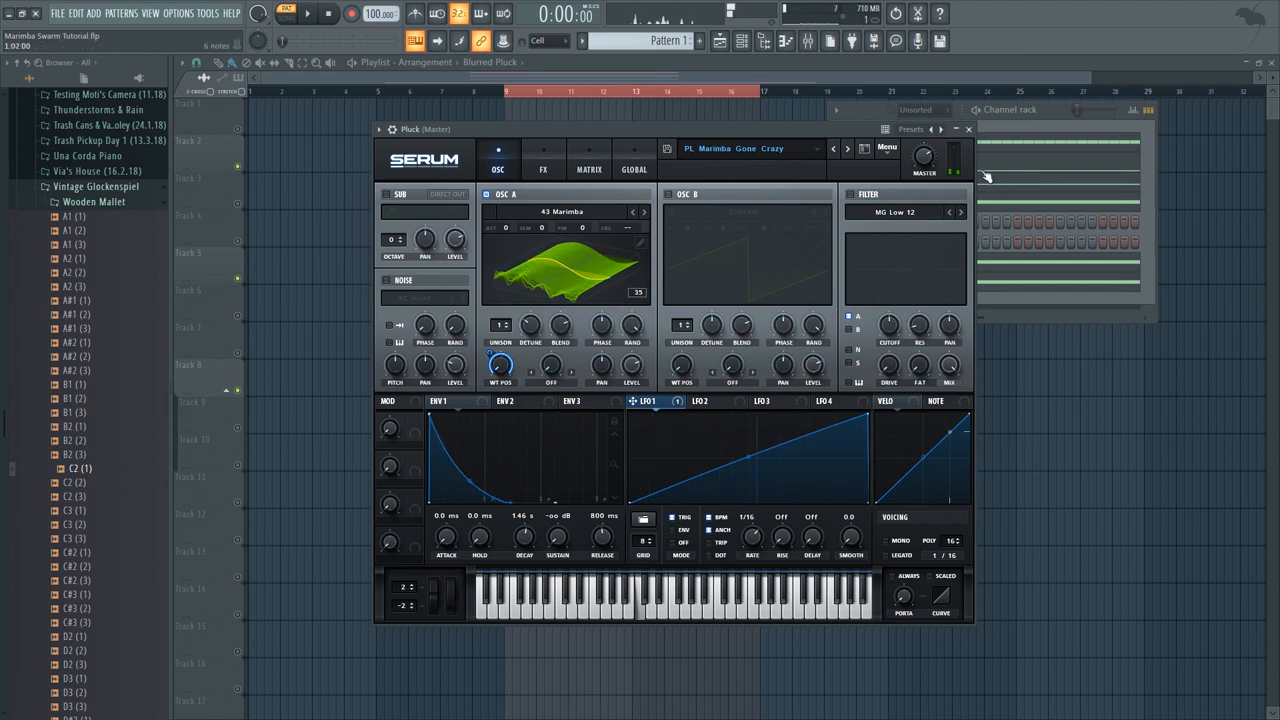
- Close Serum and view Sample Example's sampler settings and its repeated B4 note run
{"action": "left_click", "coordinate": [966, 128]}
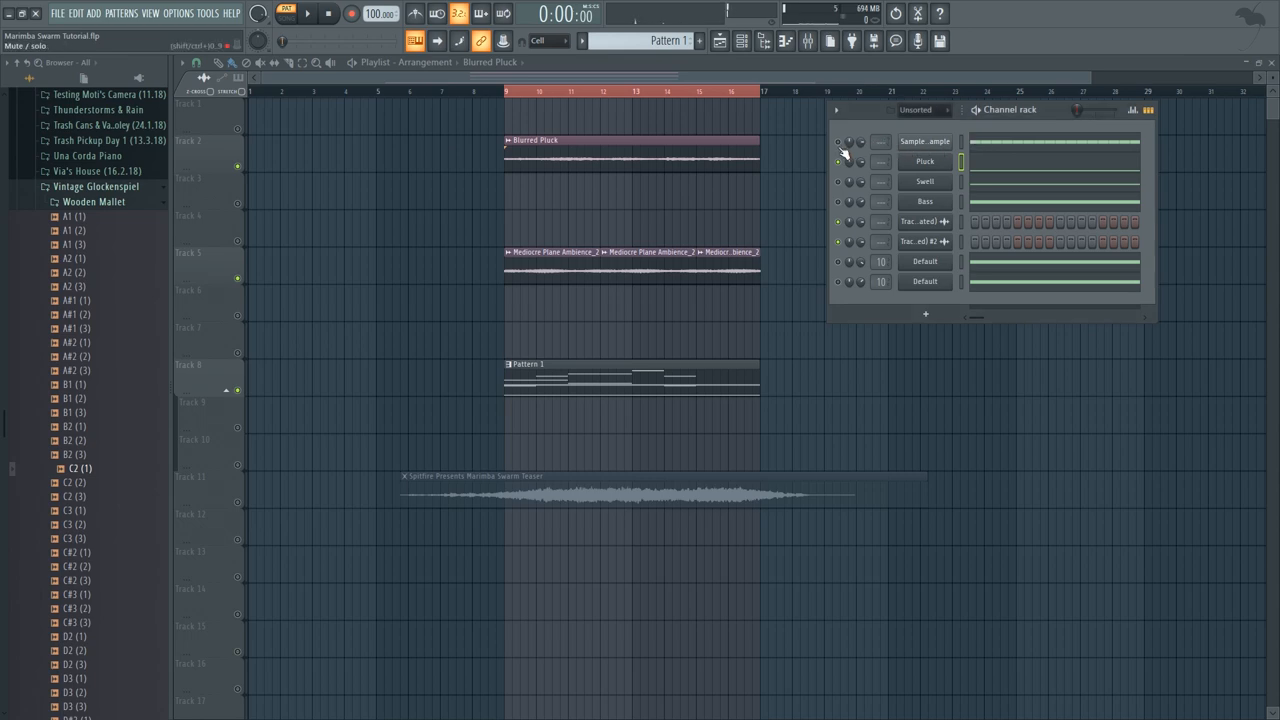
{"action": "left_click", "coordinate": [925, 141]}
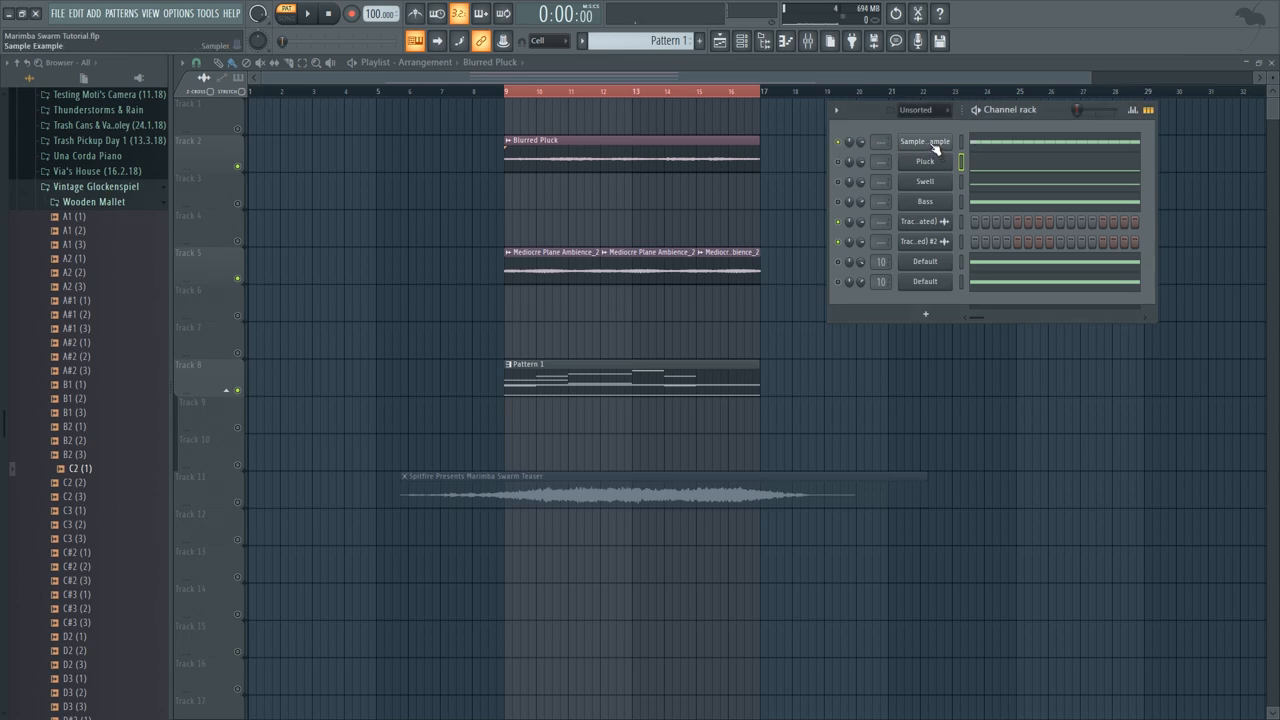
{"action": "left_click", "coordinate": [923, 141]}
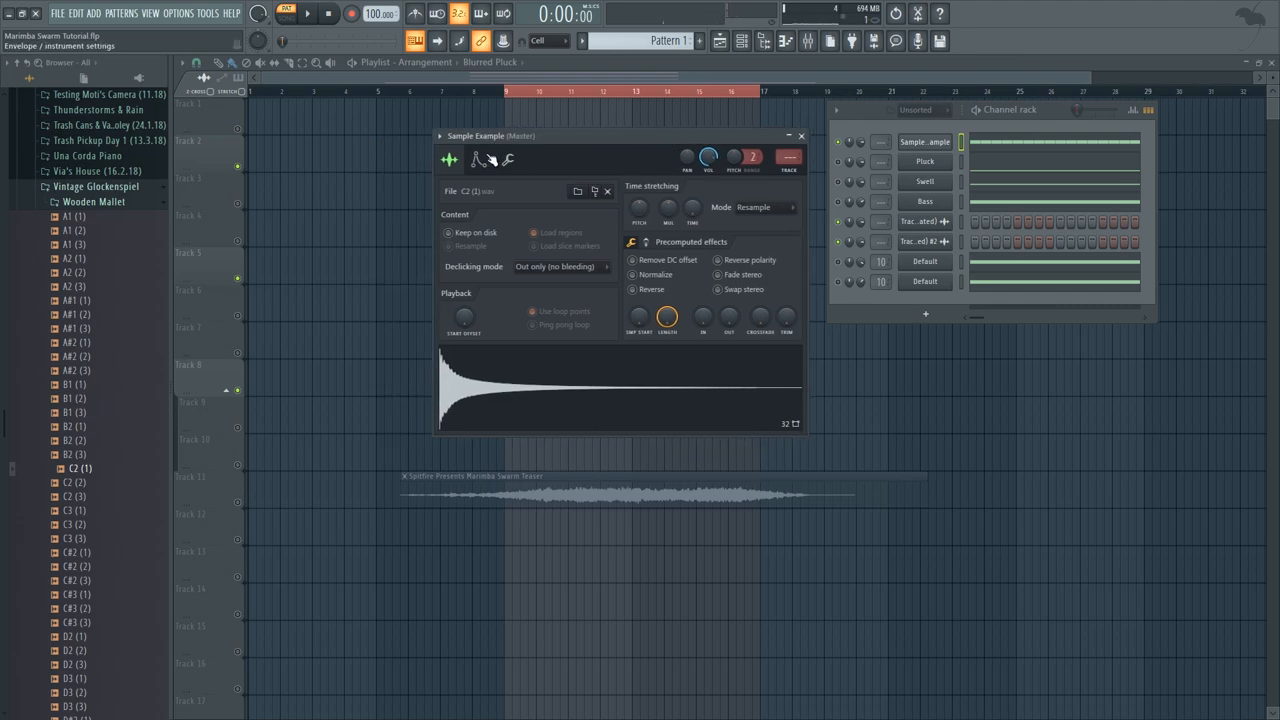
{"action": "left_click", "coordinate": [478, 160]}
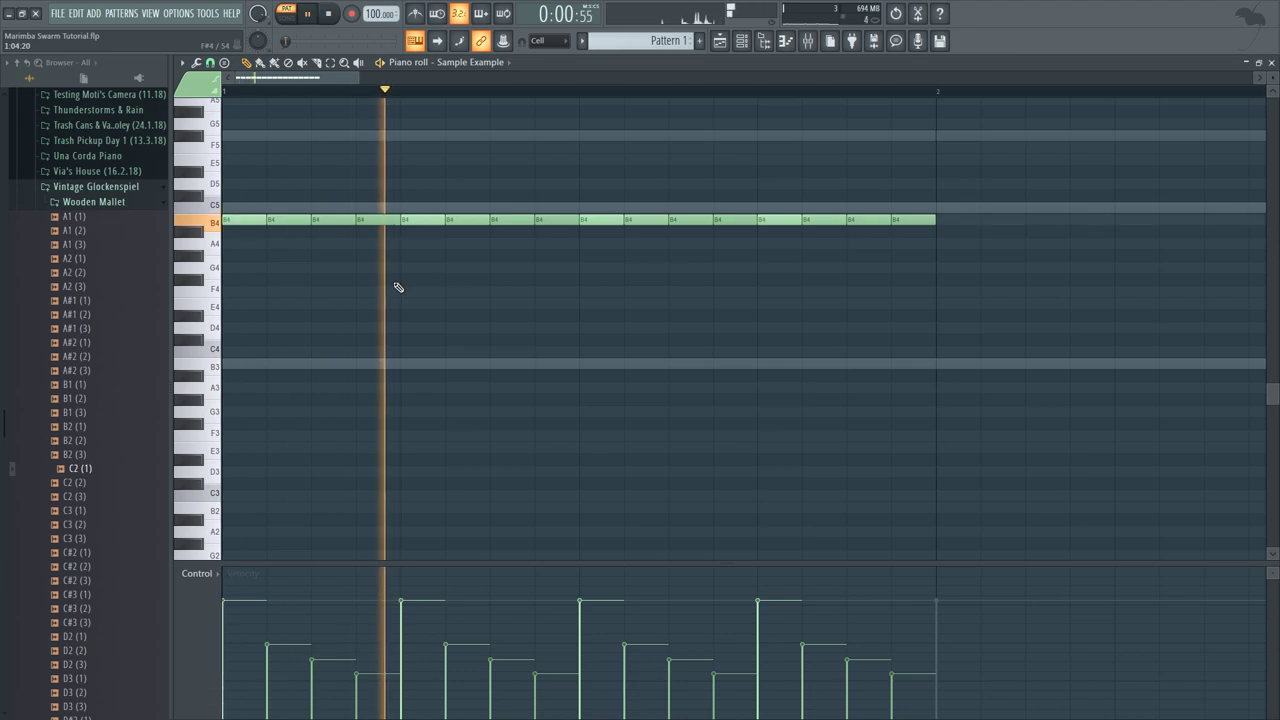
- Give Sample Example a sharply decaying volume envelope and close its settings window
{"action": "left_click", "coordinate": [328, 13]}
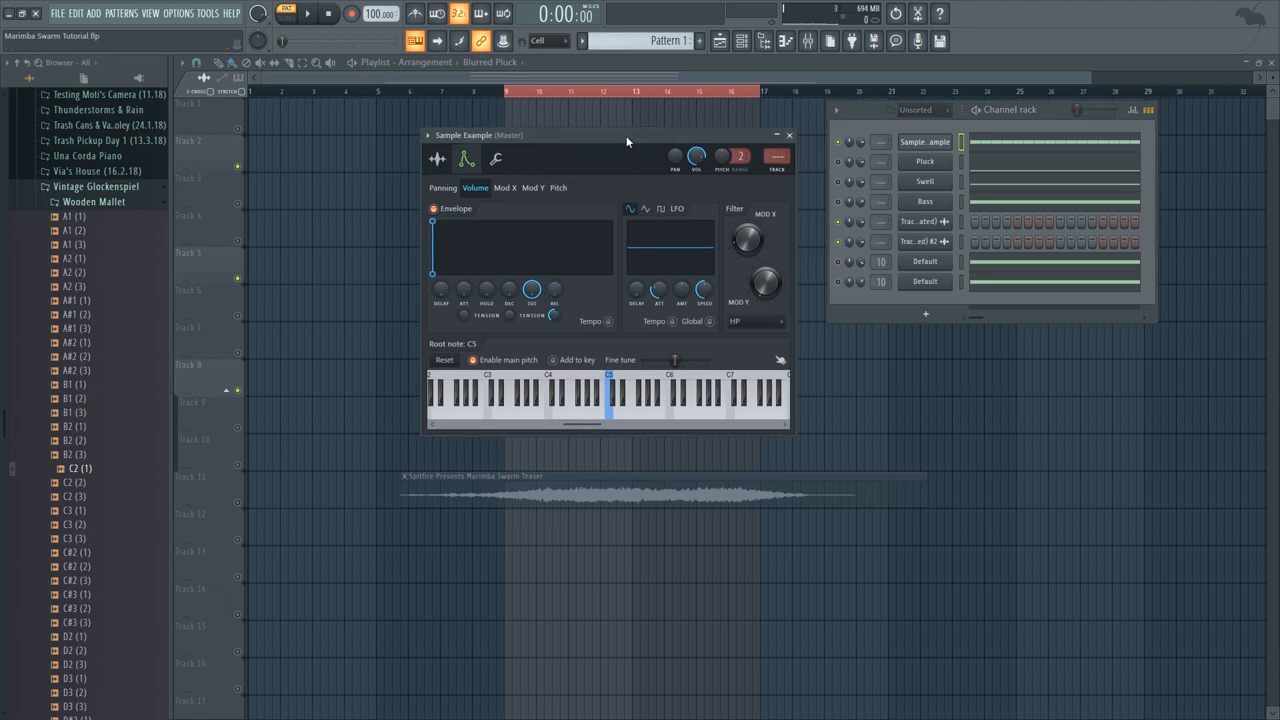
{"action": "left_click", "coordinate": [306, 13]}
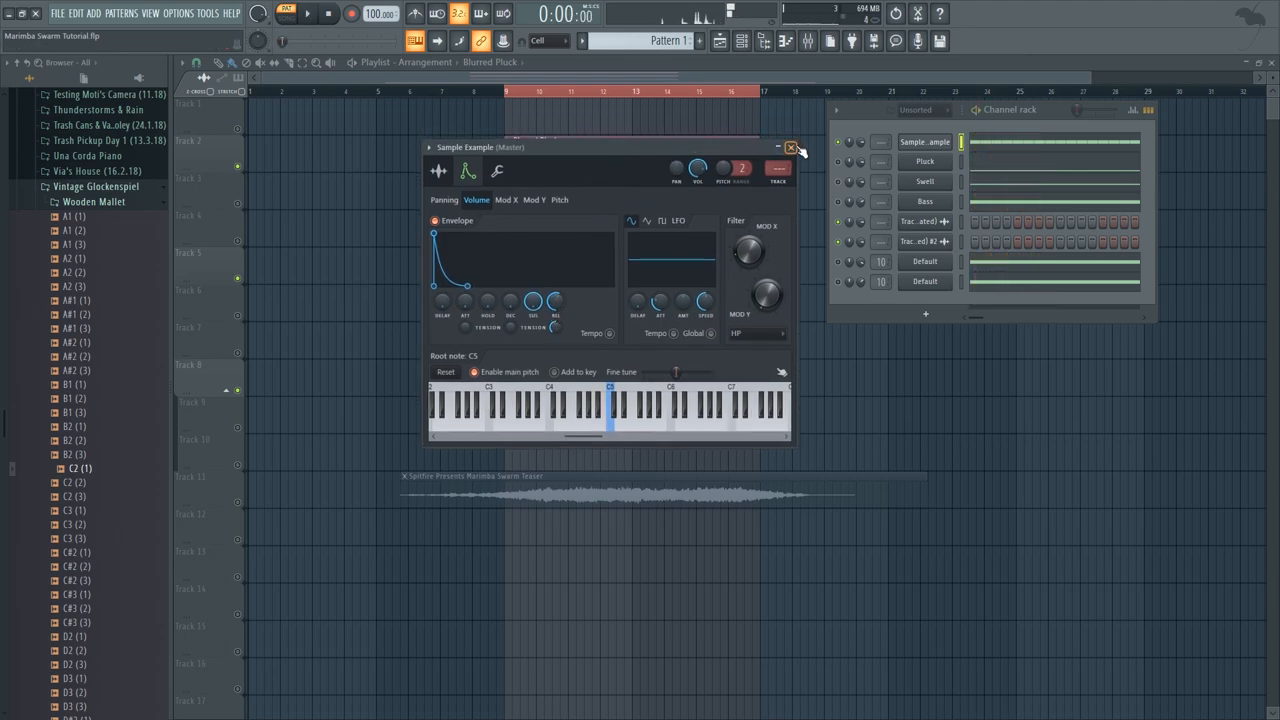
{"action": "left_click", "coordinate": [790, 147]}
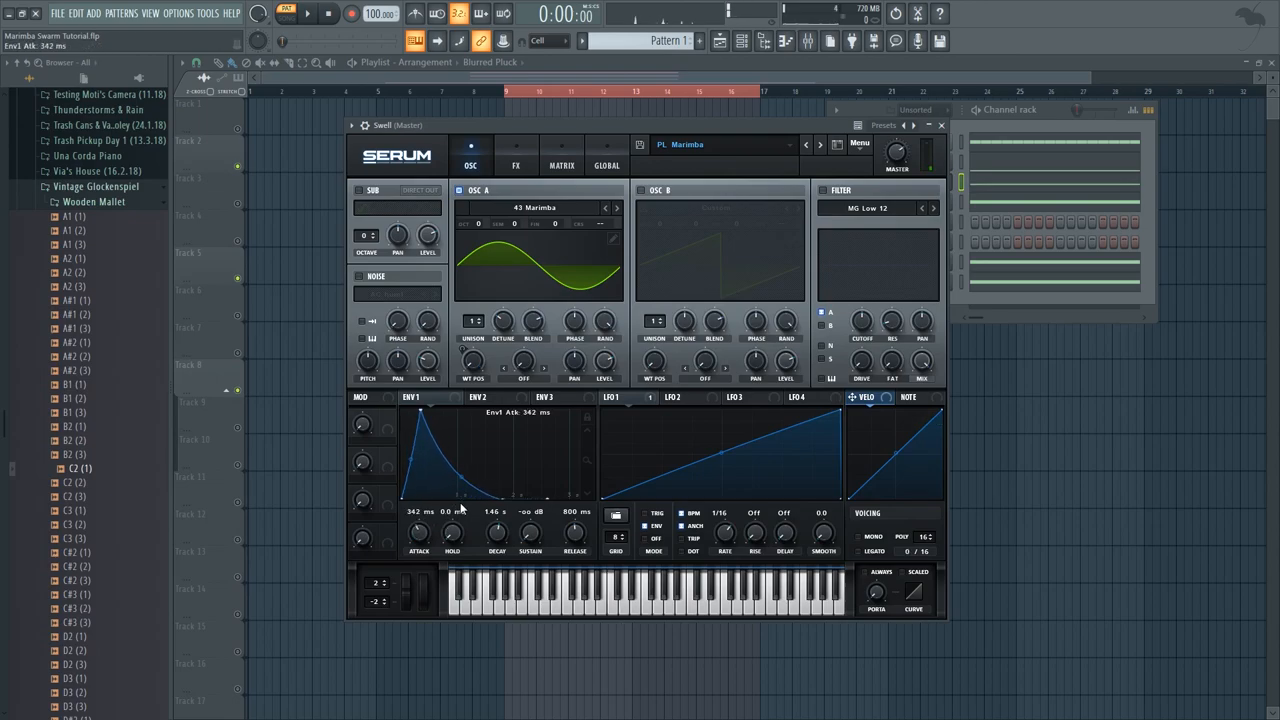
{"action": "mouse_move", "coordinate": [940, 125]}
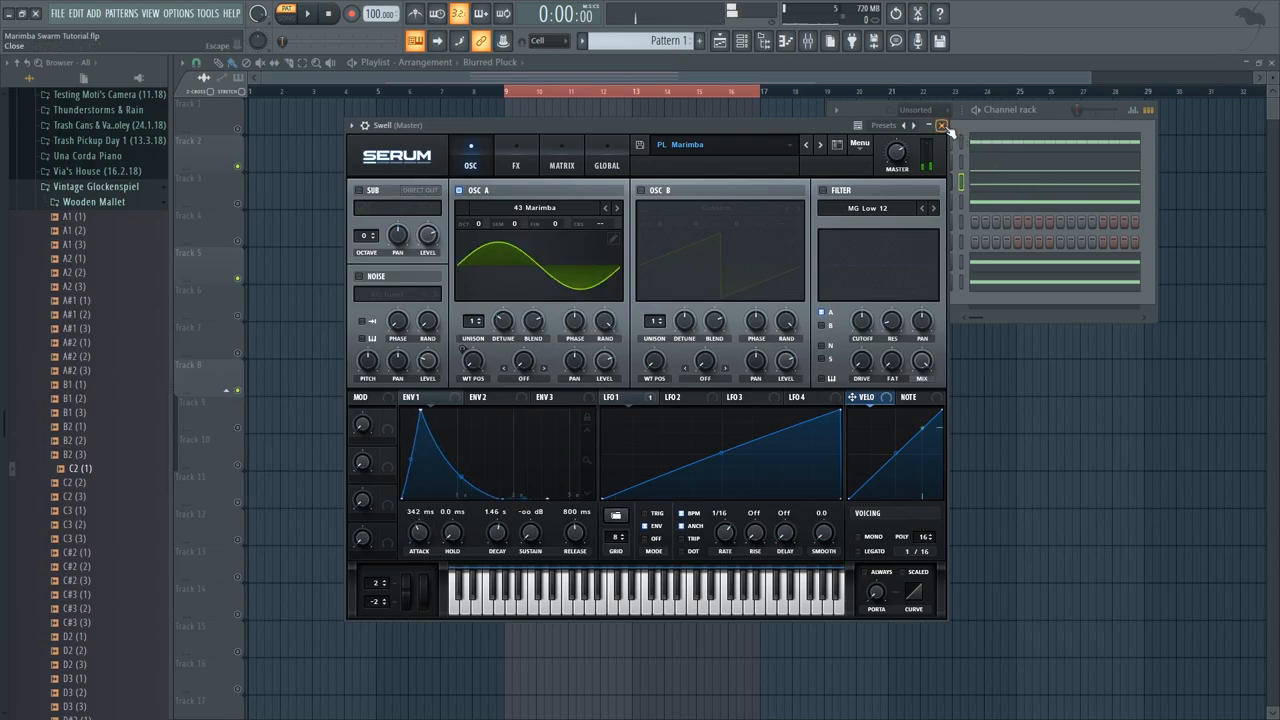
- Close Swell's Serum, clone the sample channel as Sample Example #2, then delete the clone
{"action": "left_click", "coordinate": [940, 125]}
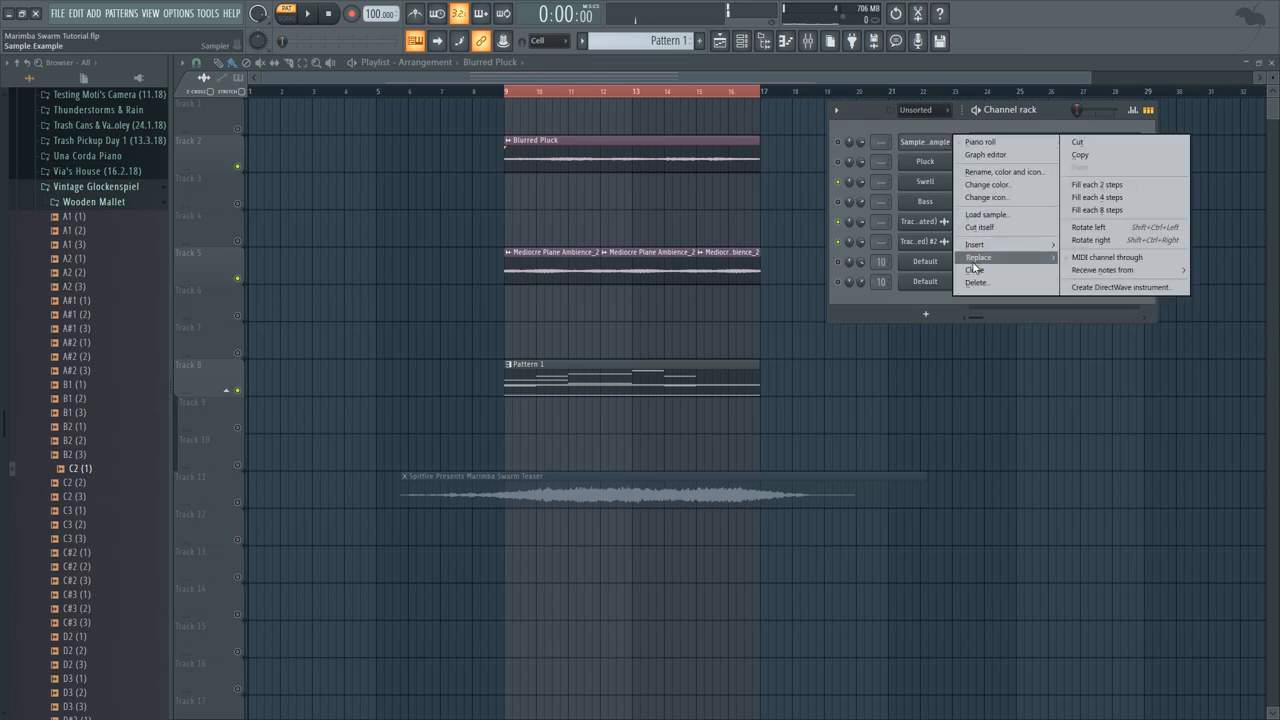
{"action": "left_click", "coordinate": [978, 257]}
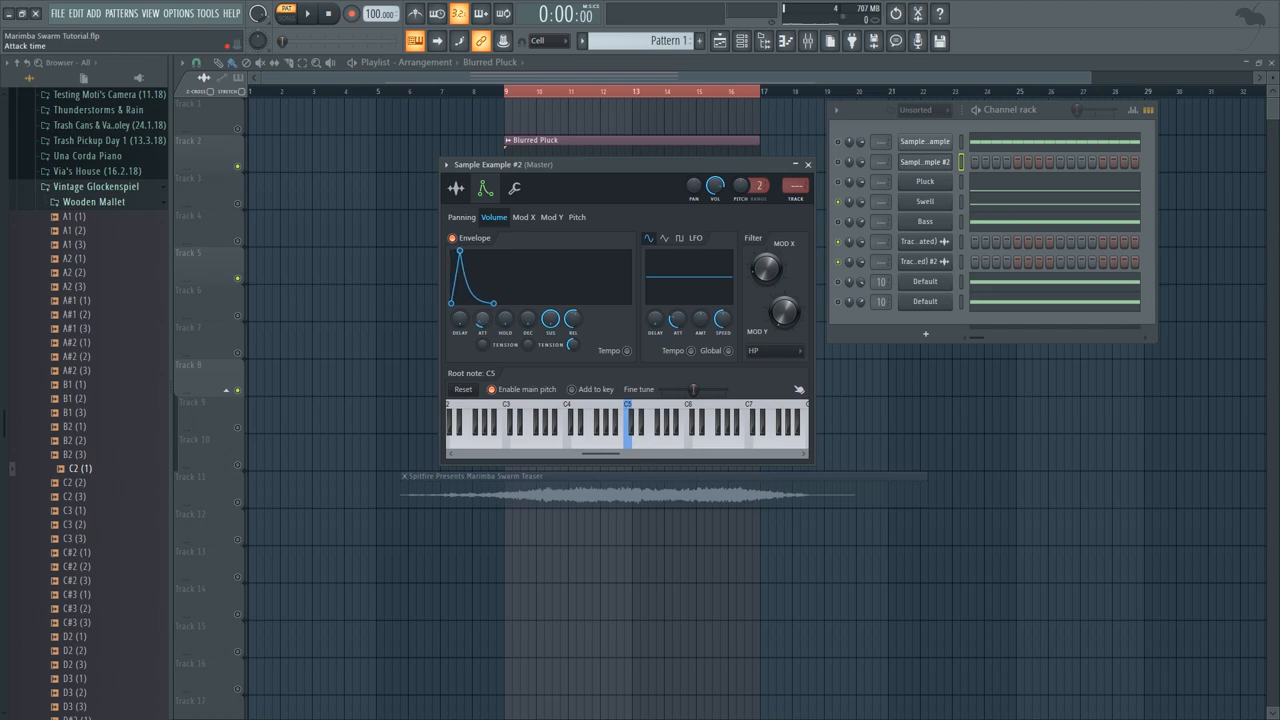
{"action": "left_click", "coordinate": [628, 428]}
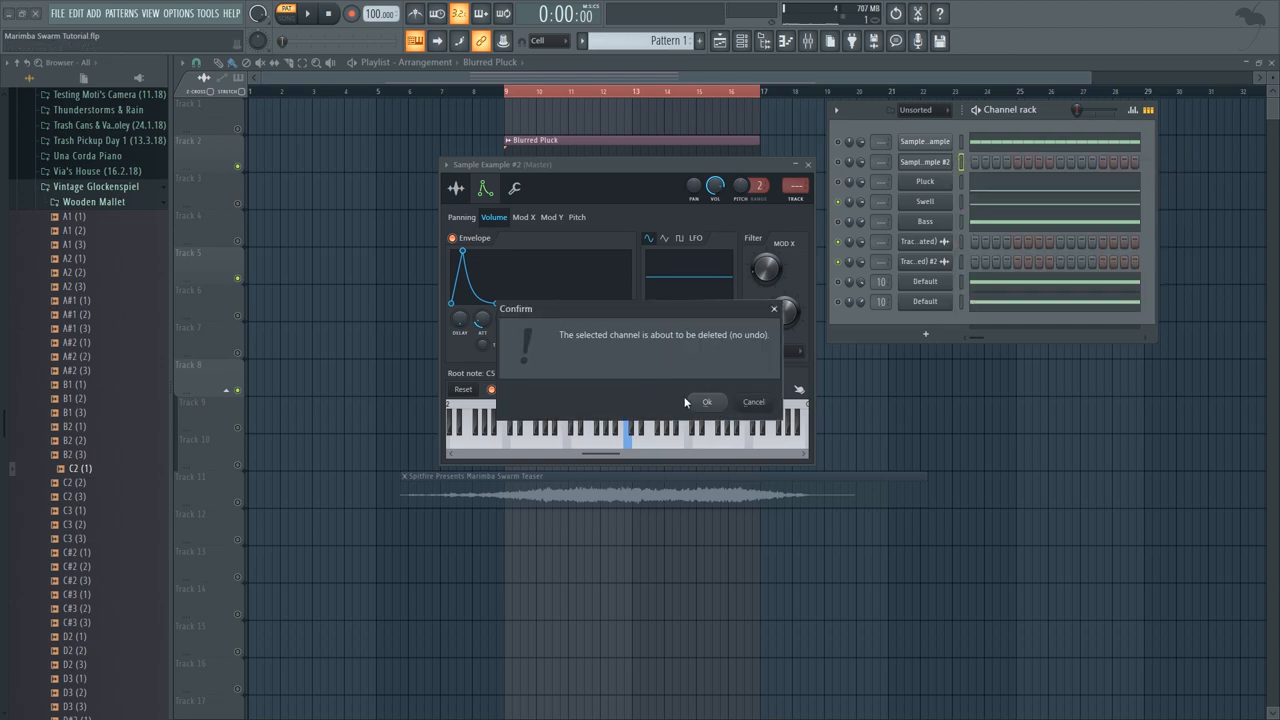
{"action": "left_click", "coordinate": [707, 402]}
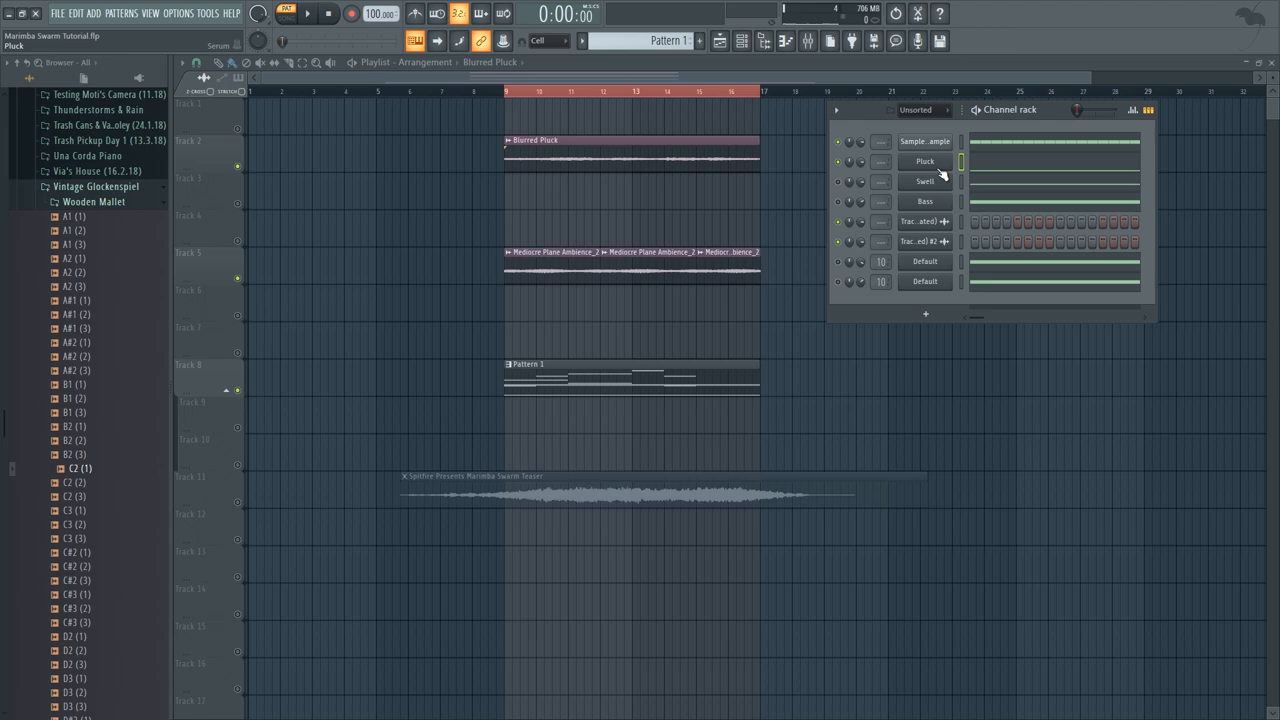
{"action": "double_click", "coordinate": [923, 161]}
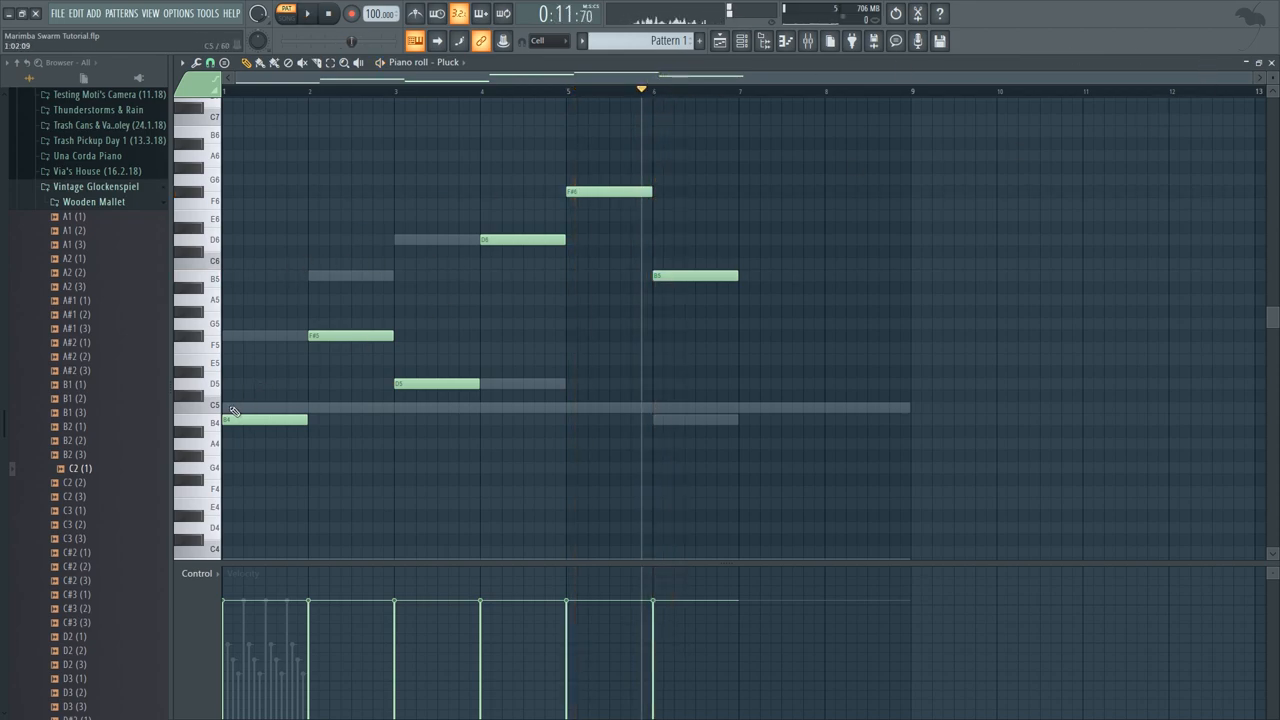
{"action": "mouse_move", "coordinate": [685, 225]}
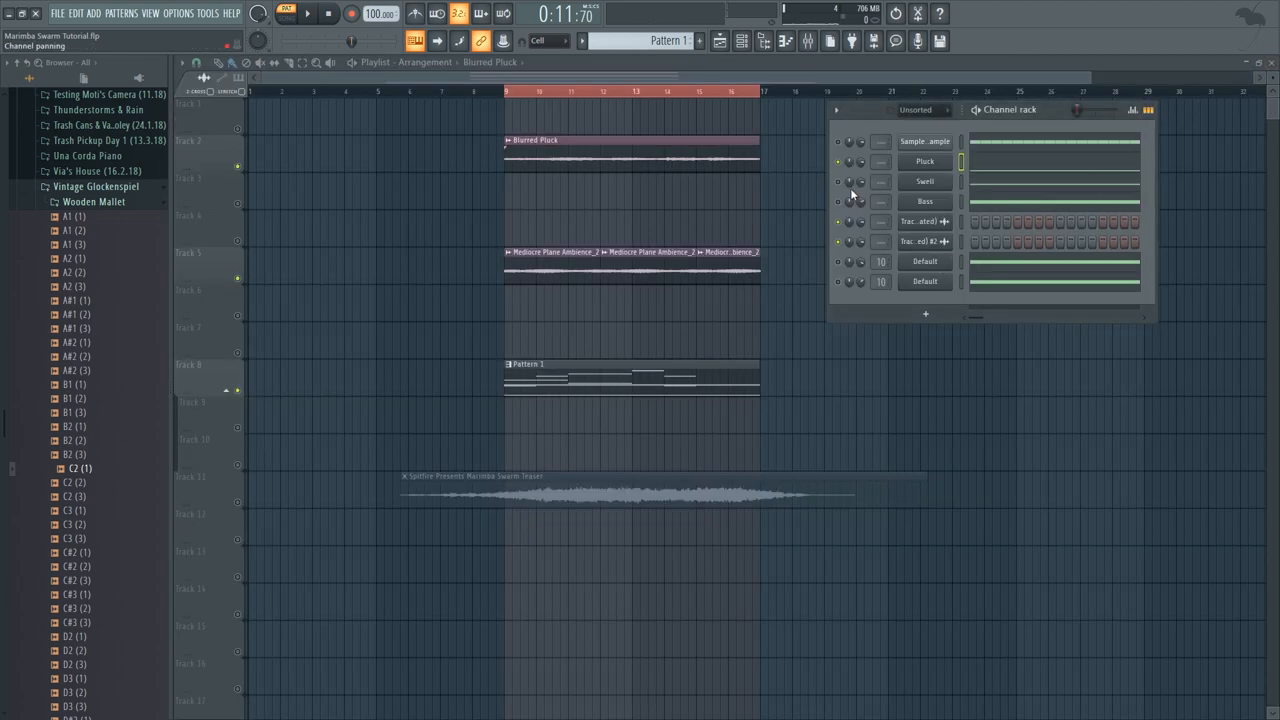
- Open the Swell channel's melody in the piano roll and play it back briefly
{"action": "double_click", "coordinate": [924, 181]}
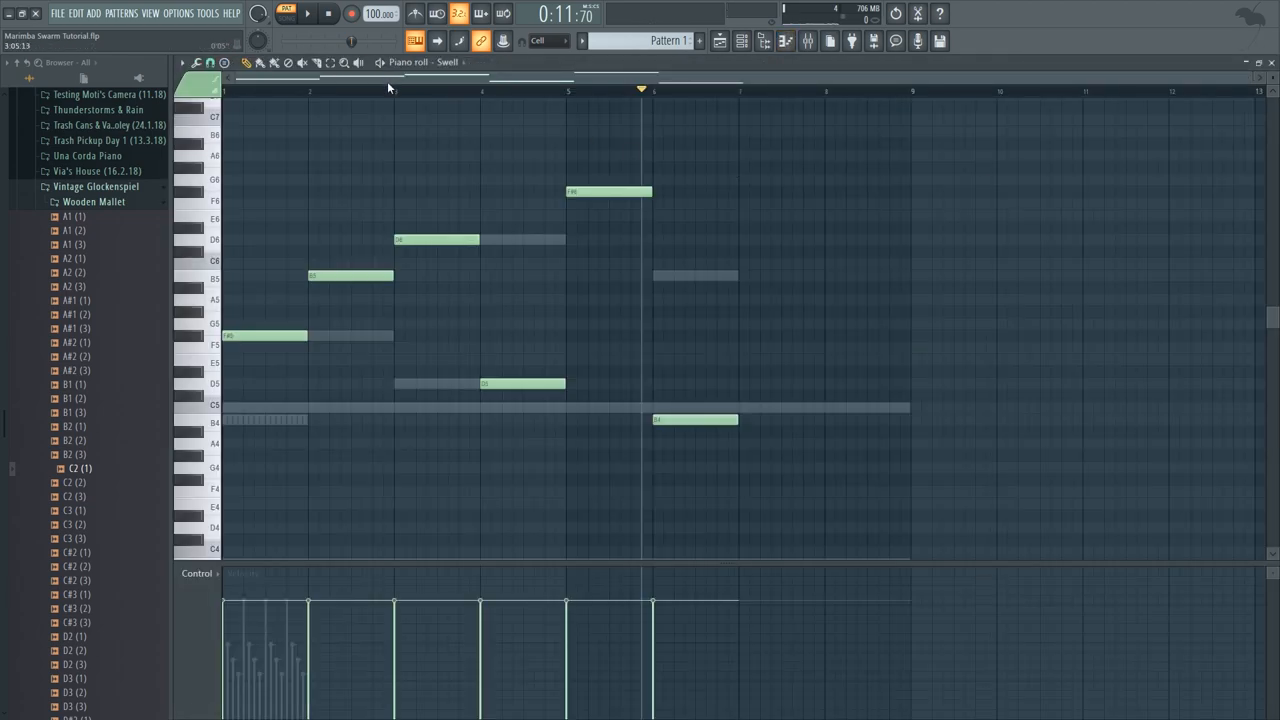
{"action": "left_click", "coordinate": [305, 13]}
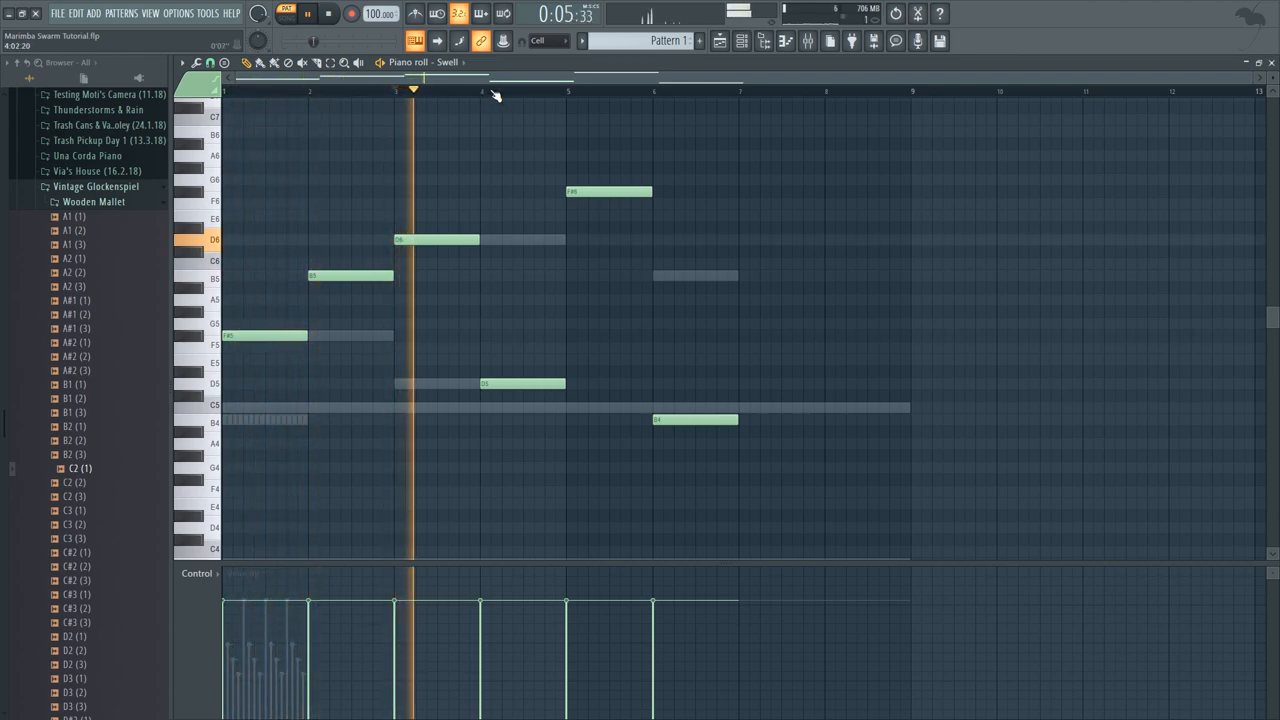
{"action": "left_click", "coordinate": [305, 13]}
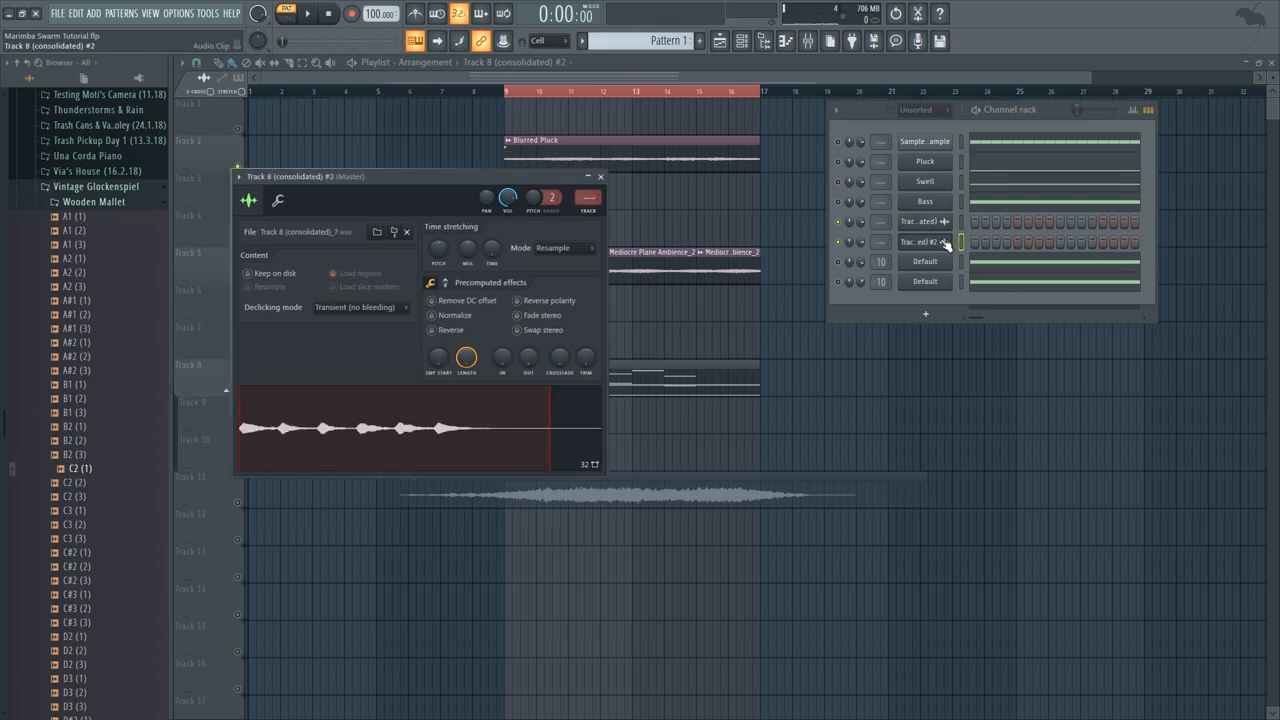
- Close the piano roll to return to the playlist and channel rack
{"action": "left_click", "coordinate": [328, 13]}
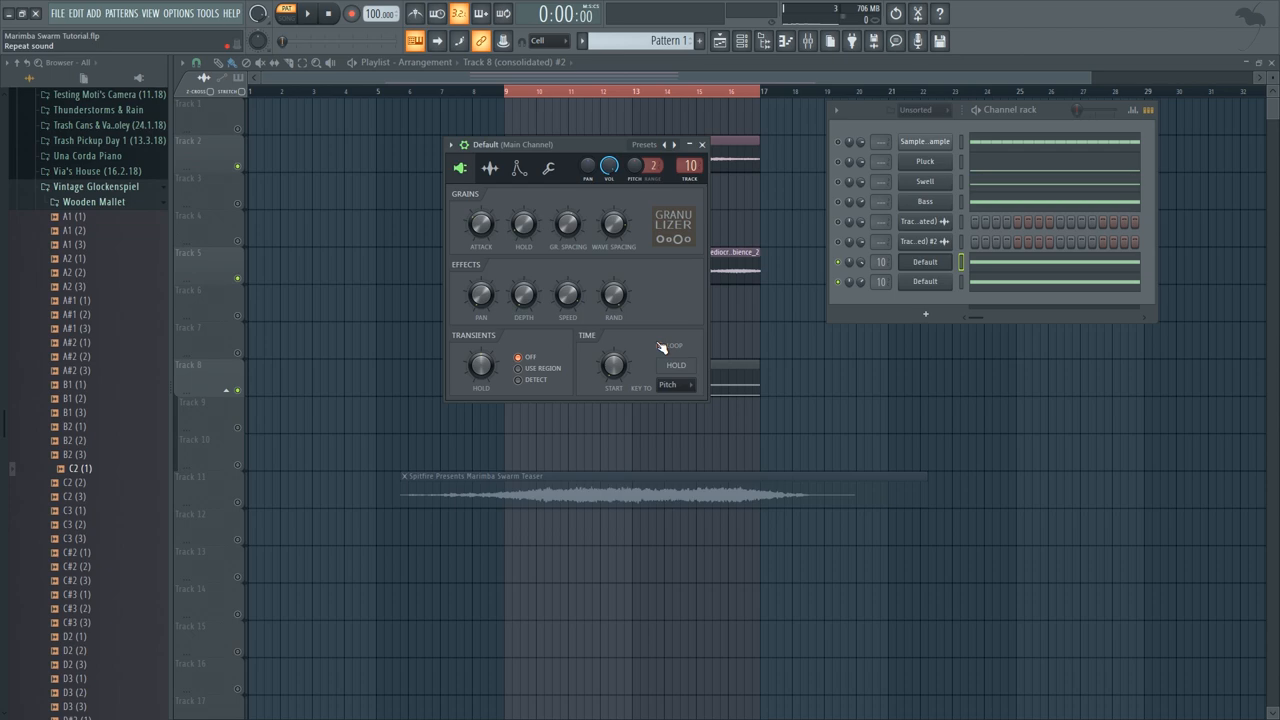
- Enable LOOP on the first Default Granulizer and nudge its Grain HOLD knob
{"action": "left_click", "coordinate": [660, 345]}
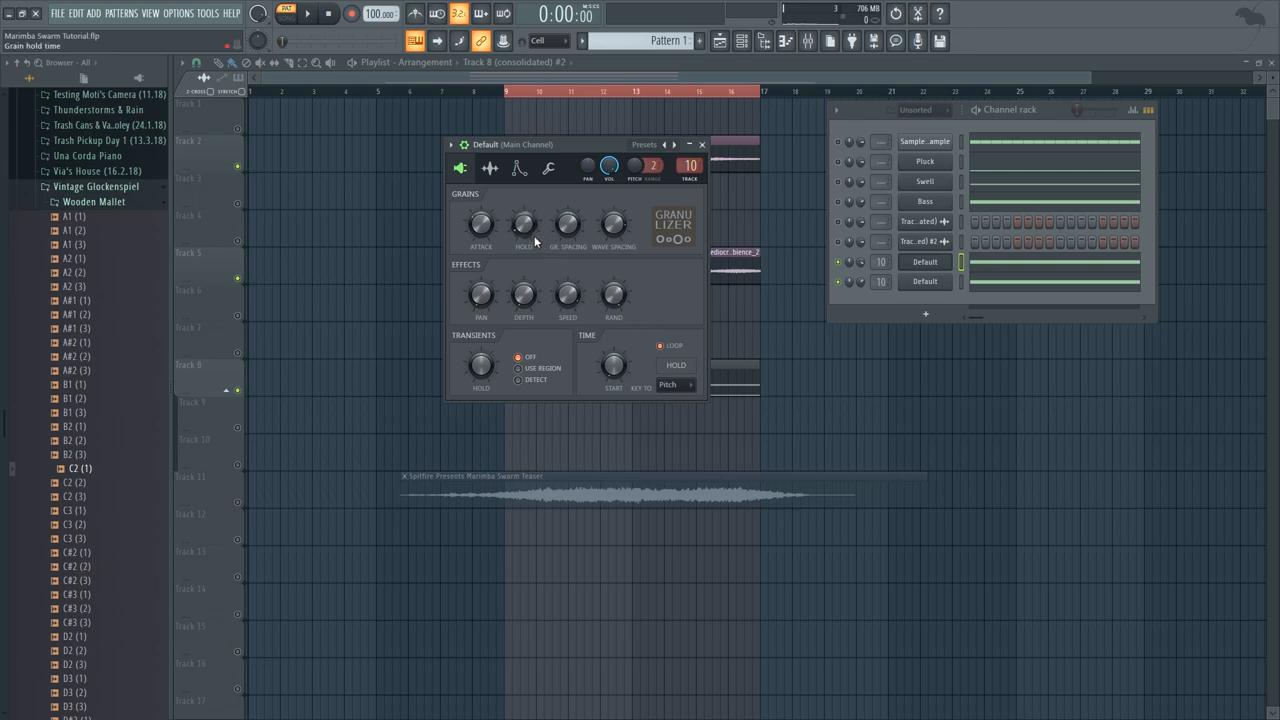
{"action": "mouse_move", "coordinate": [480, 224]}
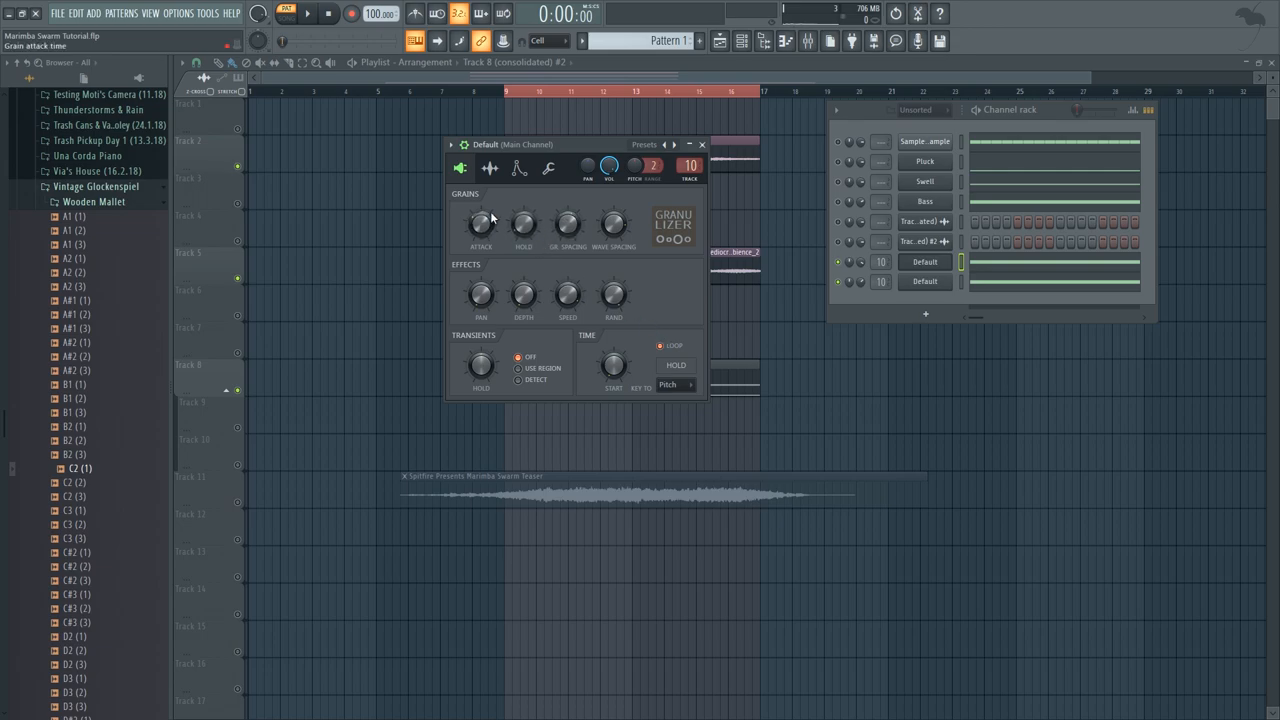
{"action": "mouse_move", "coordinate": [490, 224]}
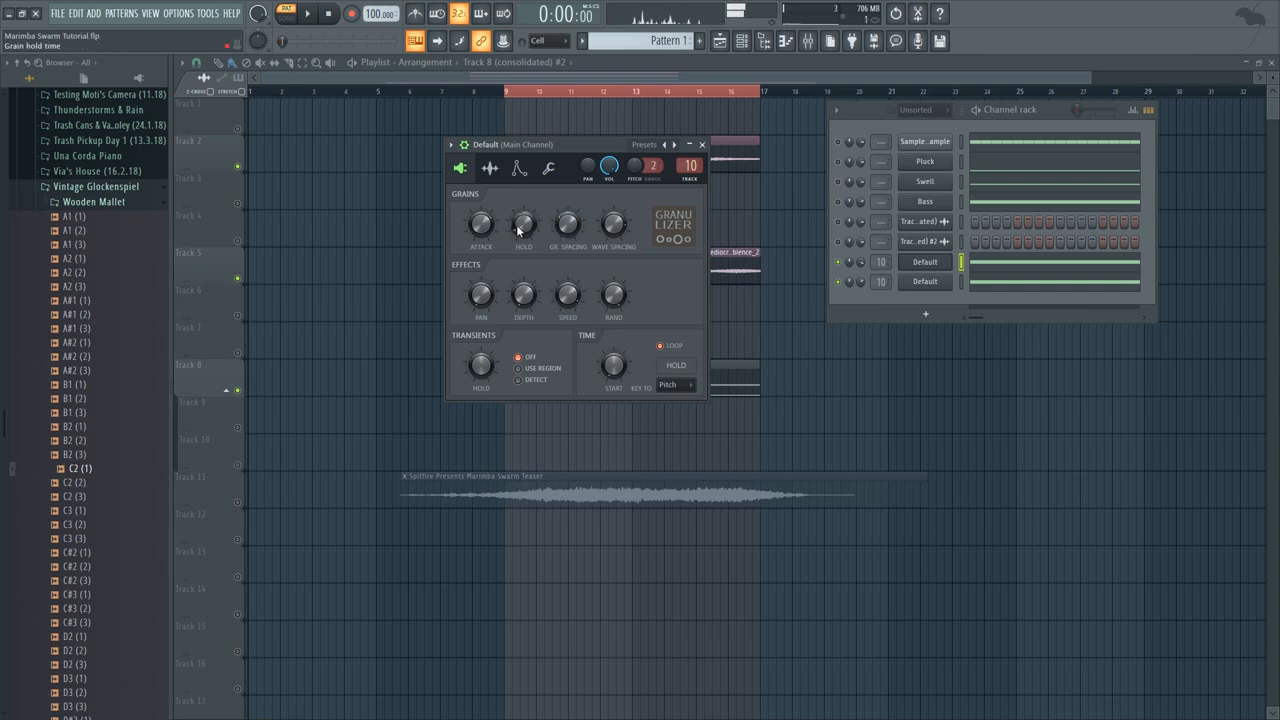
{"action": "left_click_drag", "start_coordinate": [523, 224], "coordinate": [523, 218]}
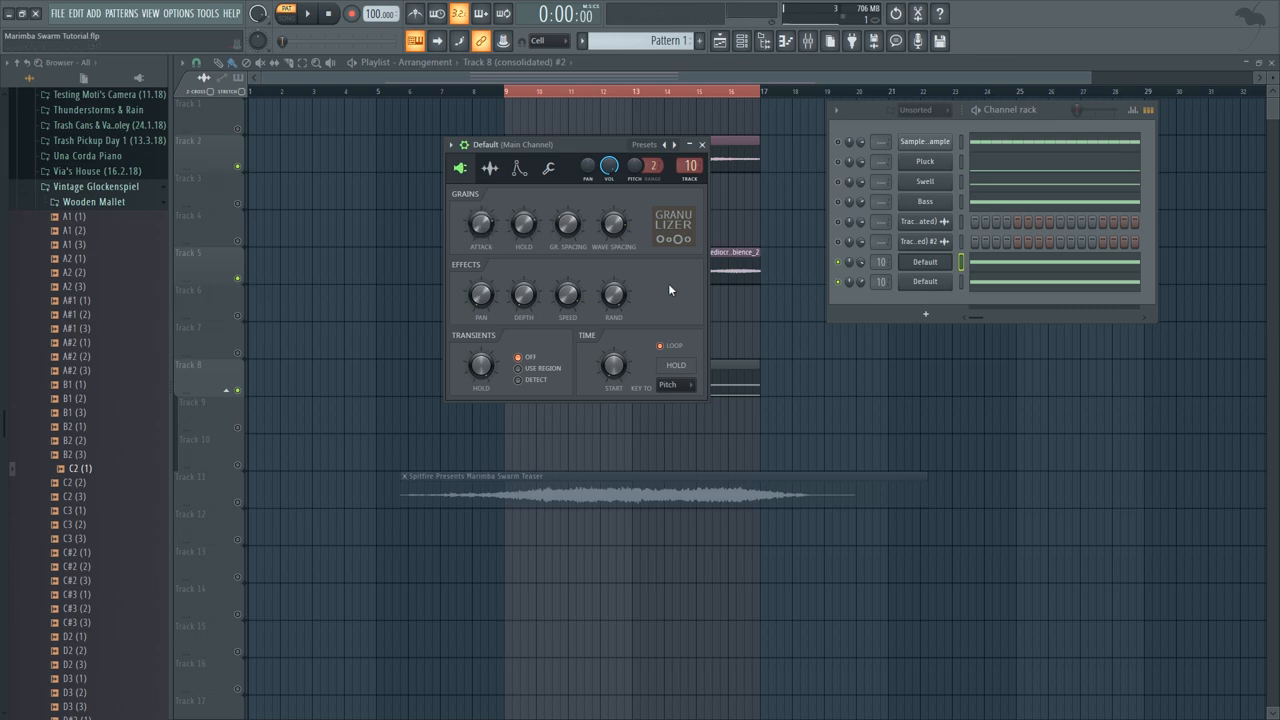
{"action": "left_click_drag", "start_coordinate": [575, 144], "coordinate": [400, 210]}
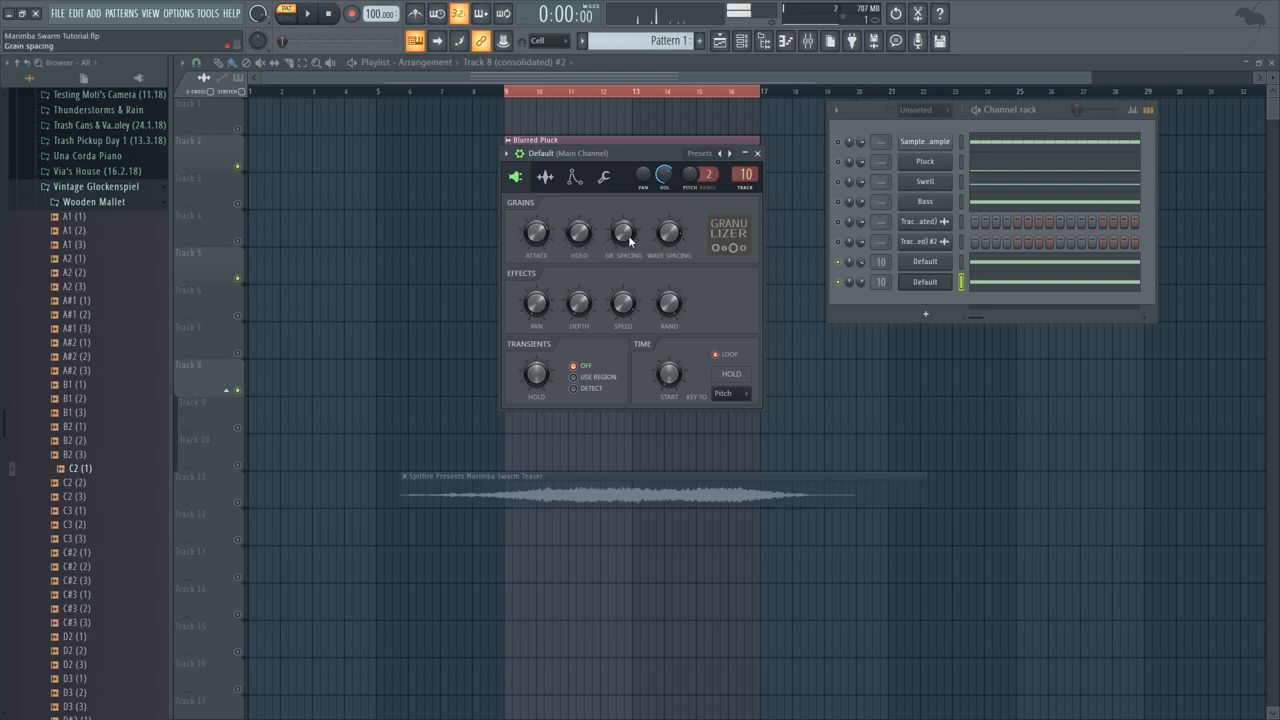
{"action": "mouse_move", "coordinate": [536, 375]}
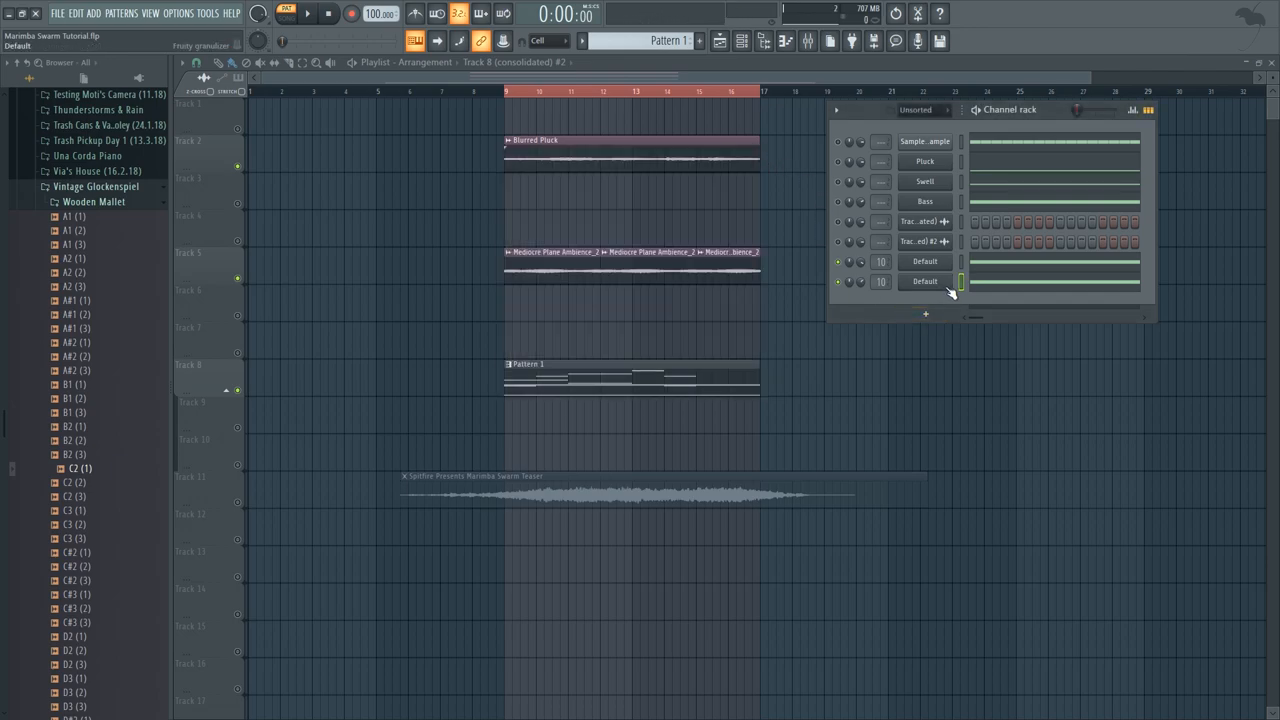
- Open the mixer on Main Channel and inspect Fruity Delay 3, LXPRoom and Parametric EQ 2
{"action": "left_click", "coordinate": [307, 13]}
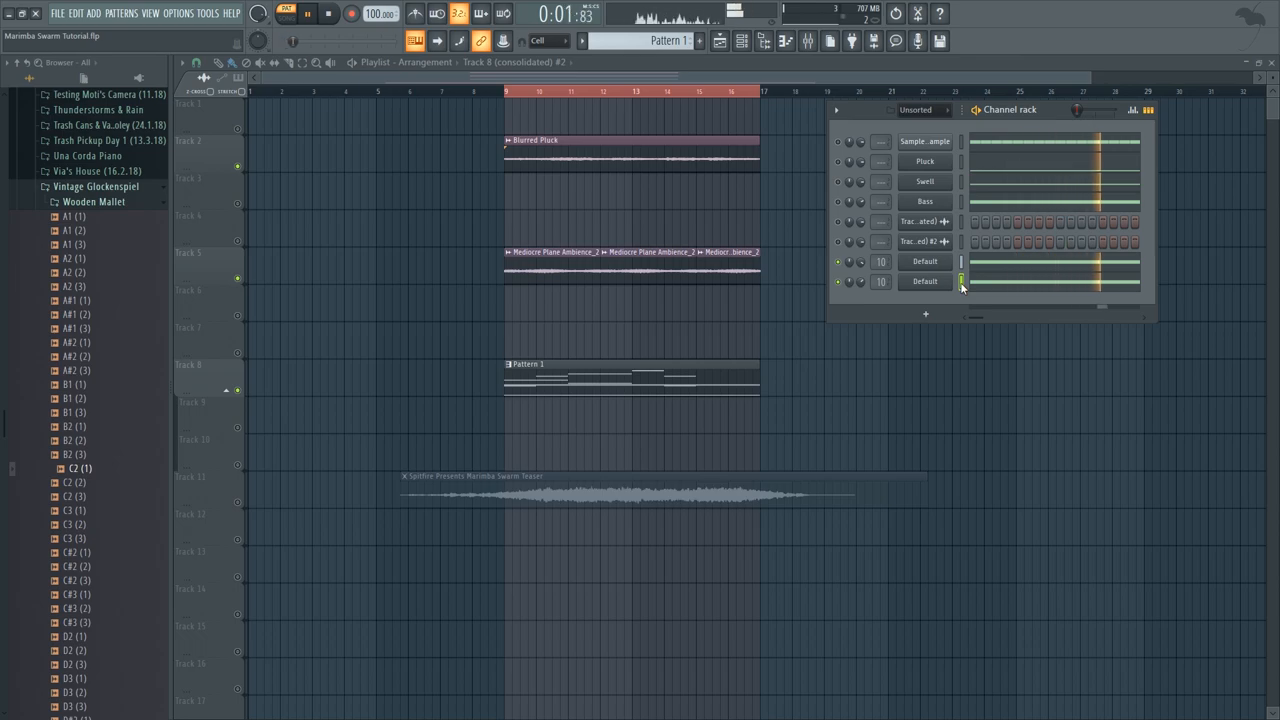
{"action": "left_click", "coordinate": [329, 13]}
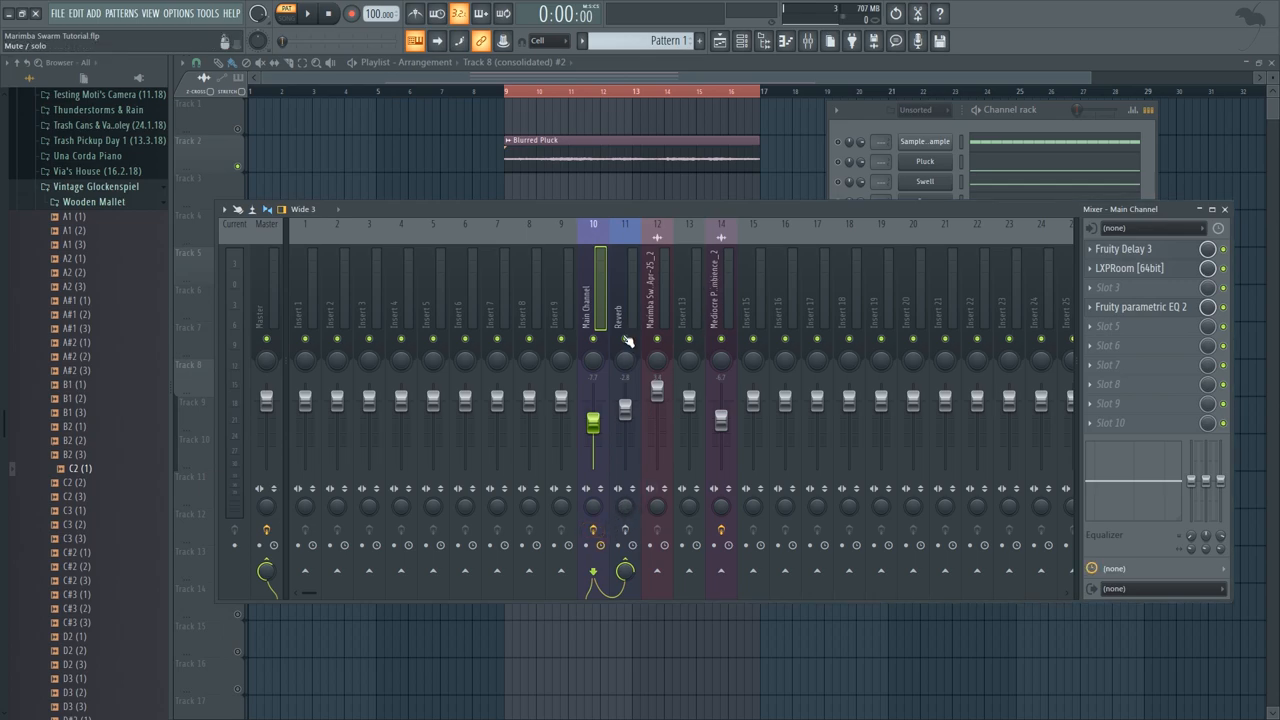
{"action": "left_click", "coordinate": [1123, 248]}
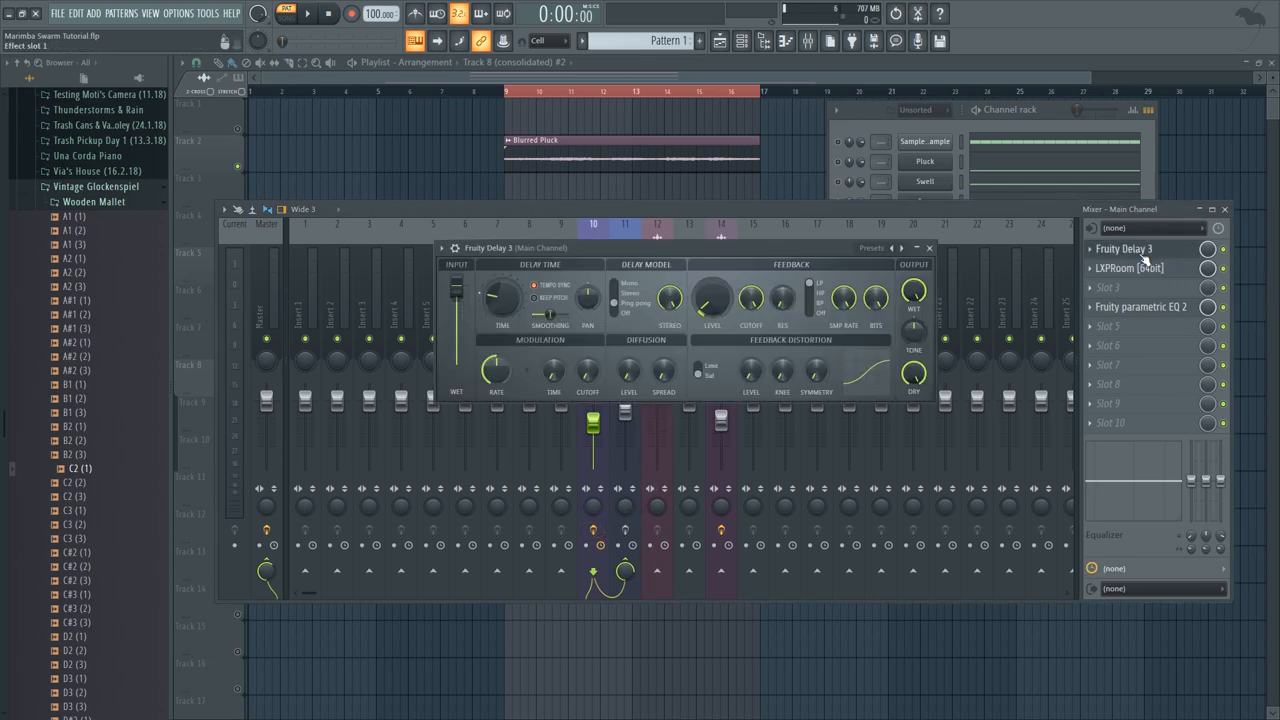
{"action": "left_click", "coordinate": [928, 247]}
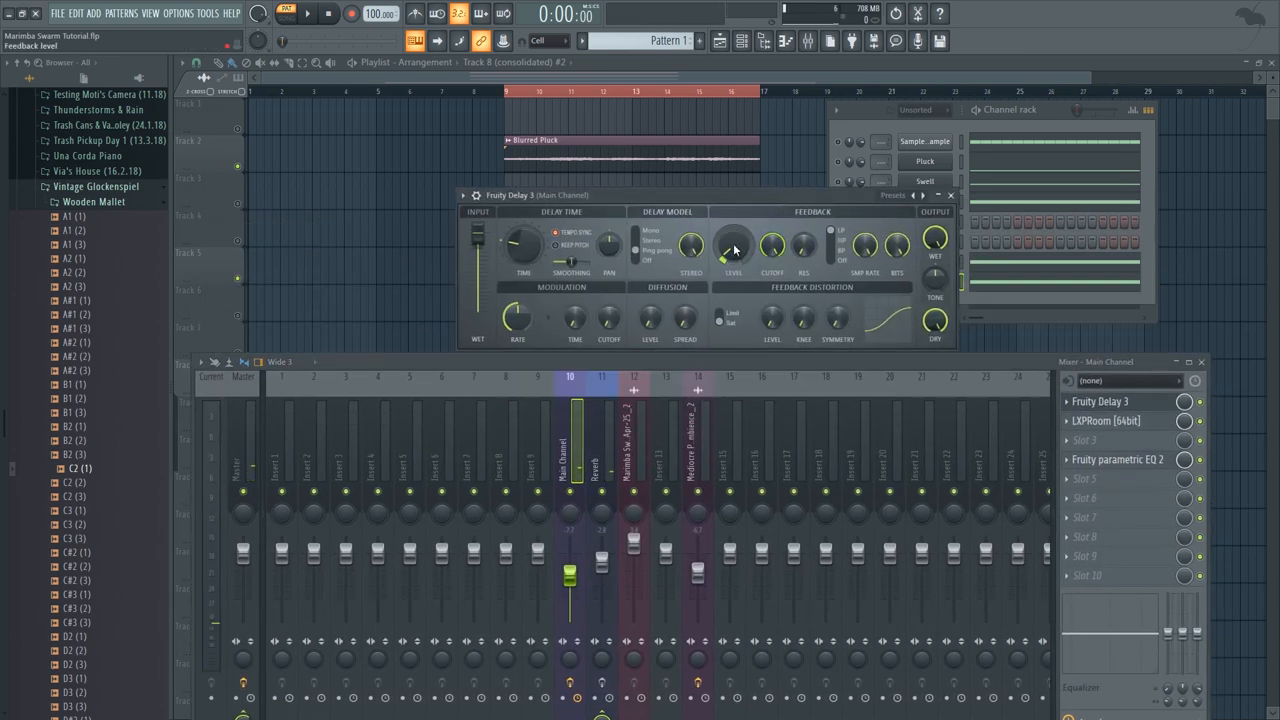
{"action": "left_click", "coordinate": [950, 195]}
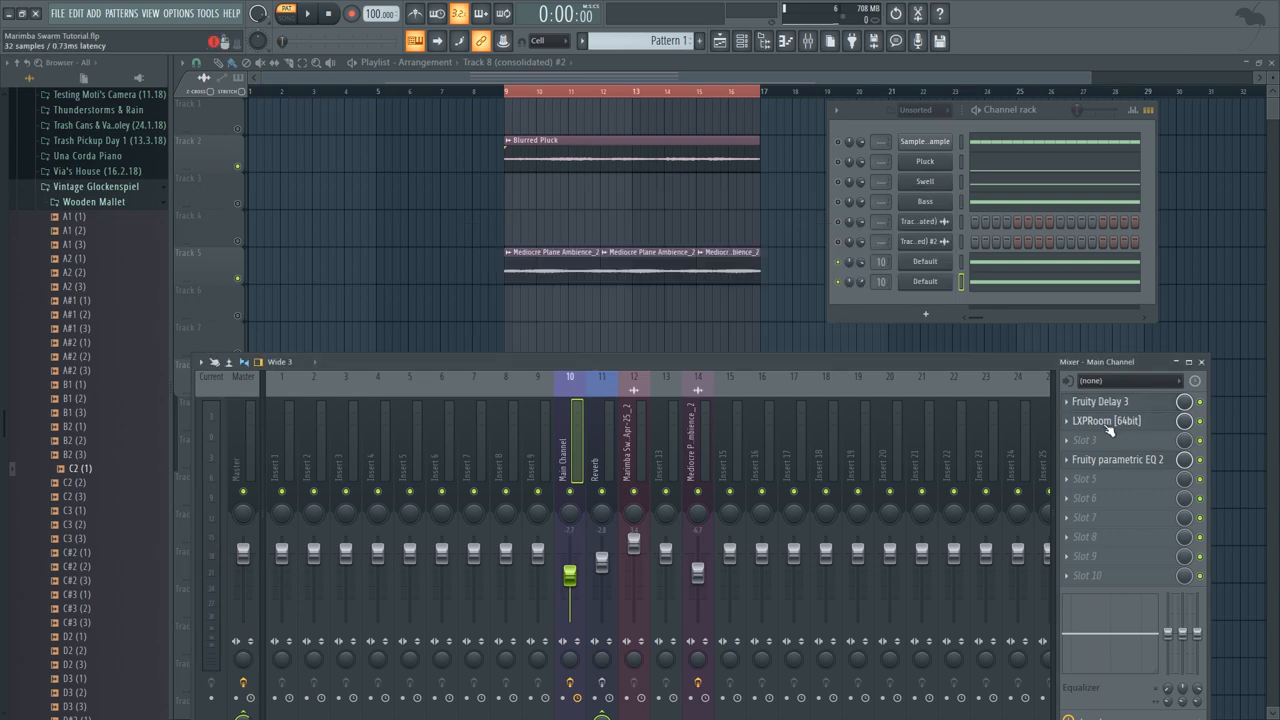
{"action": "left_click", "coordinate": [1105, 420]}
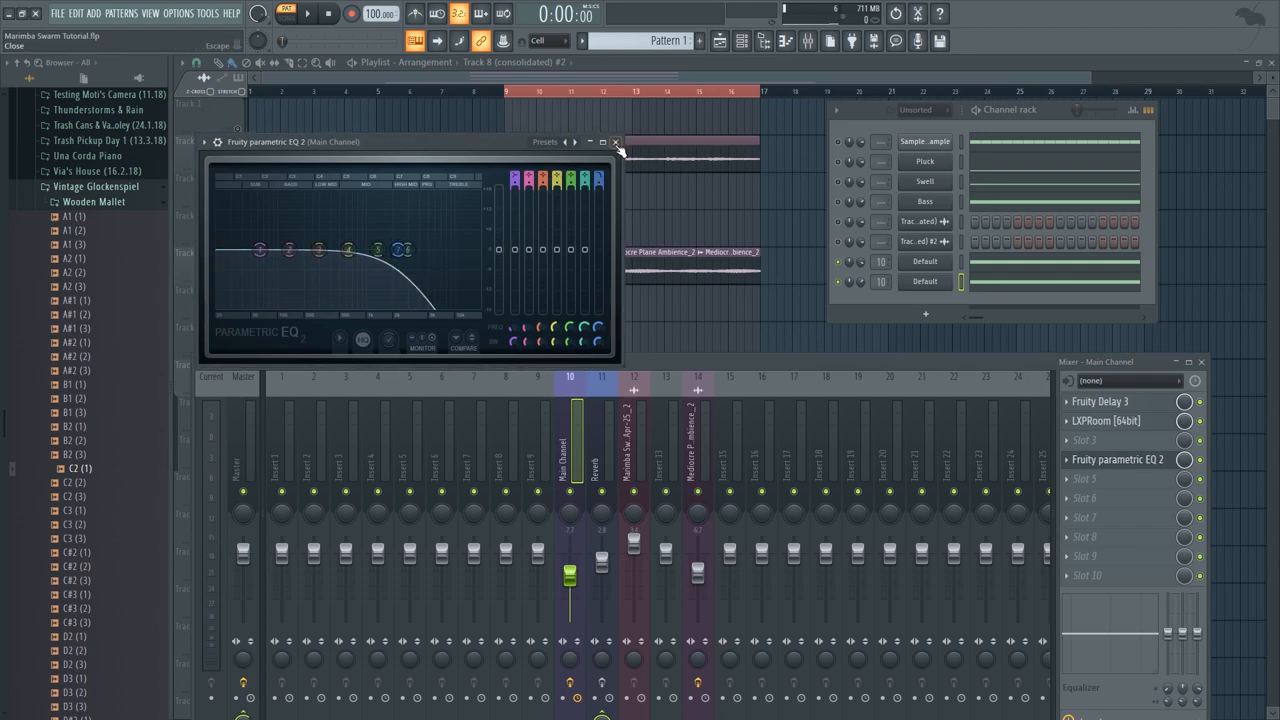
{"action": "left_click", "coordinate": [616, 141]}
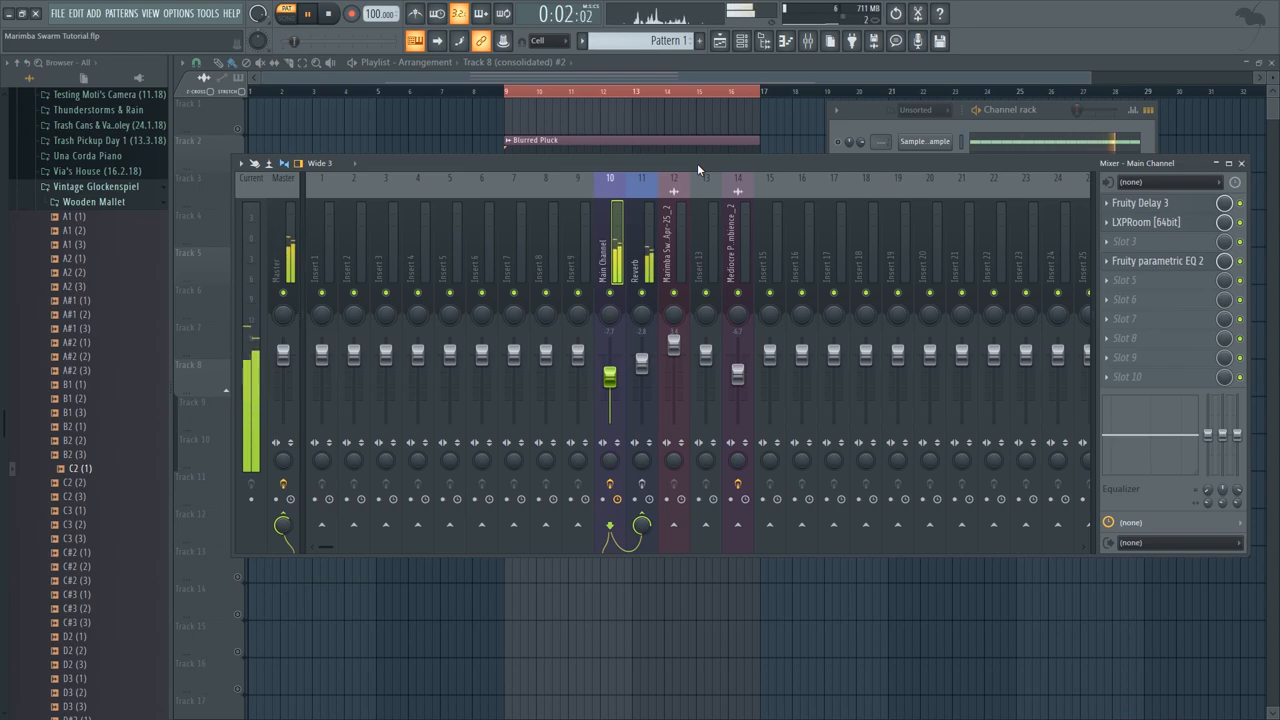
- Inspect the Reverb track's LXPHall and LXPChamber effects, then return to the channel rack
{"action": "left_click", "coordinate": [327, 13]}
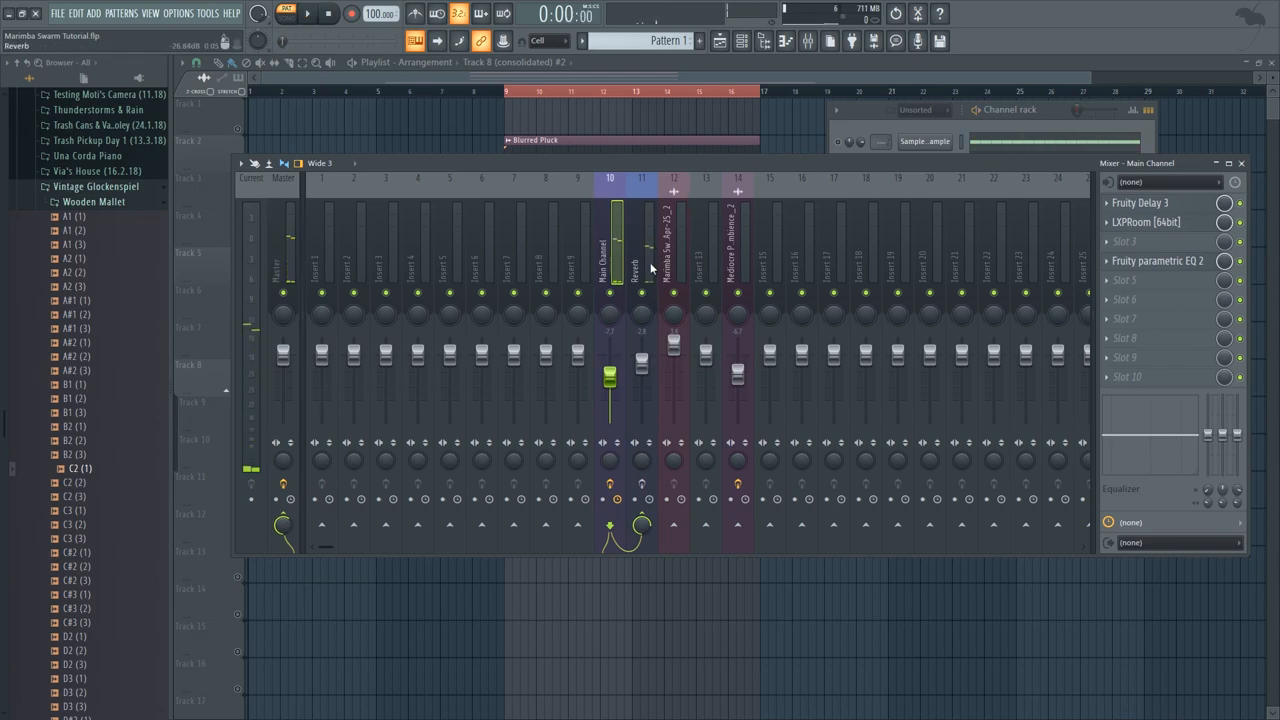
{"action": "left_click", "coordinate": [641, 250]}
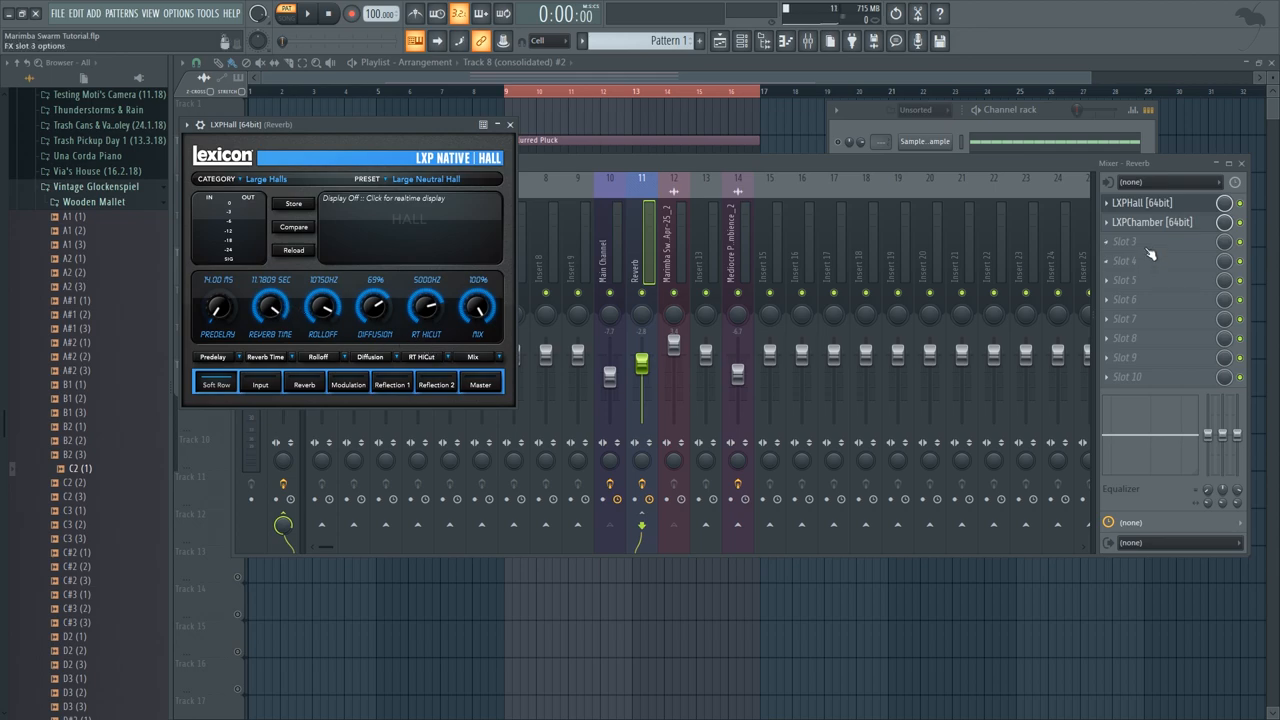
{"action": "left_click", "coordinate": [1151, 221]}
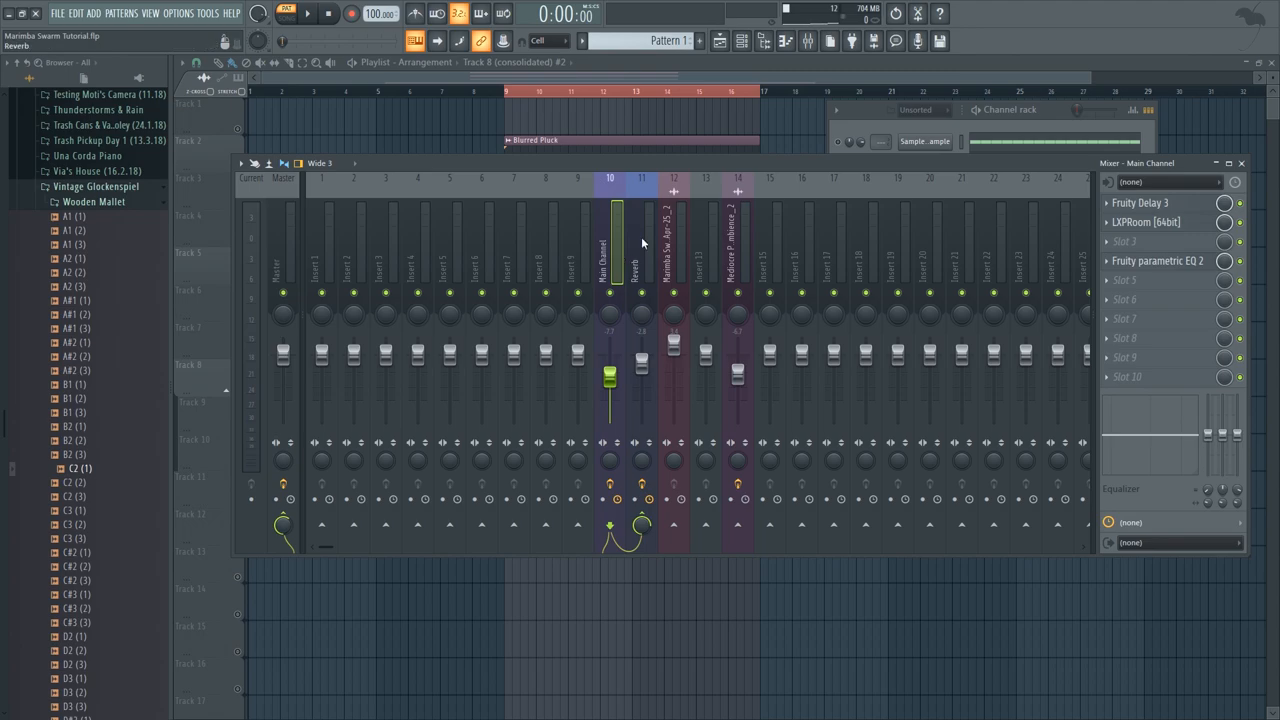
{"action": "mouse_move", "coordinate": [461, 367]}
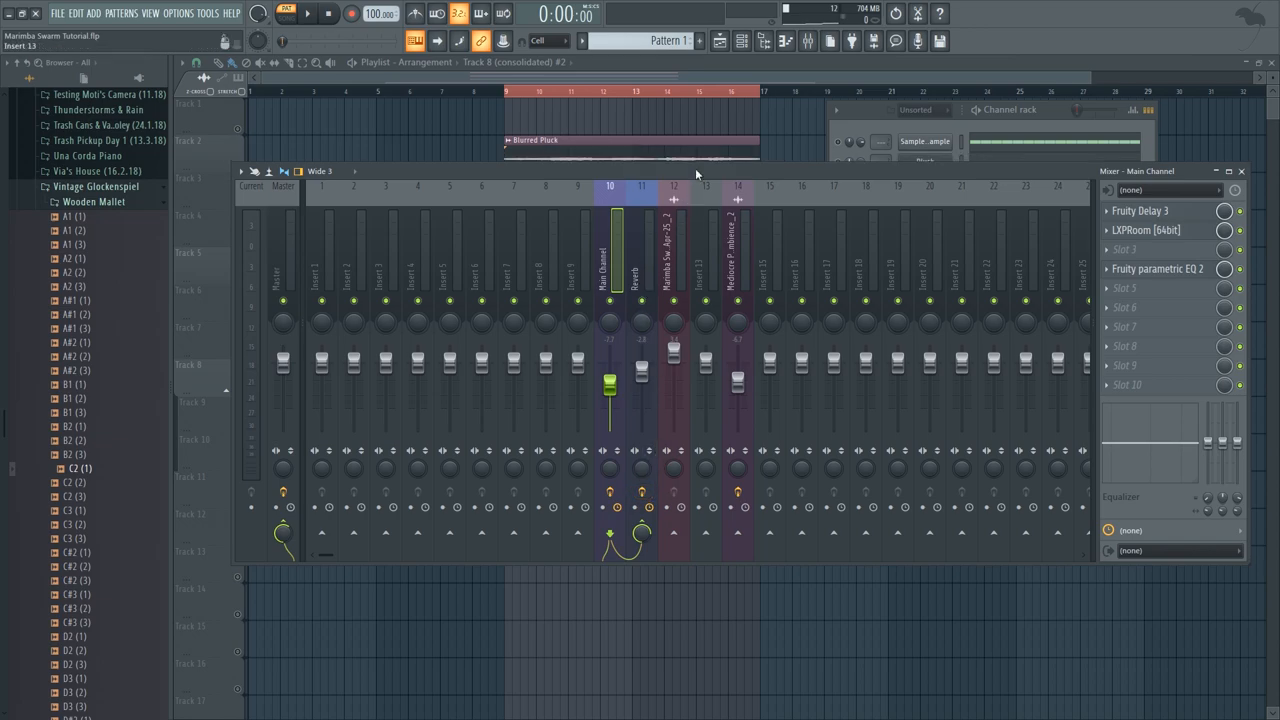
{"action": "left_click", "coordinate": [307, 13]}
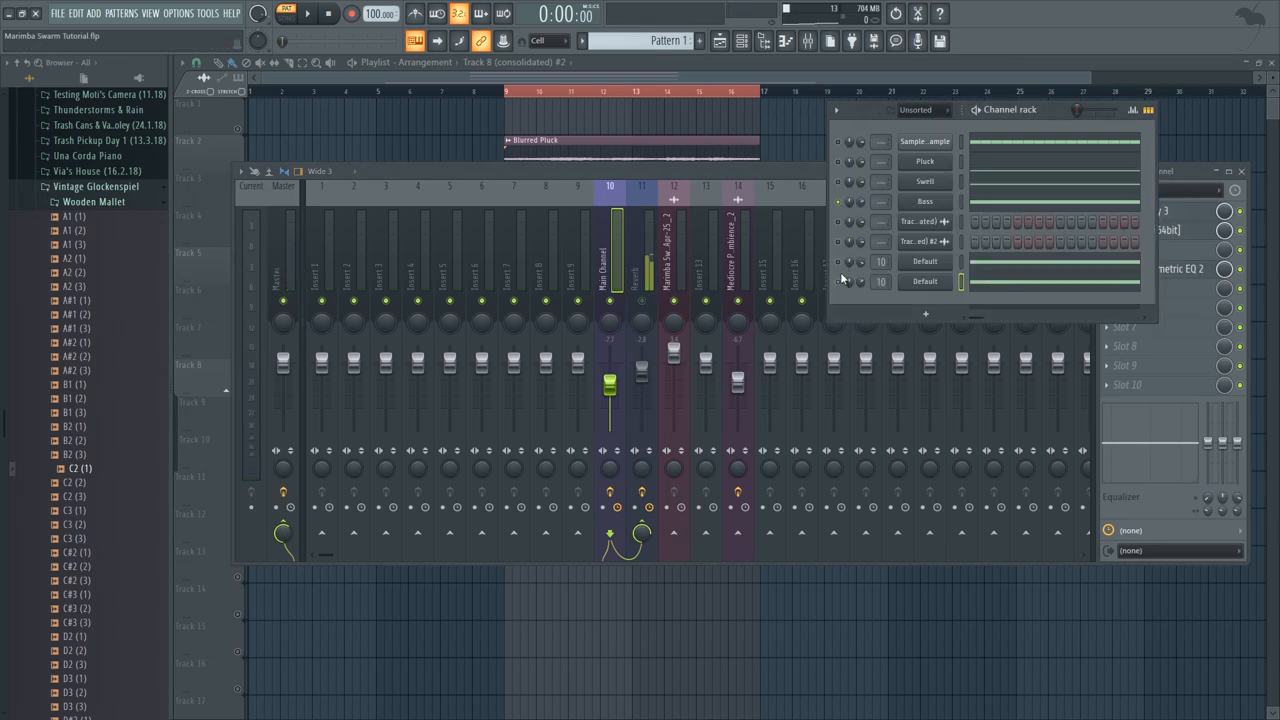
- Audition the Bass Serum patch, lower its MASTER volume to about 54%, and close Serum
{"action": "left_click", "coordinate": [924, 201]}
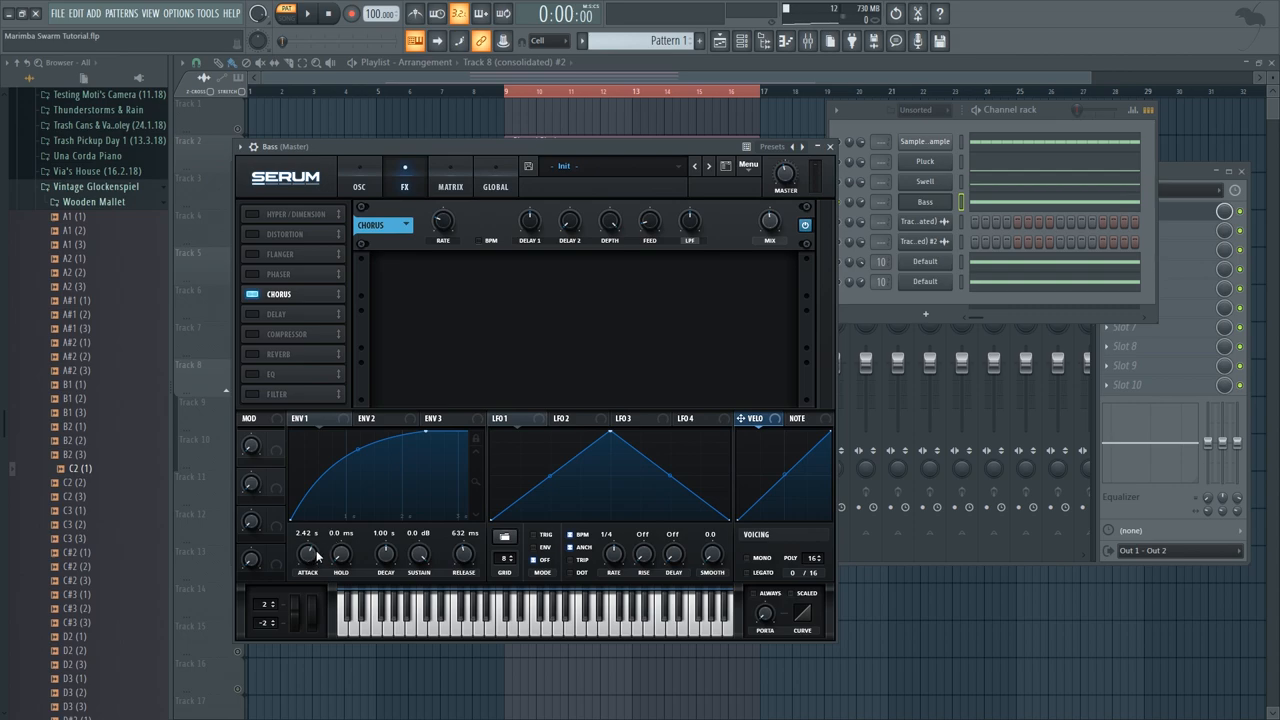
{"action": "left_click", "coordinate": [306, 13]}
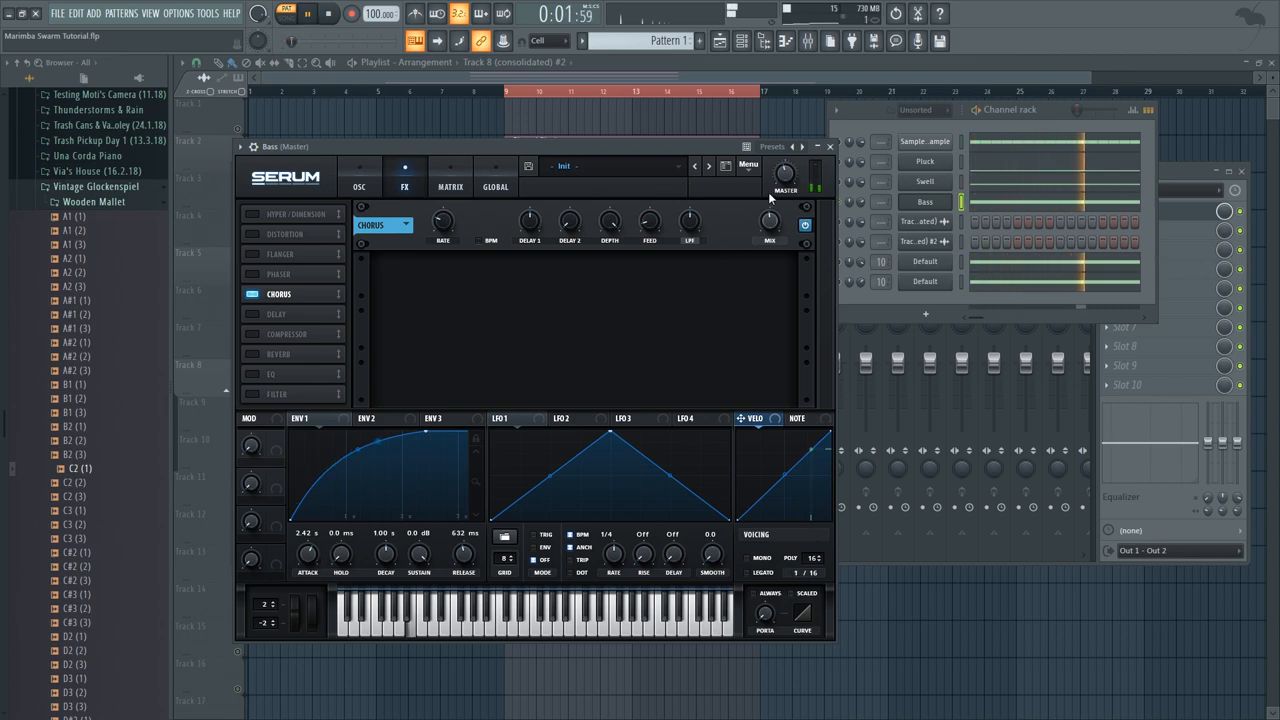
{"action": "left_click", "coordinate": [328, 13]}
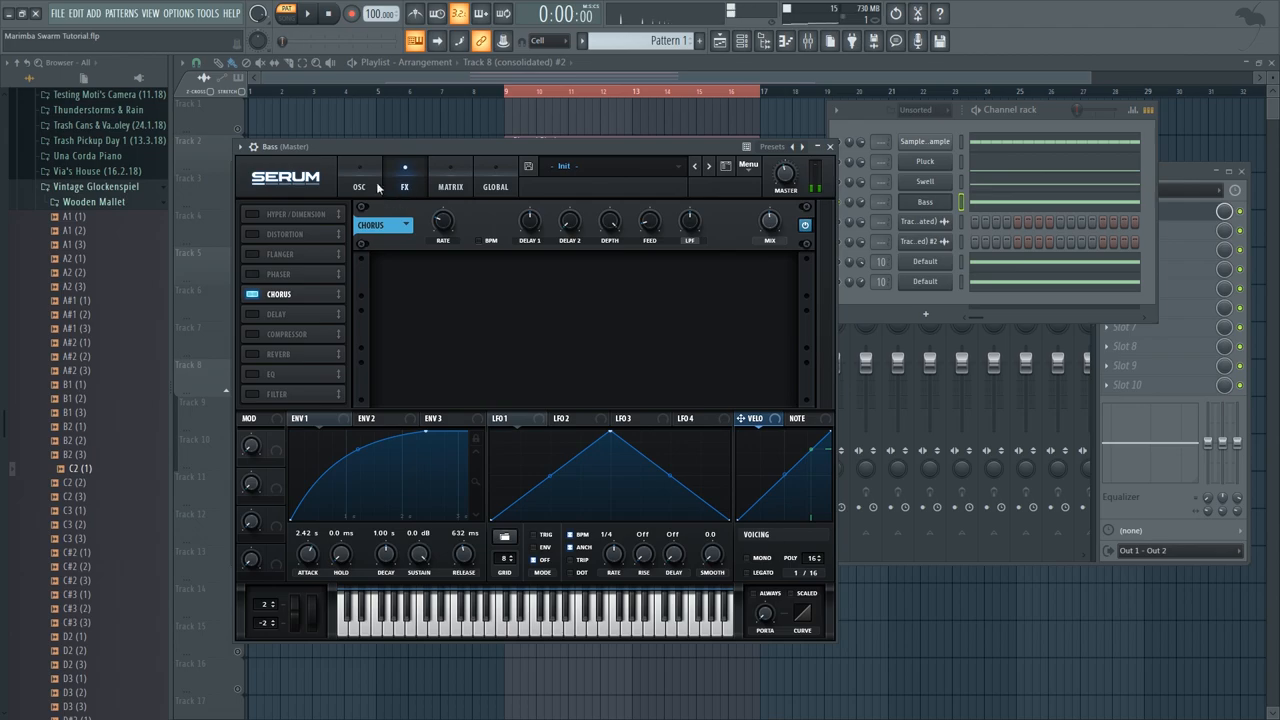
{"action": "left_click", "coordinate": [358, 186]}
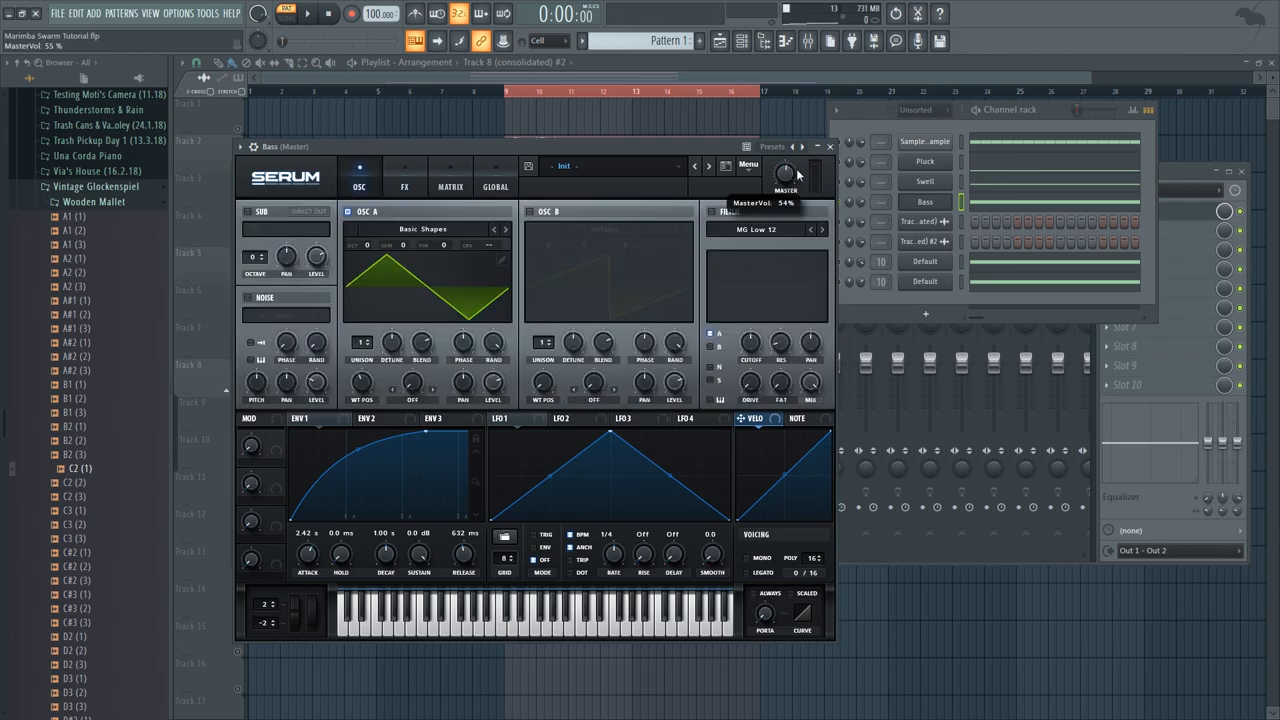
{"action": "left_click_drag", "start_coordinate": [785, 175], "coordinate": [785, 160]}
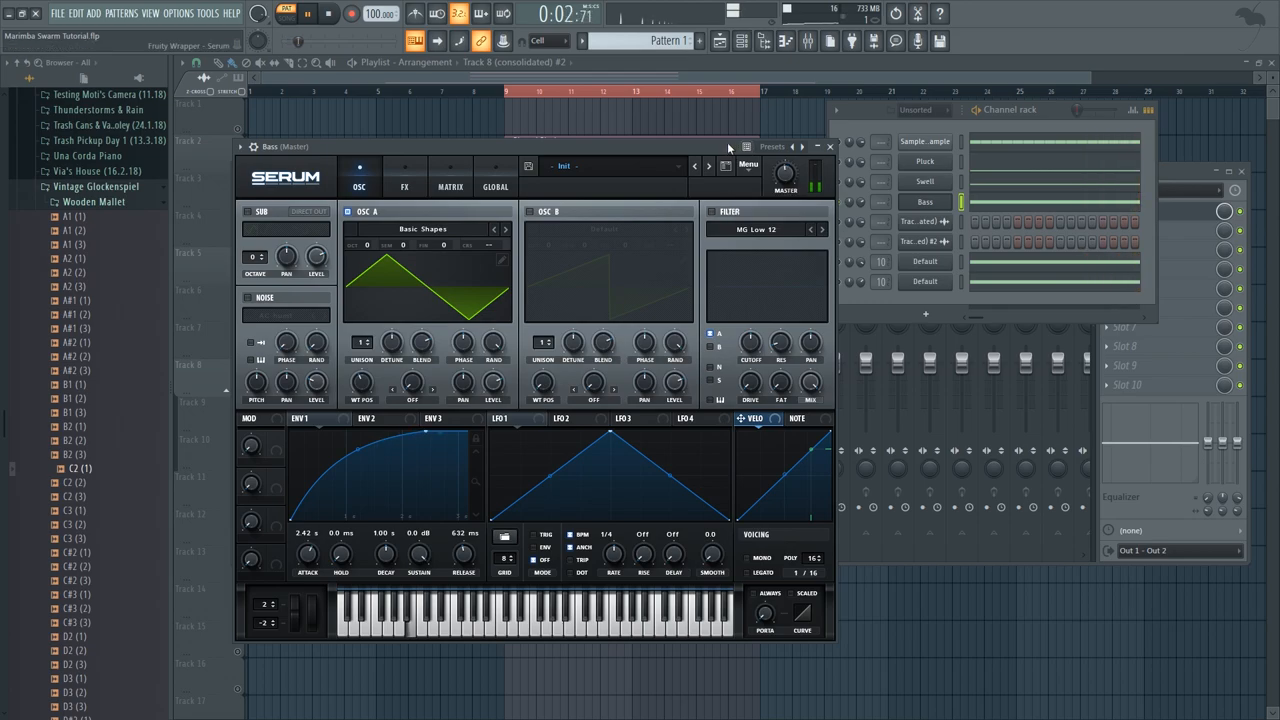
{"action": "left_click", "coordinate": [829, 146]}
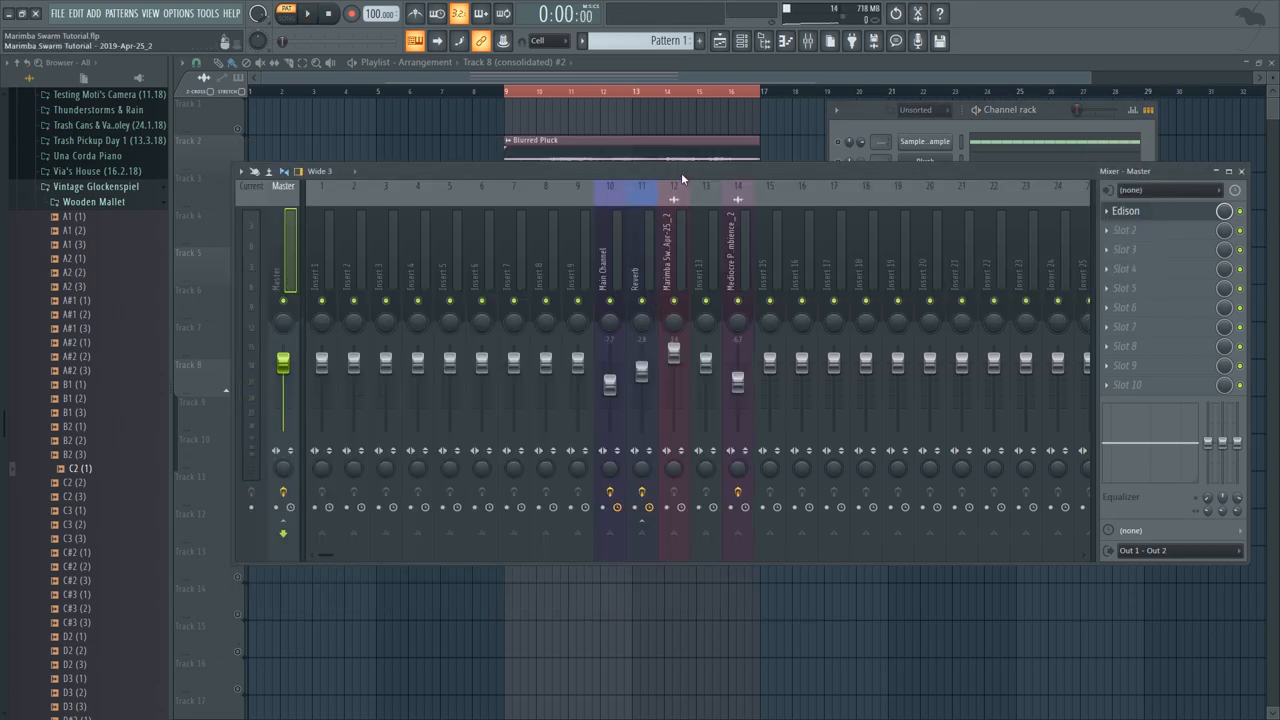
- Listen to the mix, then bring up Edison from the Master insert's first slot
{"action": "left_click", "coordinate": [305, 13]}
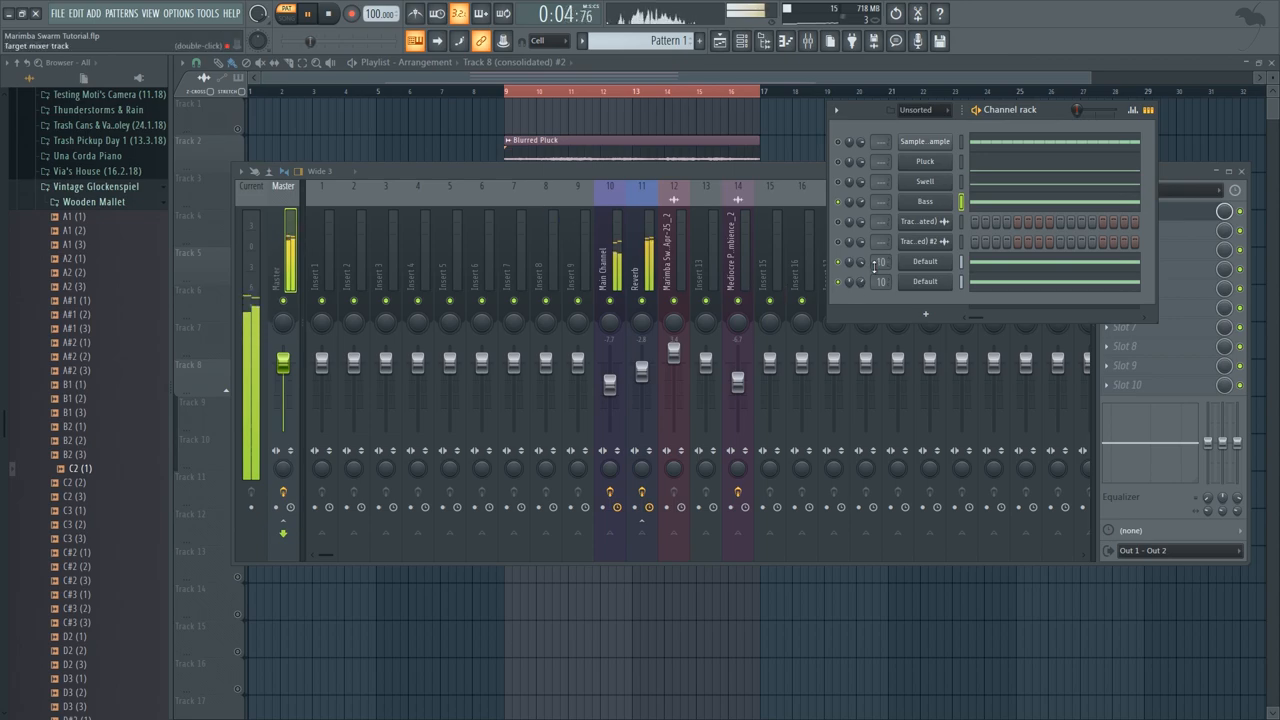
{"action": "left_click", "coordinate": [324, 14]}
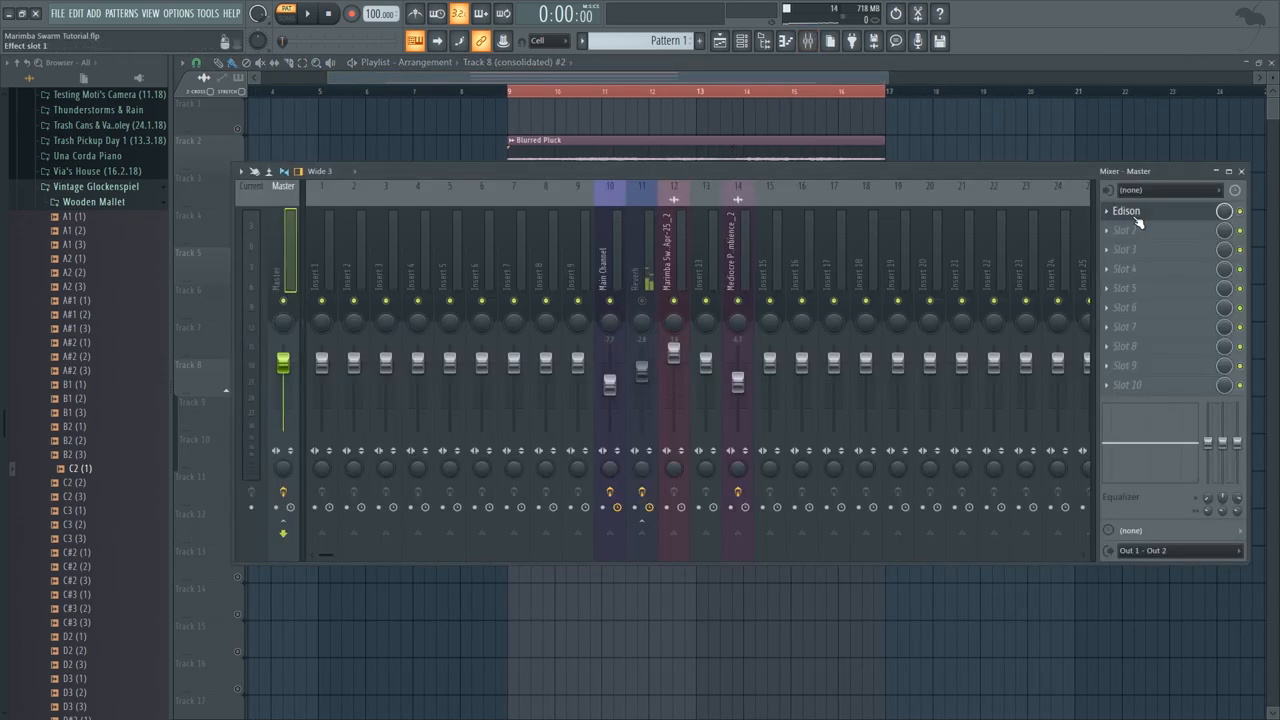
{"action": "left_click", "coordinate": [1126, 210]}
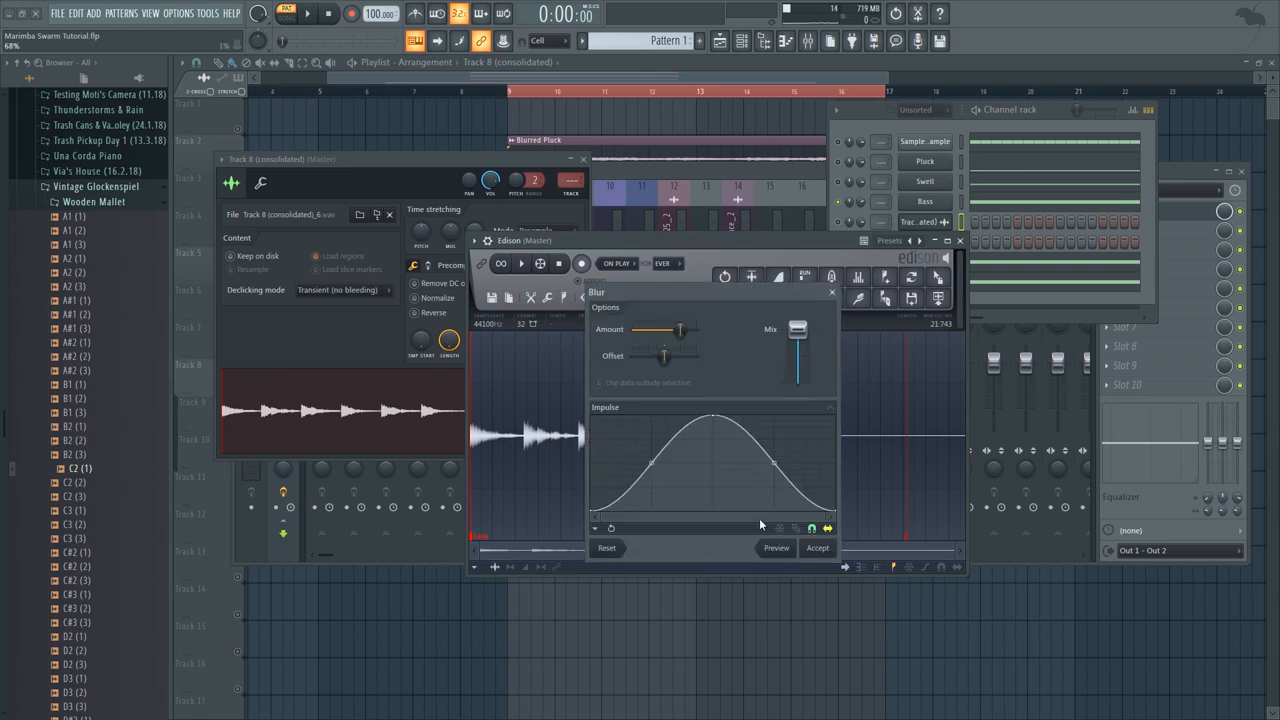
- Delete the silent tail from the Track 8 sample in Edison
{"action": "left_click", "coordinate": [817, 547]}
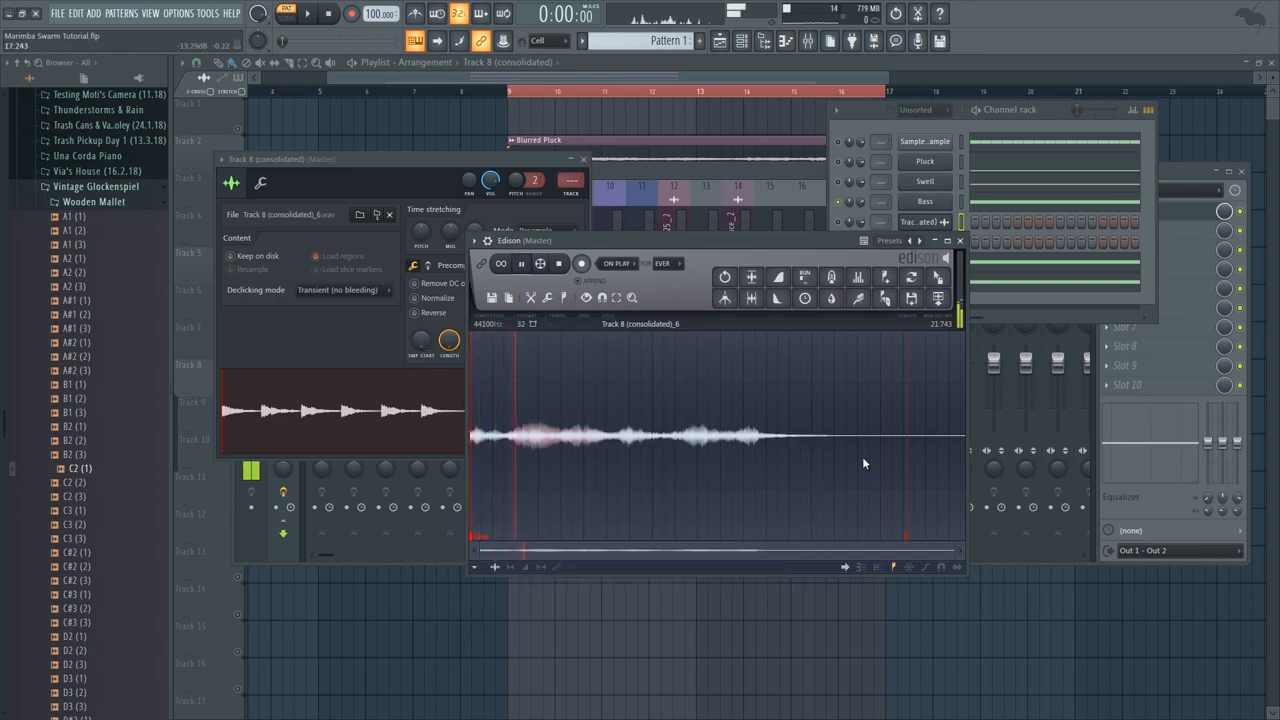
{"action": "left_click_drag", "start_coordinate": [845, 440], "coordinate": [965, 440]}
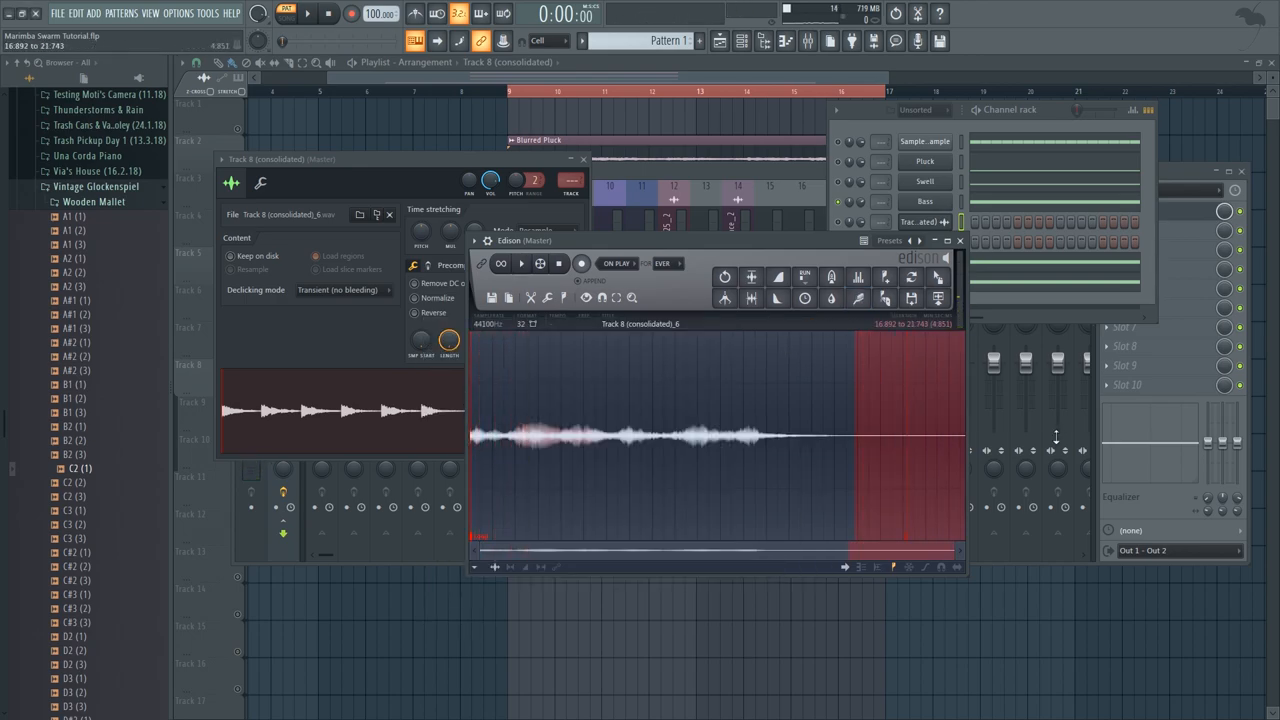
{"action": "left_click", "coordinate": [805, 298]}
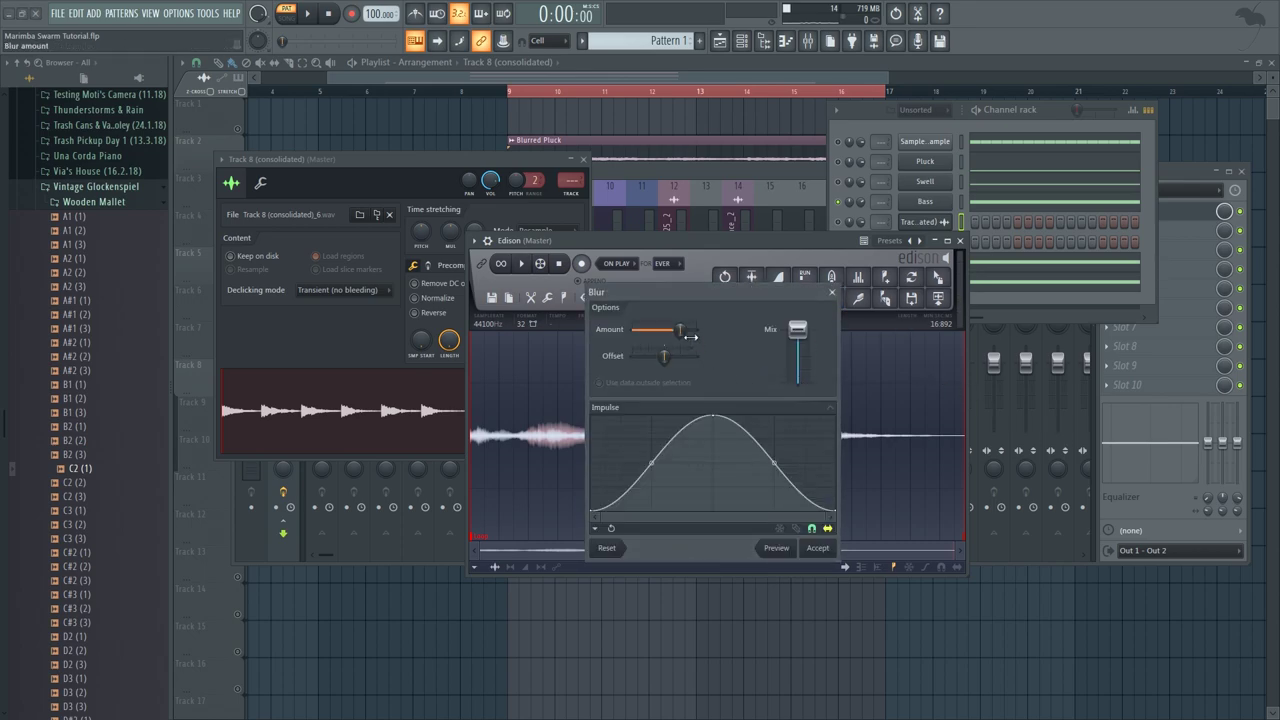
- Apply a Blur to the sample and play back the blurred result
{"action": "left_click_drag", "start_coordinate": [655, 330], "coordinate": [680, 330]}
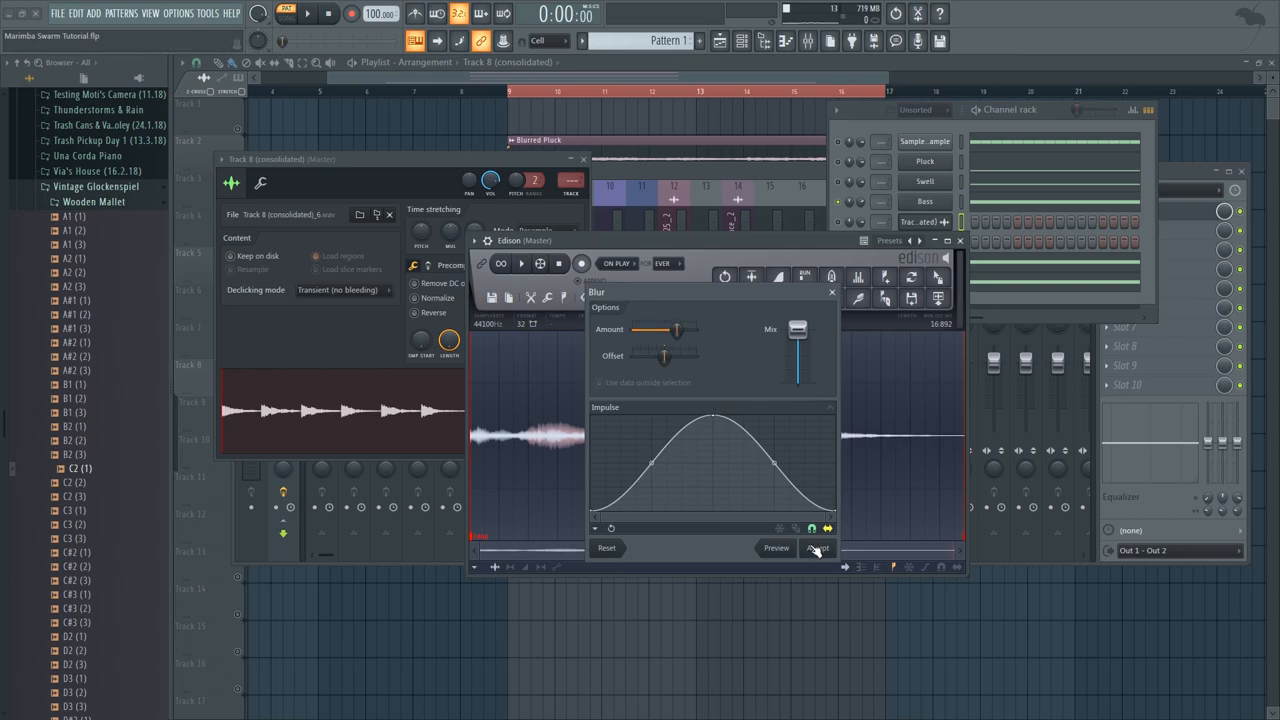
{"action": "left_click", "coordinate": [817, 548]}
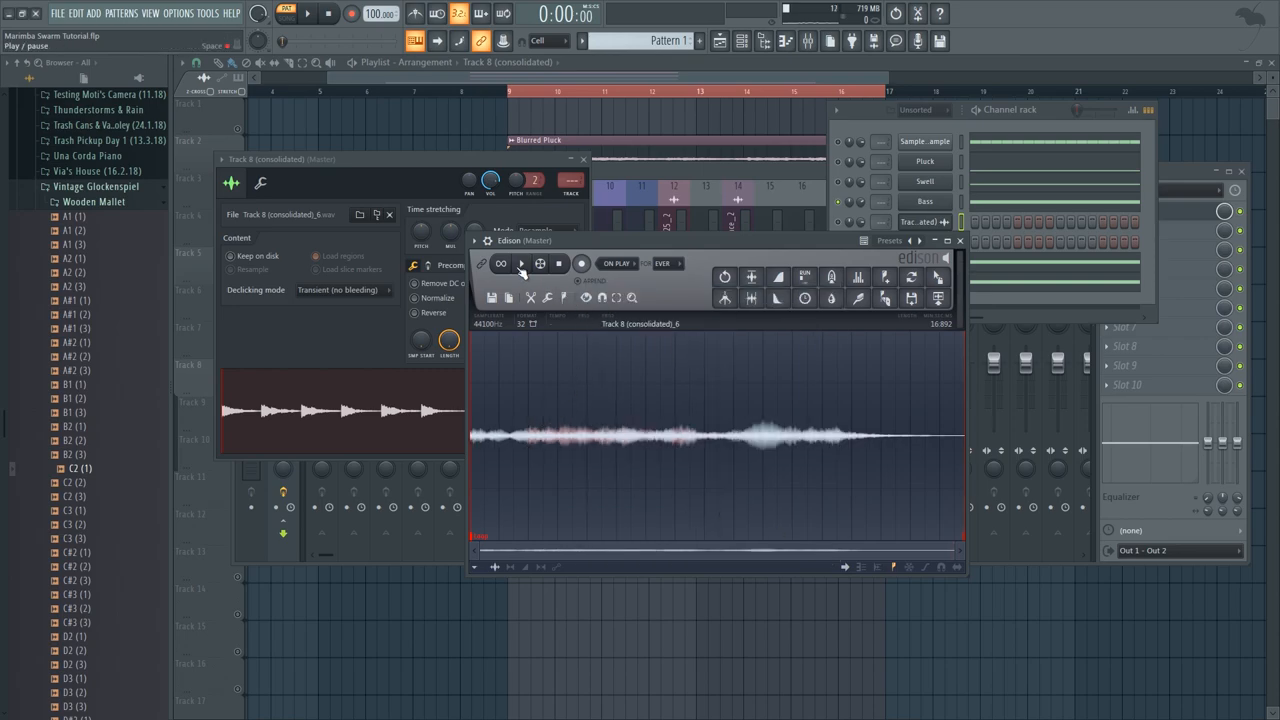
{"action": "left_click", "coordinate": [501, 263]}
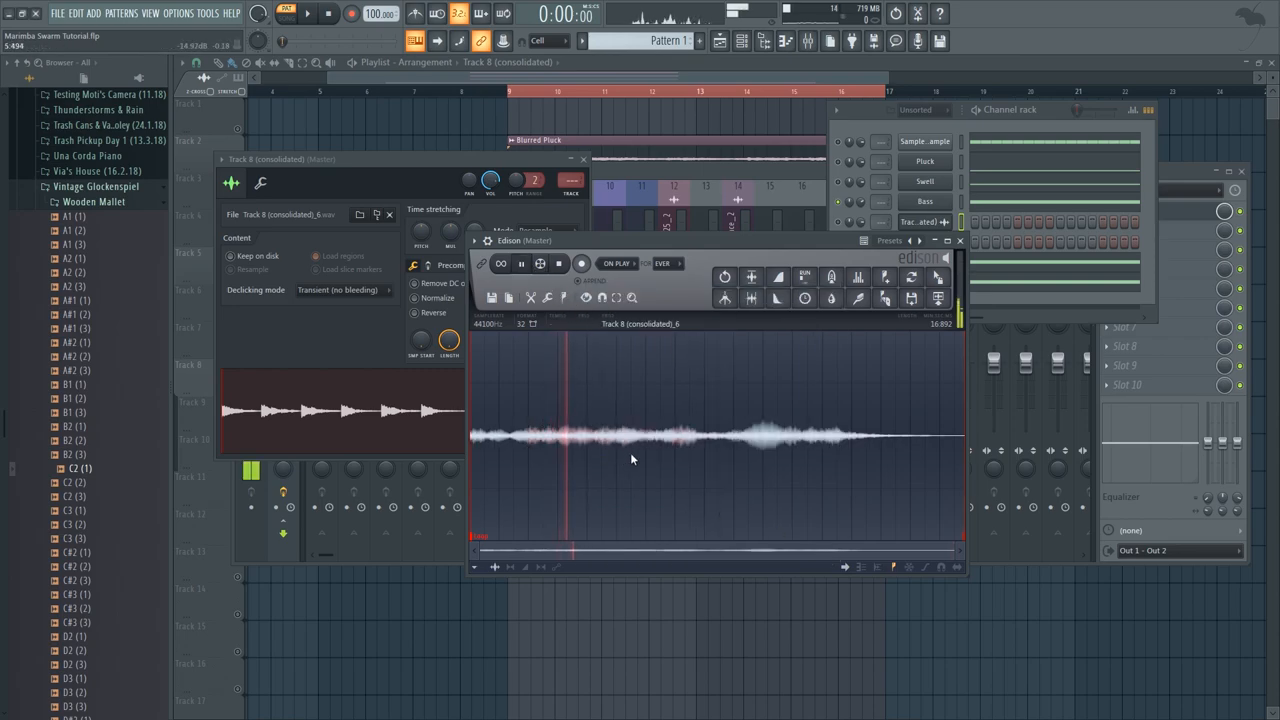
{"action": "left_click", "coordinate": [426, 62]}
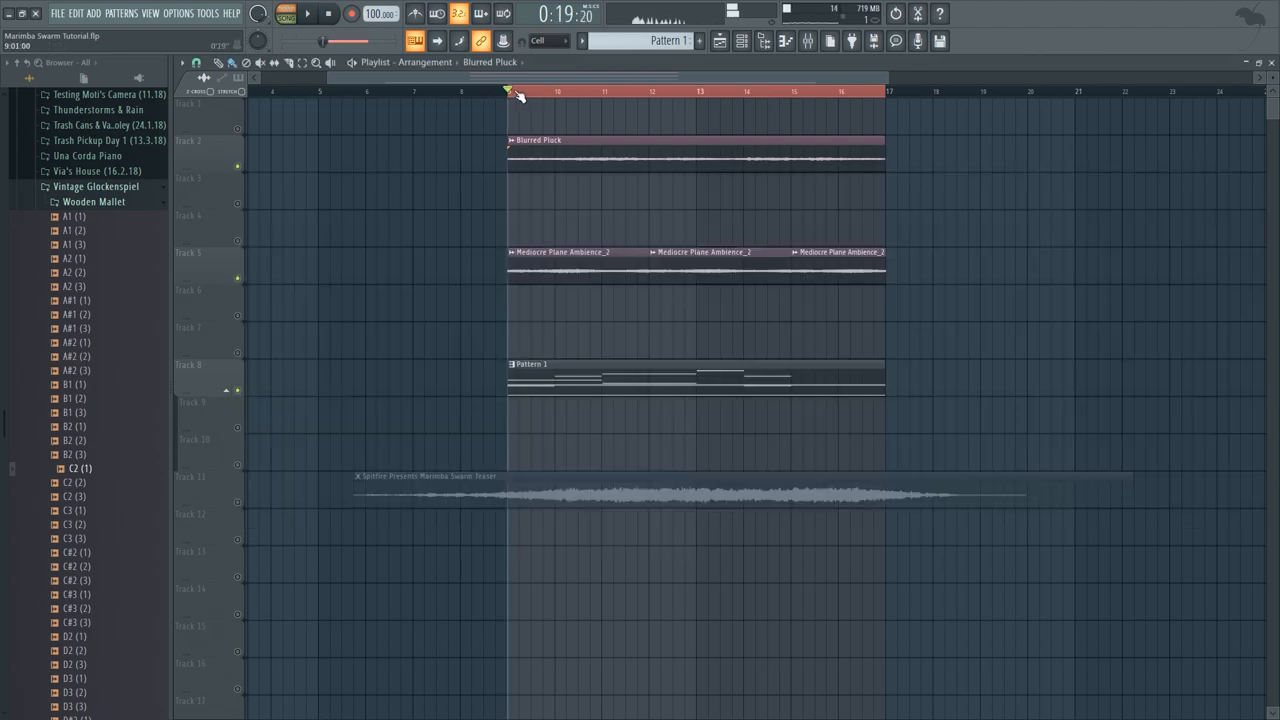
- Play the arrangement from bar 9 with the mixer and channel rack showing
{"action": "left_click", "coordinate": [808, 41]}
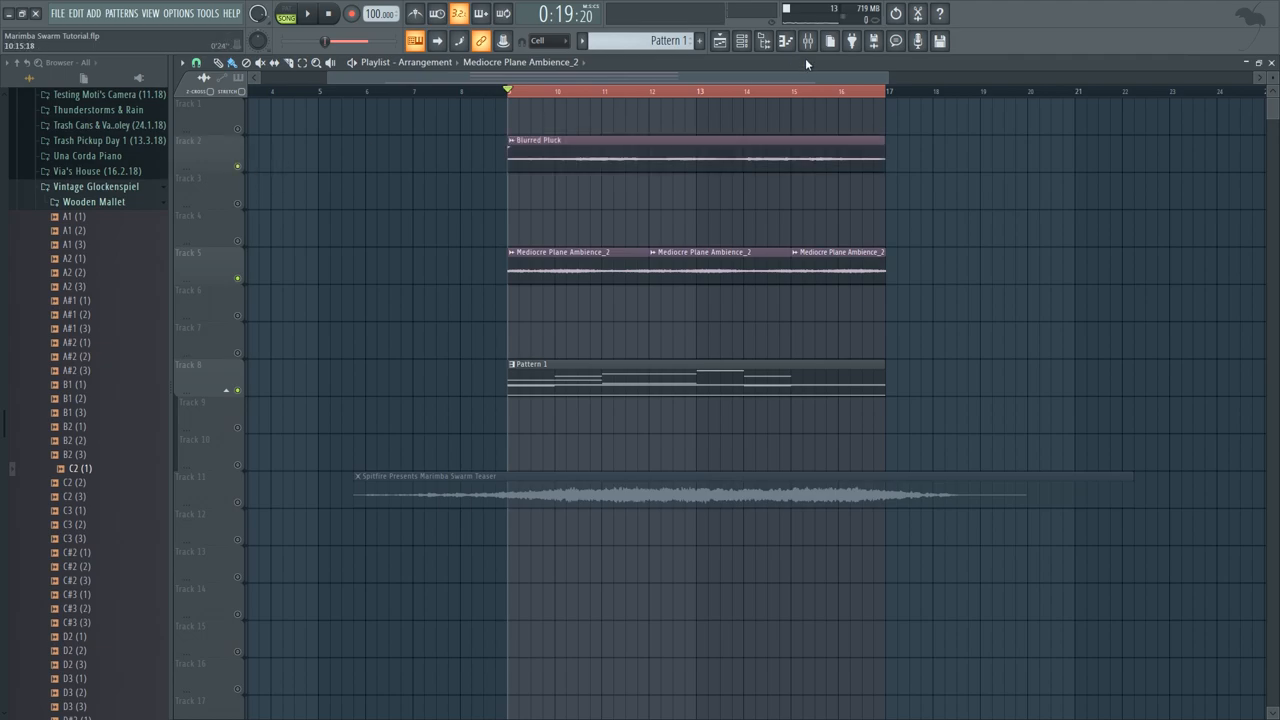
{"action": "left_click", "coordinate": [741, 40]}
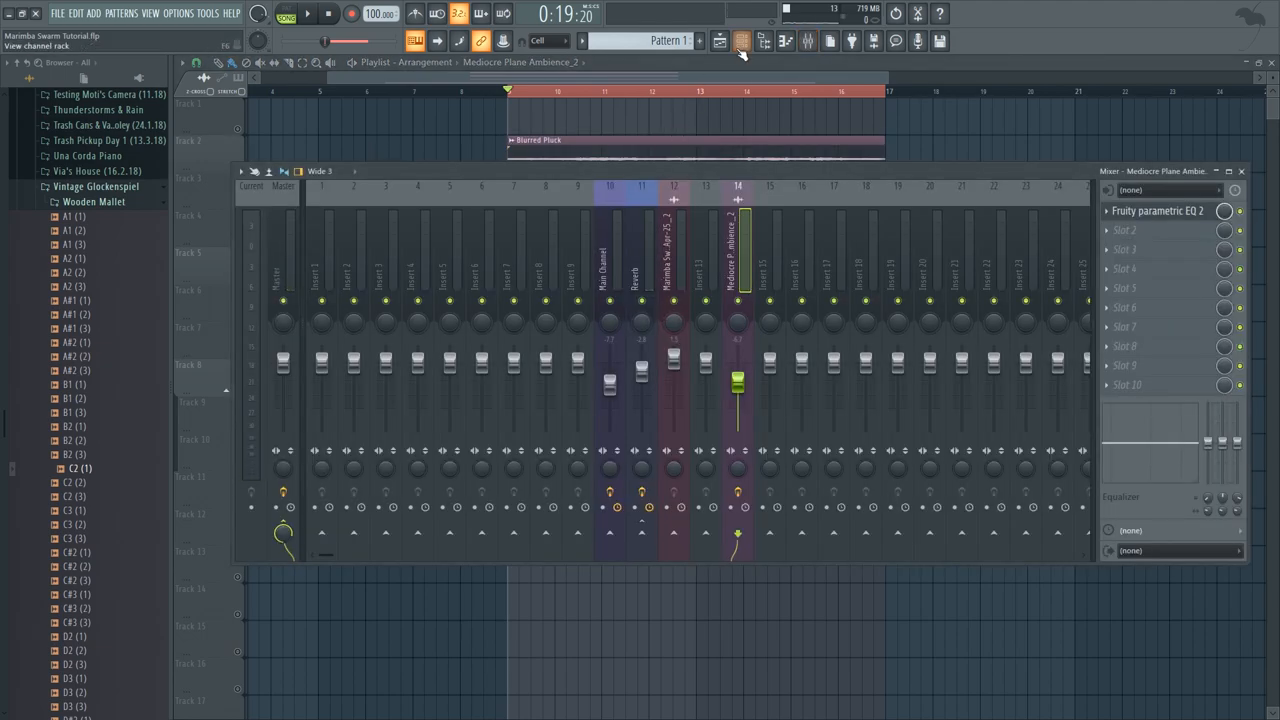
{"action": "left_click", "coordinate": [741, 41]}
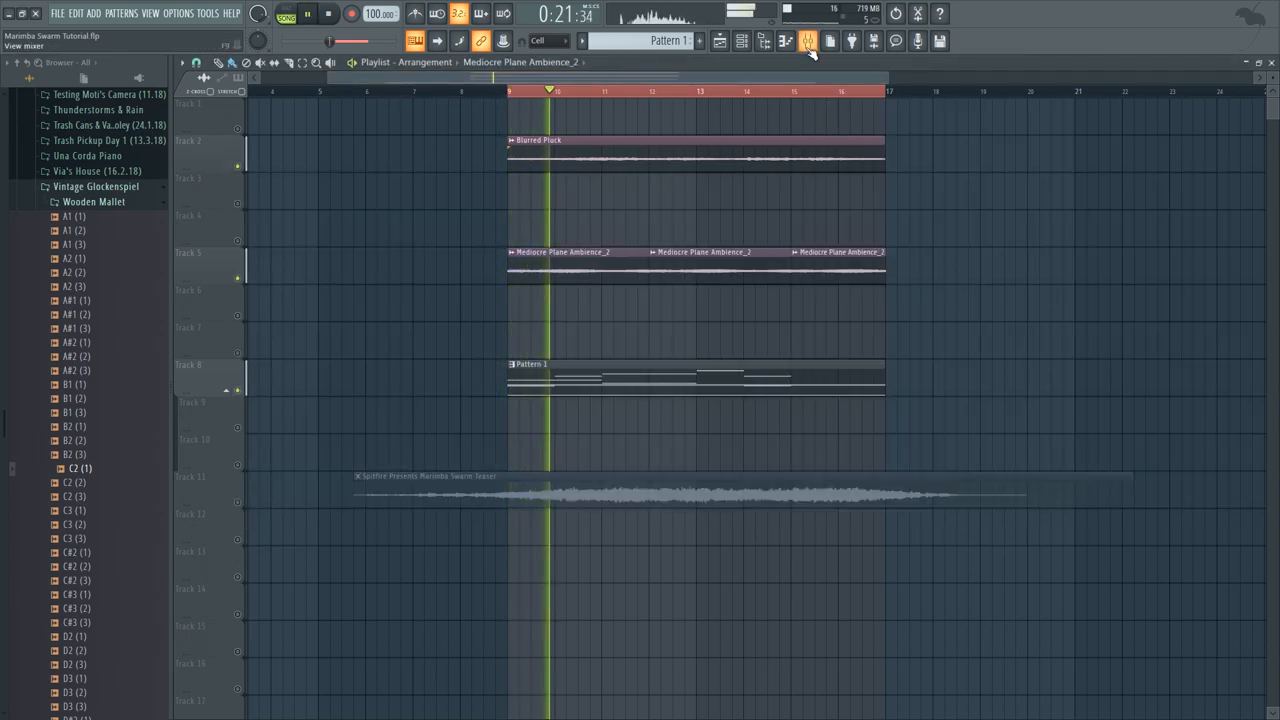
{"action": "left_click", "coordinate": [806, 41]}
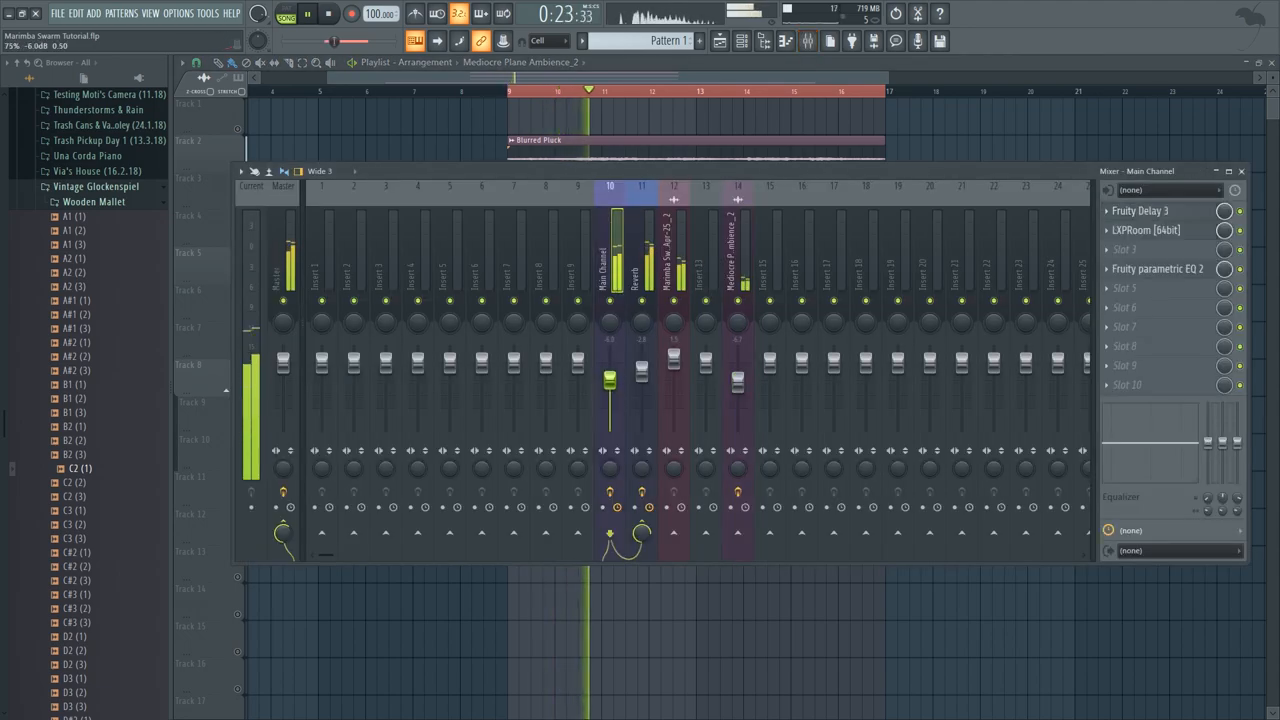
{"action": "left_click", "coordinate": [742, 41]}
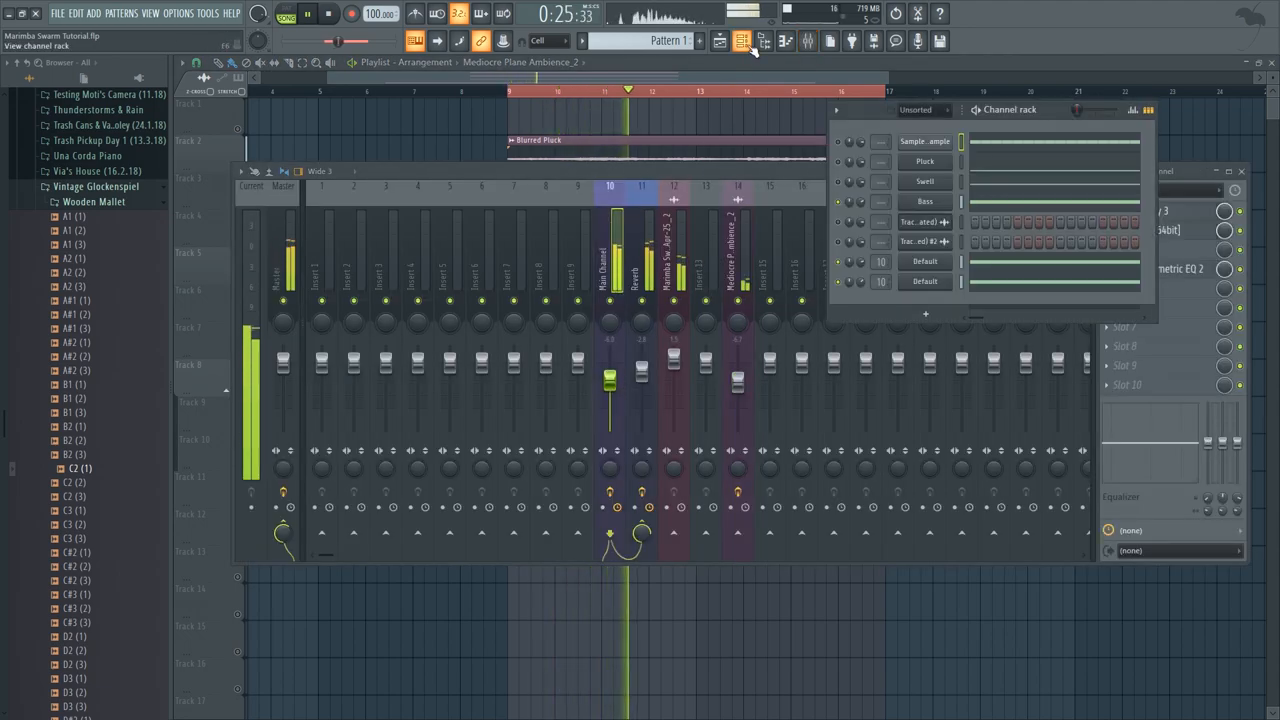